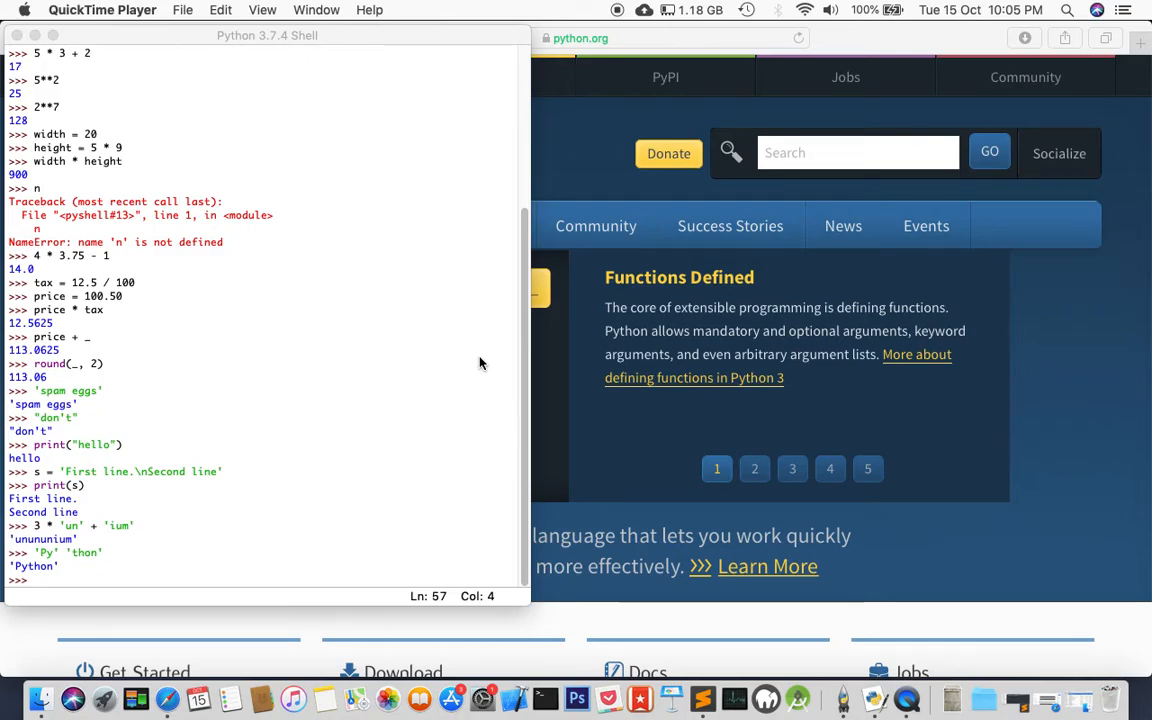
mouse_move(314, 574)
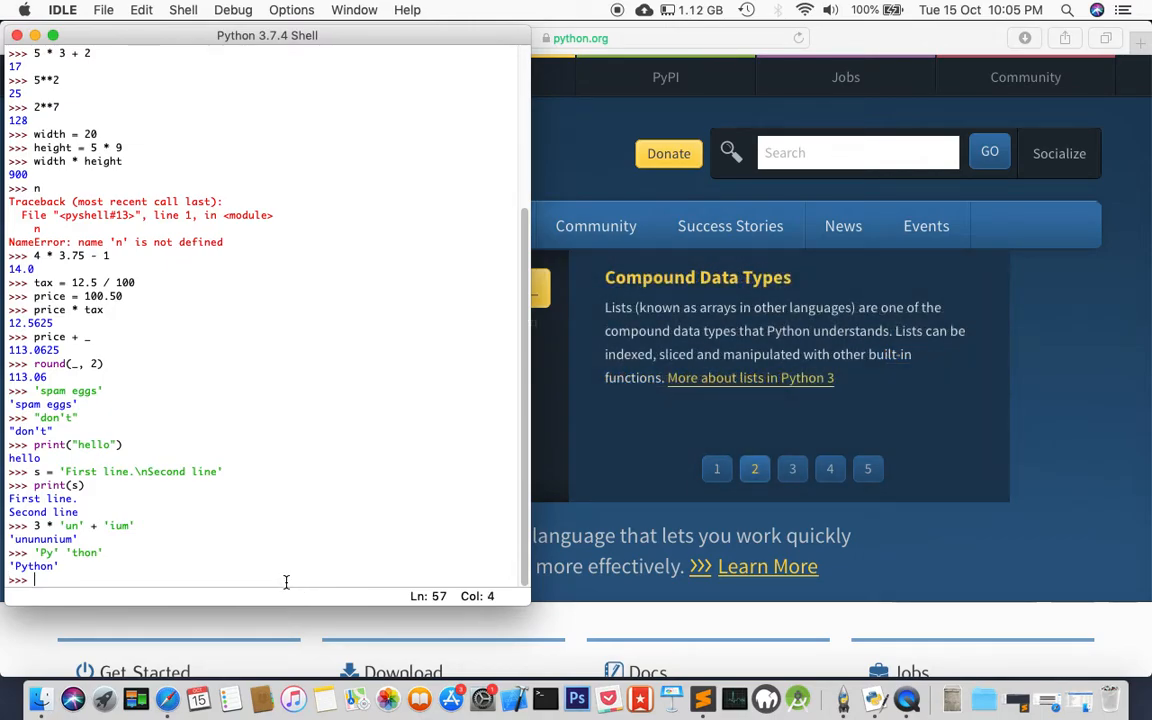
Step: Assign word = 'Python' at the shell prompt
type("wo")
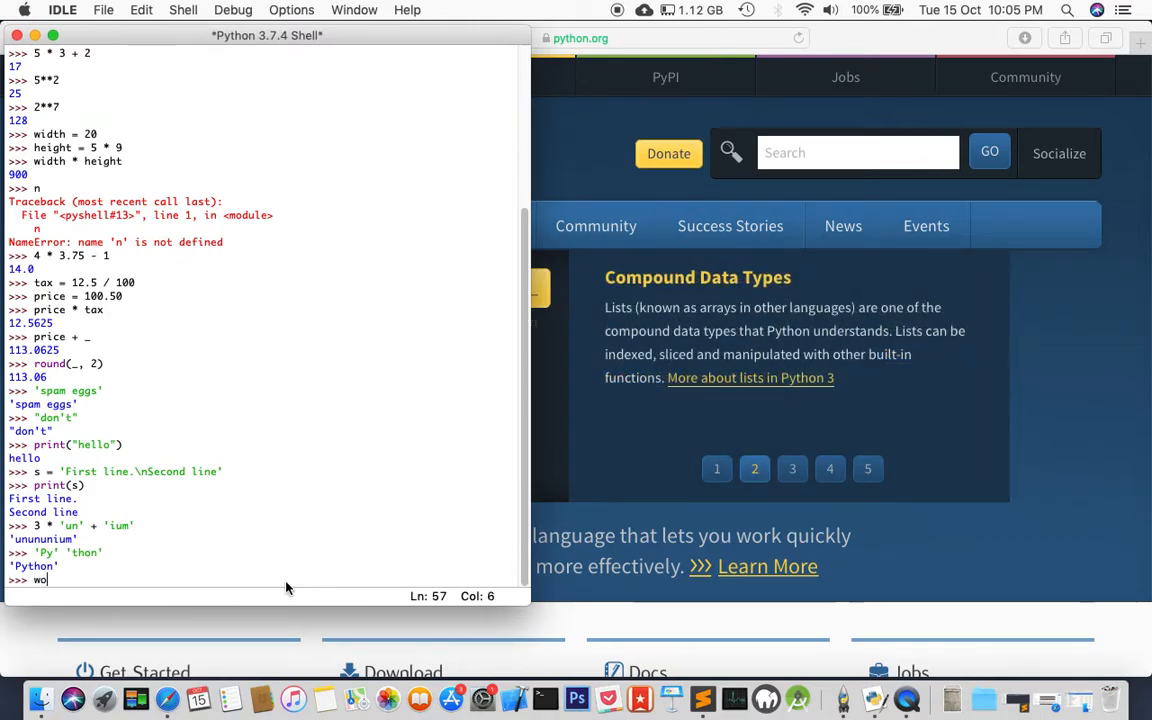
type("rd =")
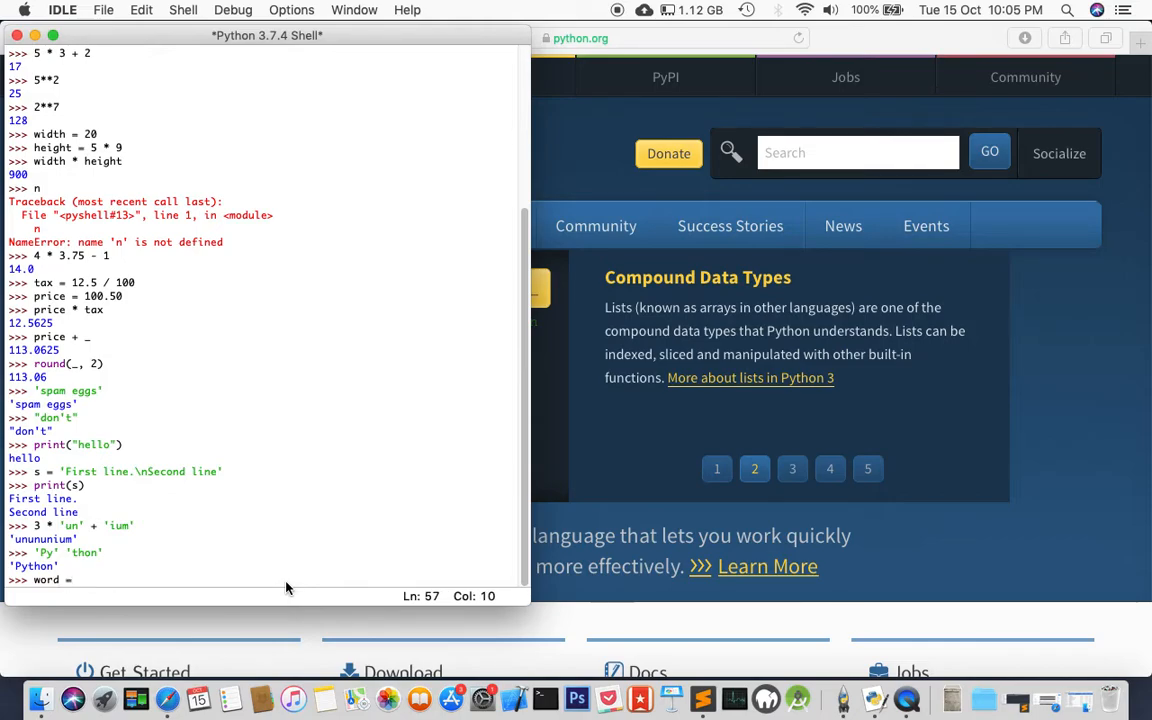
type("P")
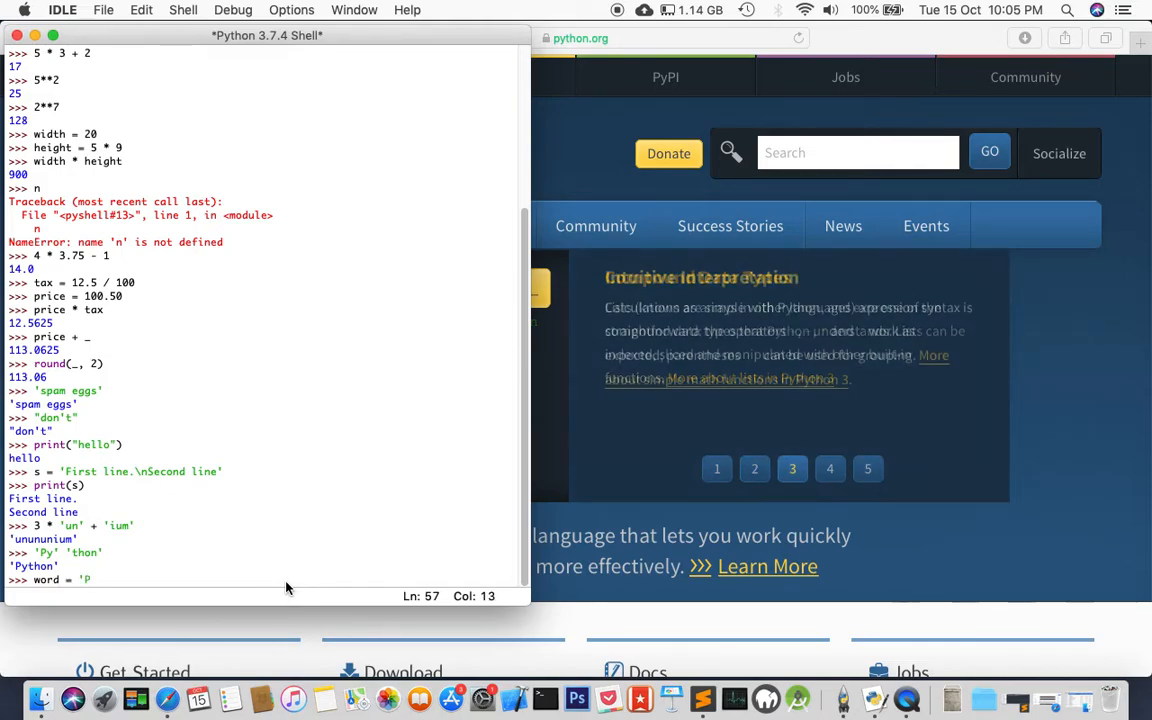
type("ython'")
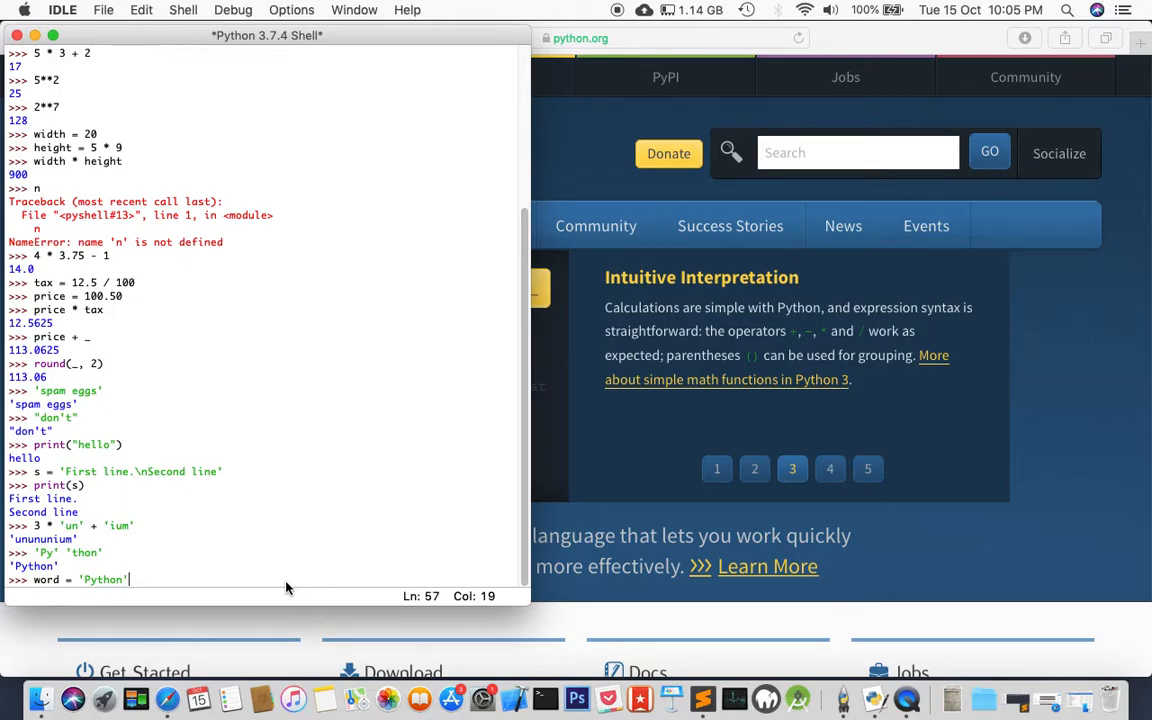
key("Return")
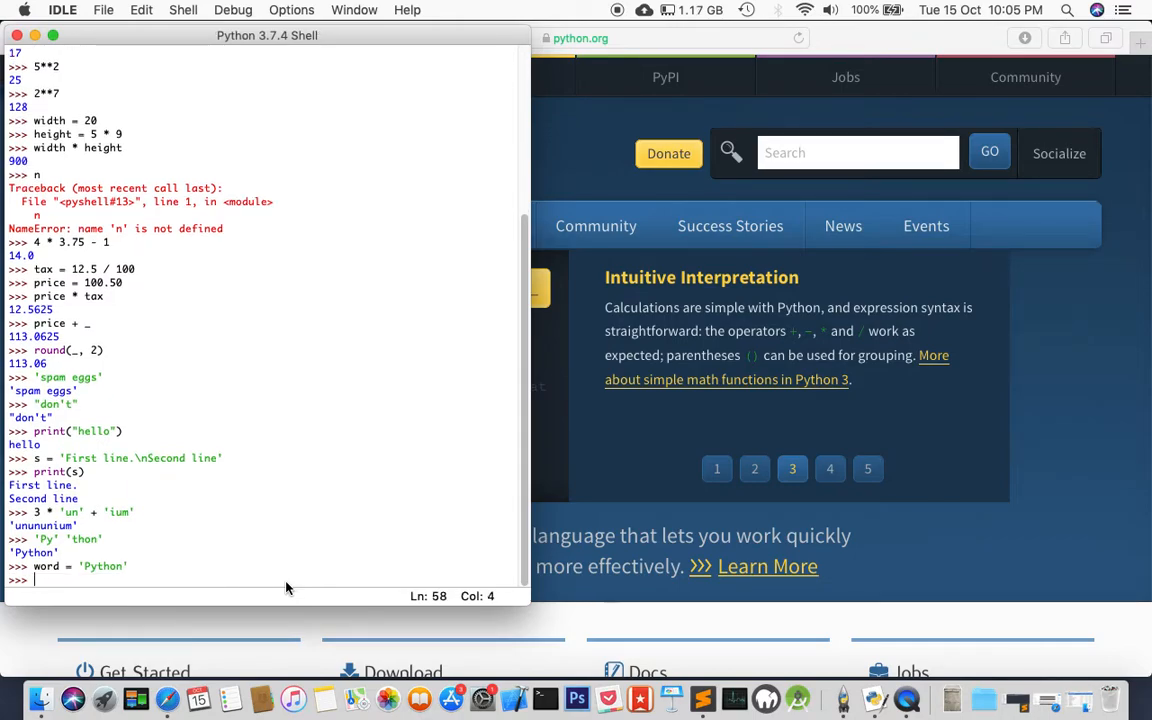
Step: Evaluate word[0] to get the first character 'P'
type("word")
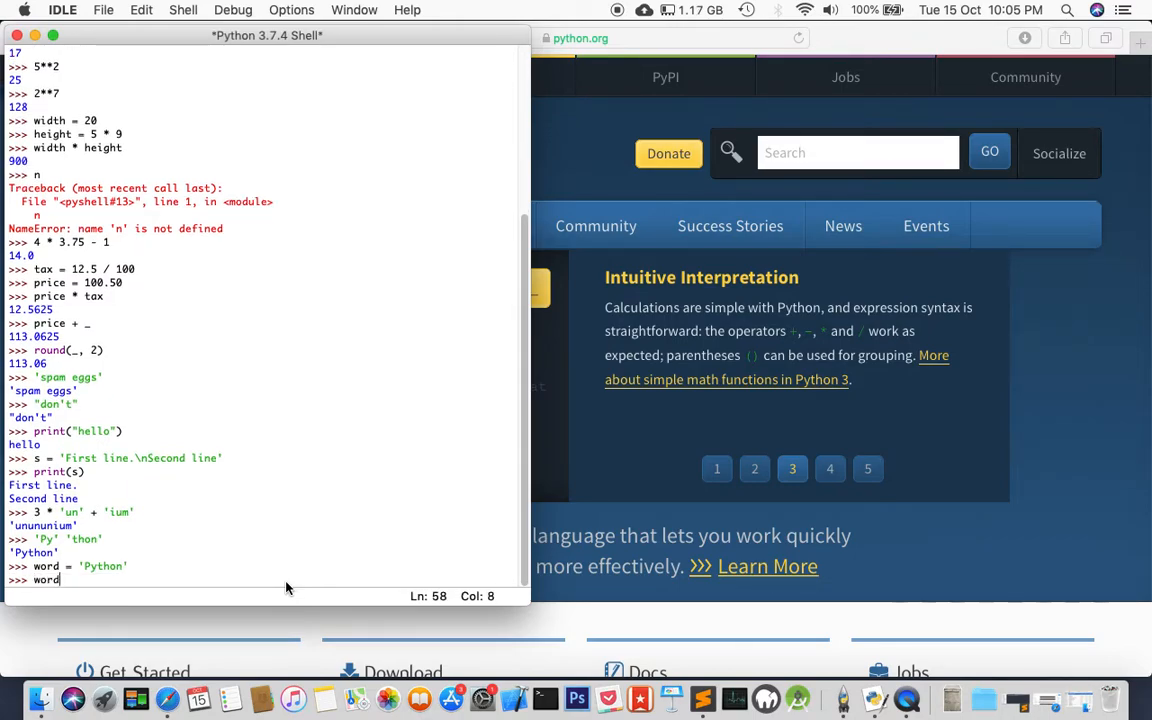
left_click(828, 468)
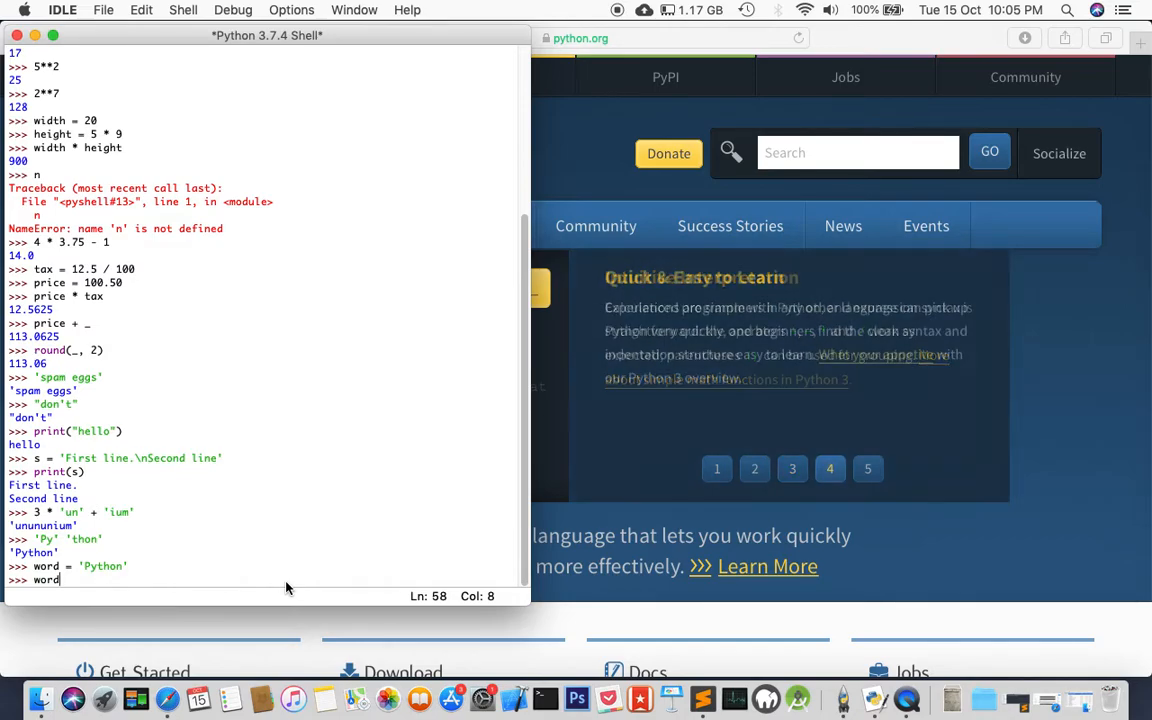
type("[")
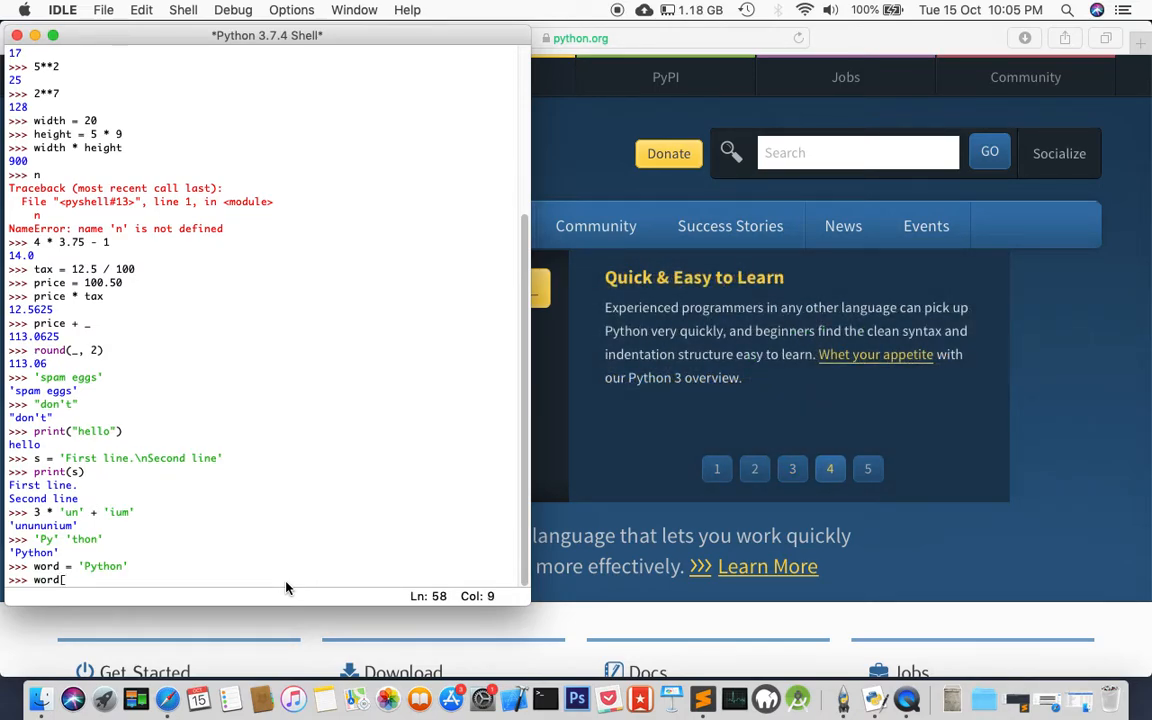
type("0]")
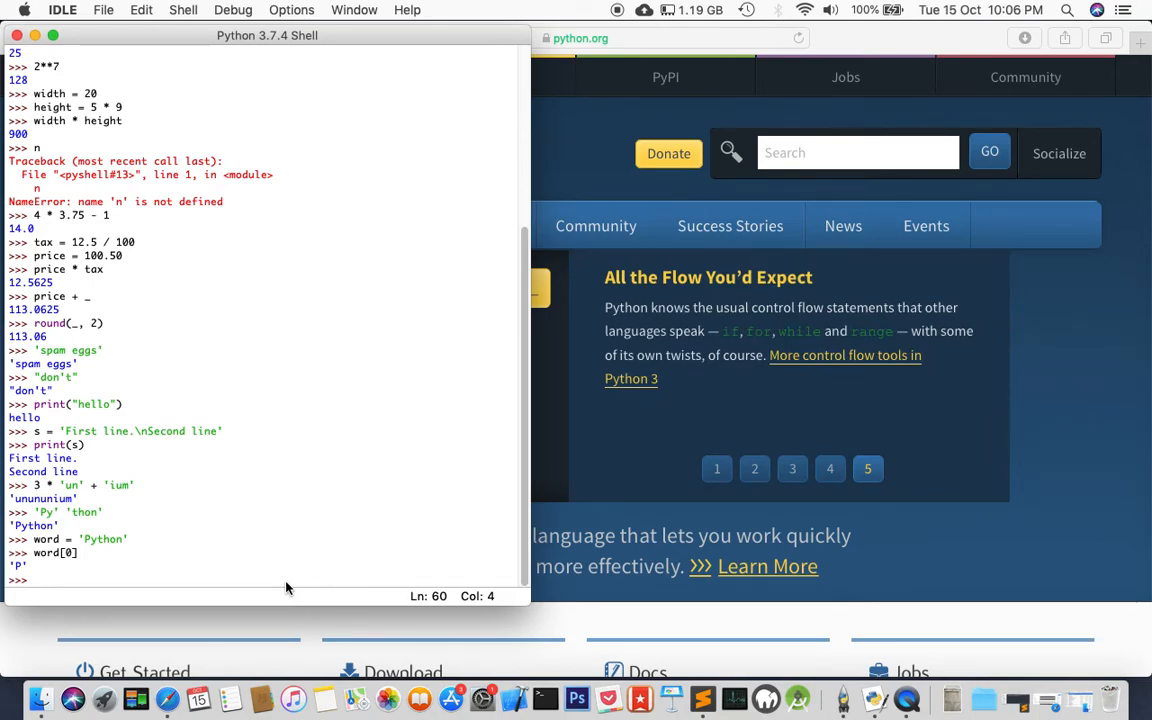
Step: Evaluate word[5] to get the sixth character 'n'
type("word[")
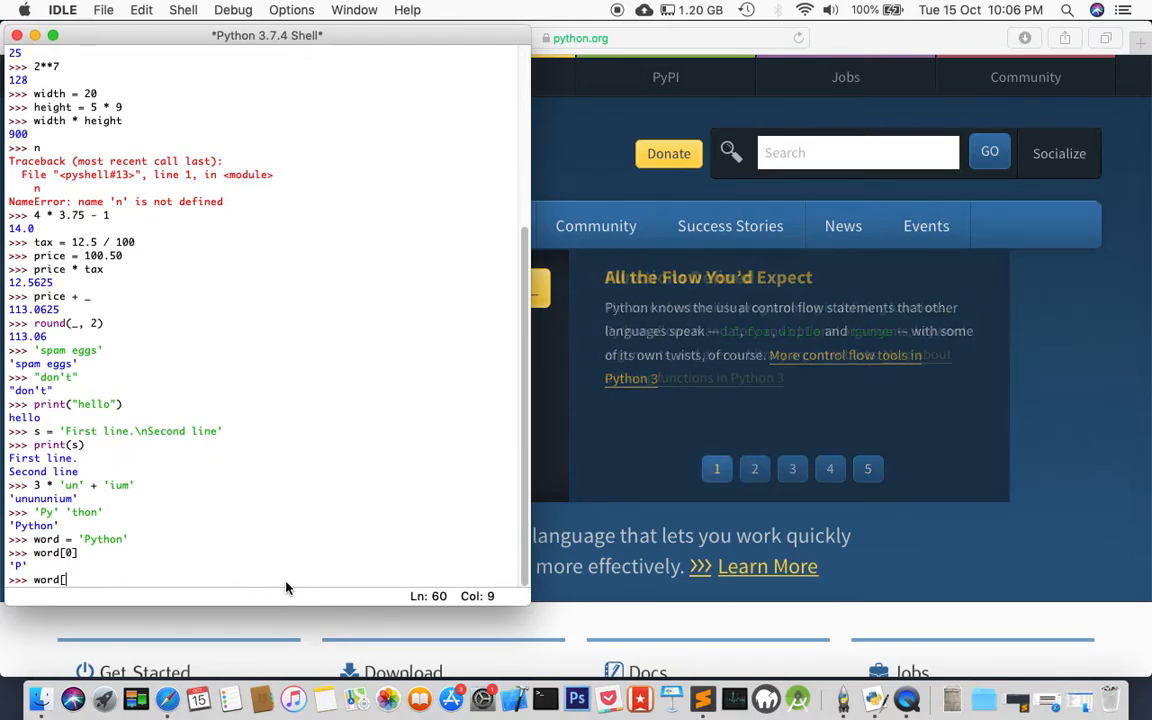
type("5]")
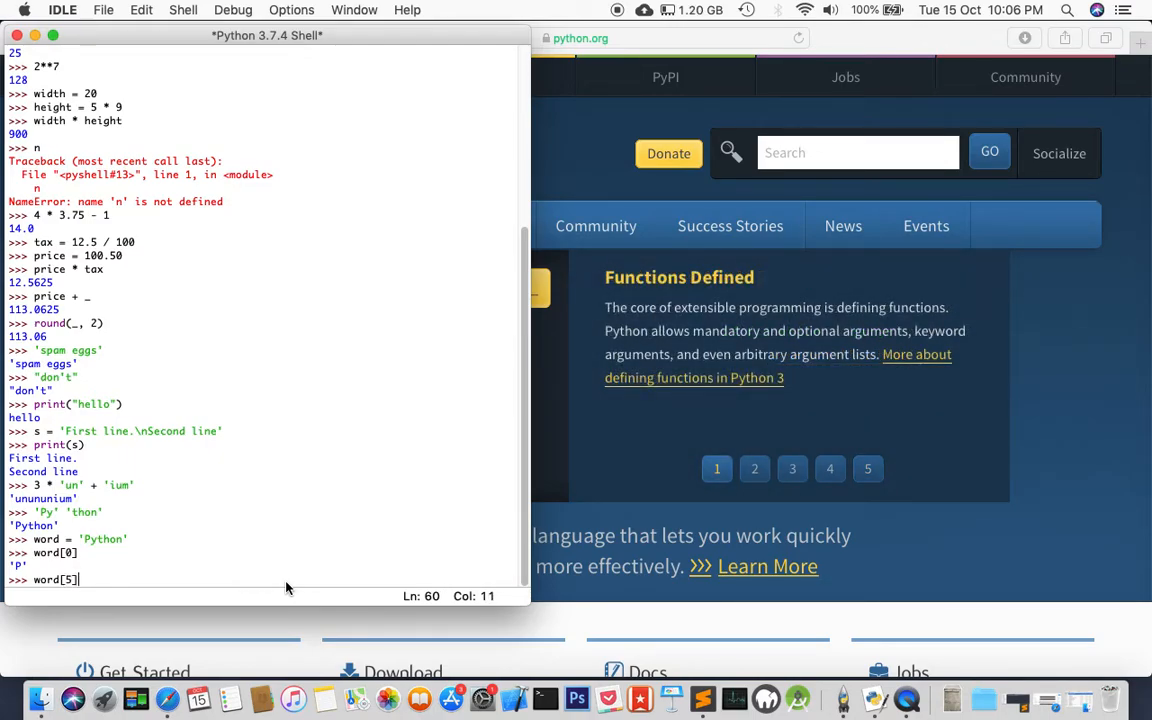
key("Return")
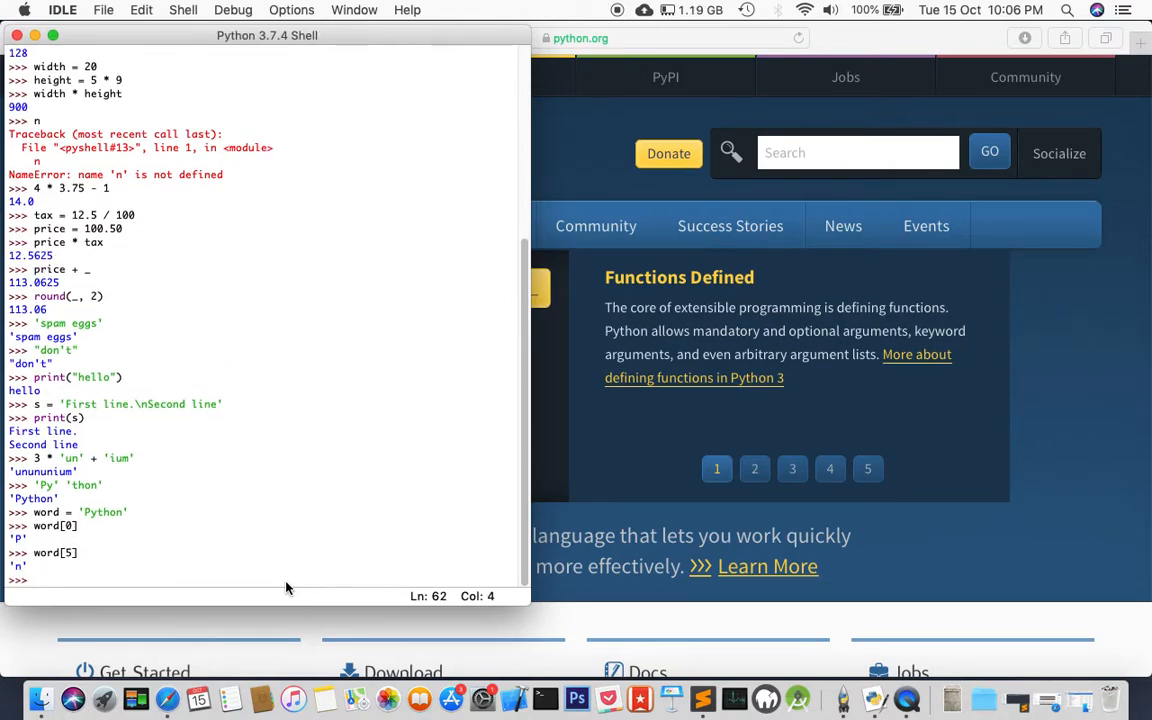
left_click(754, 468)
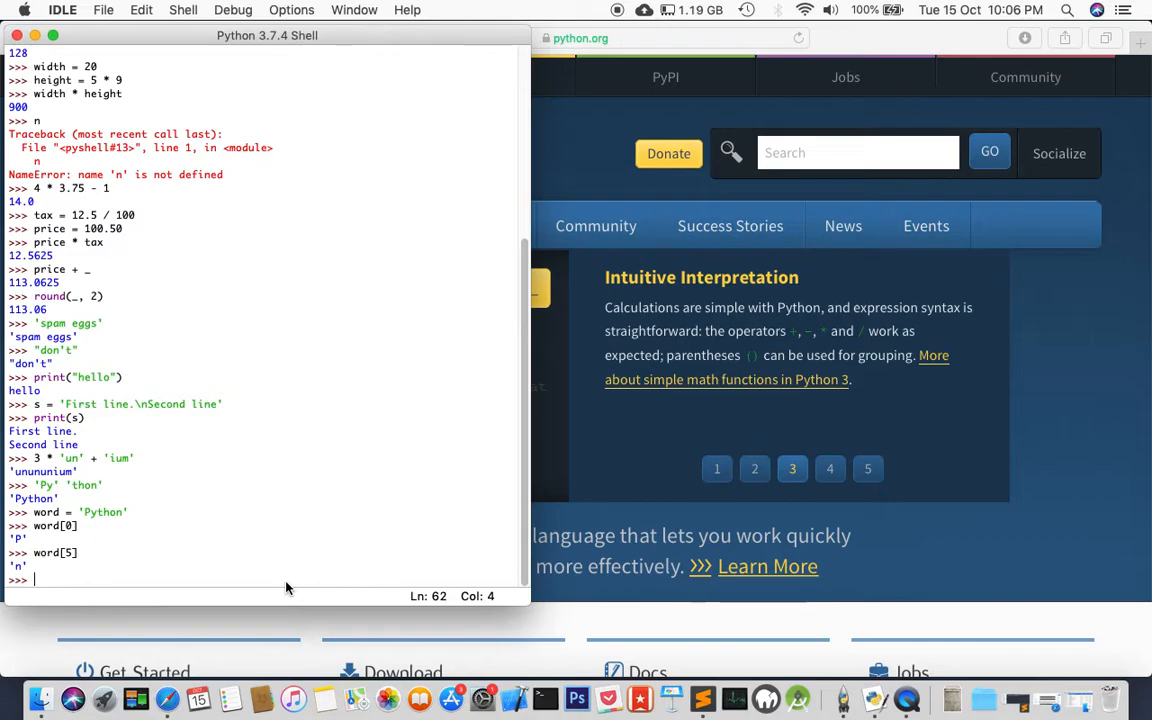
left_click(830, 468)
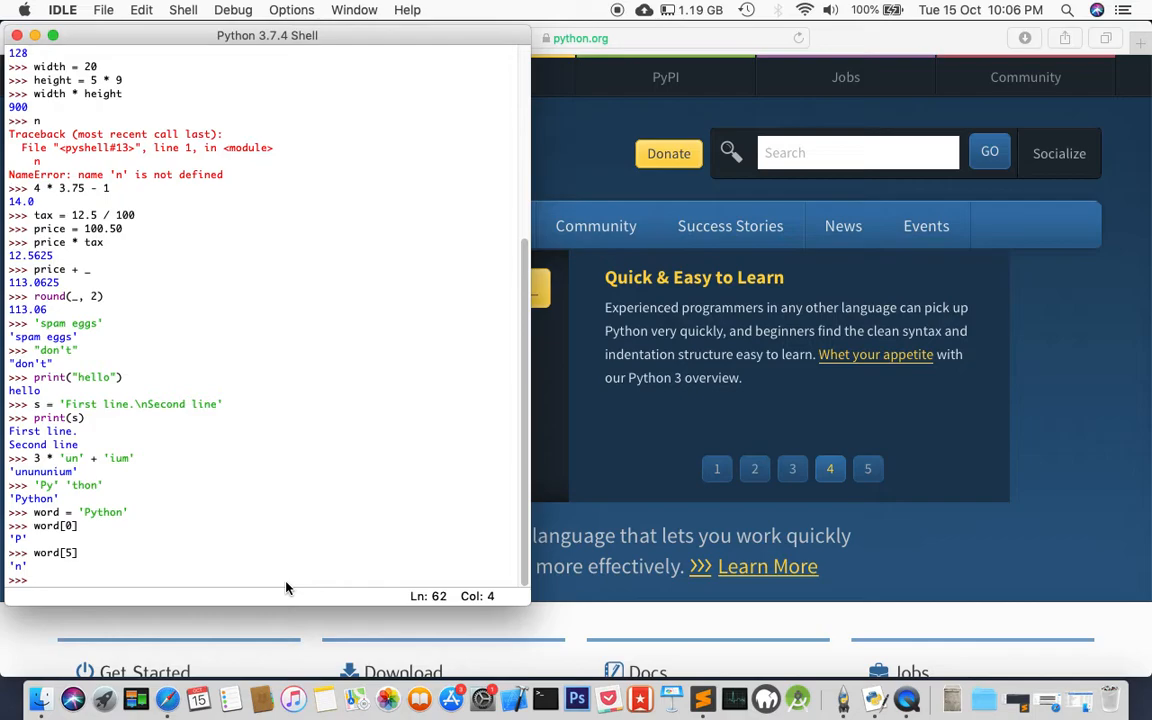
Step: Evaluate word[-1] to get the last character 'n'
type("word")
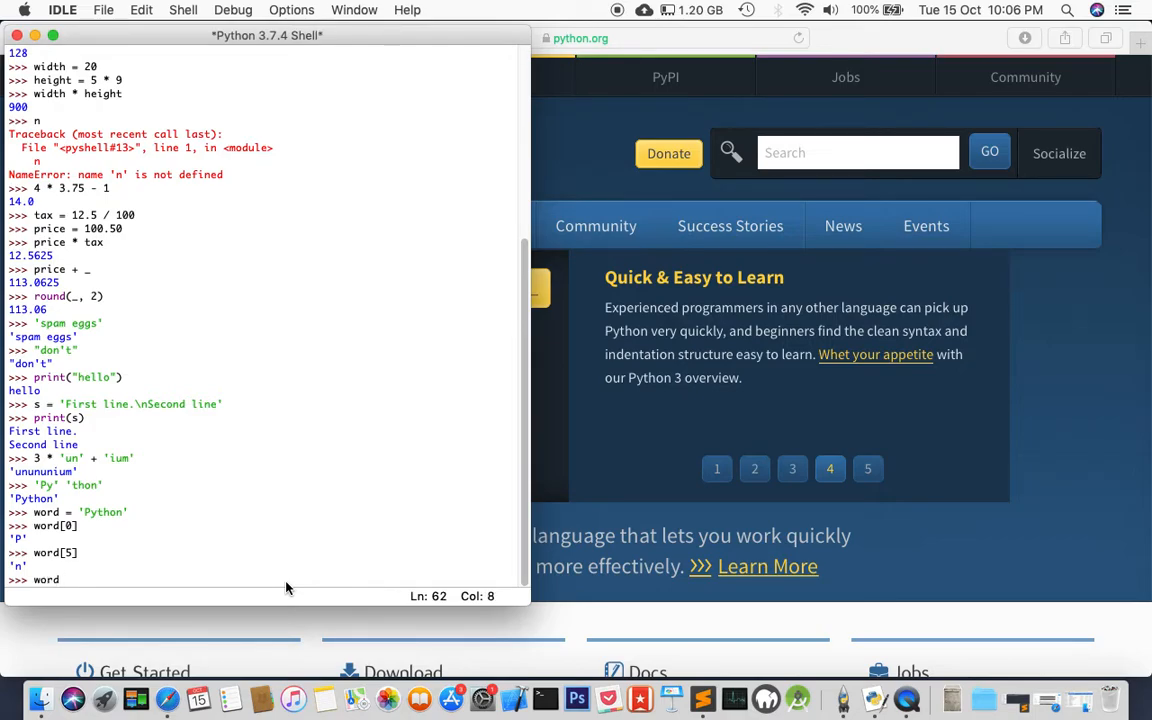
type("[")
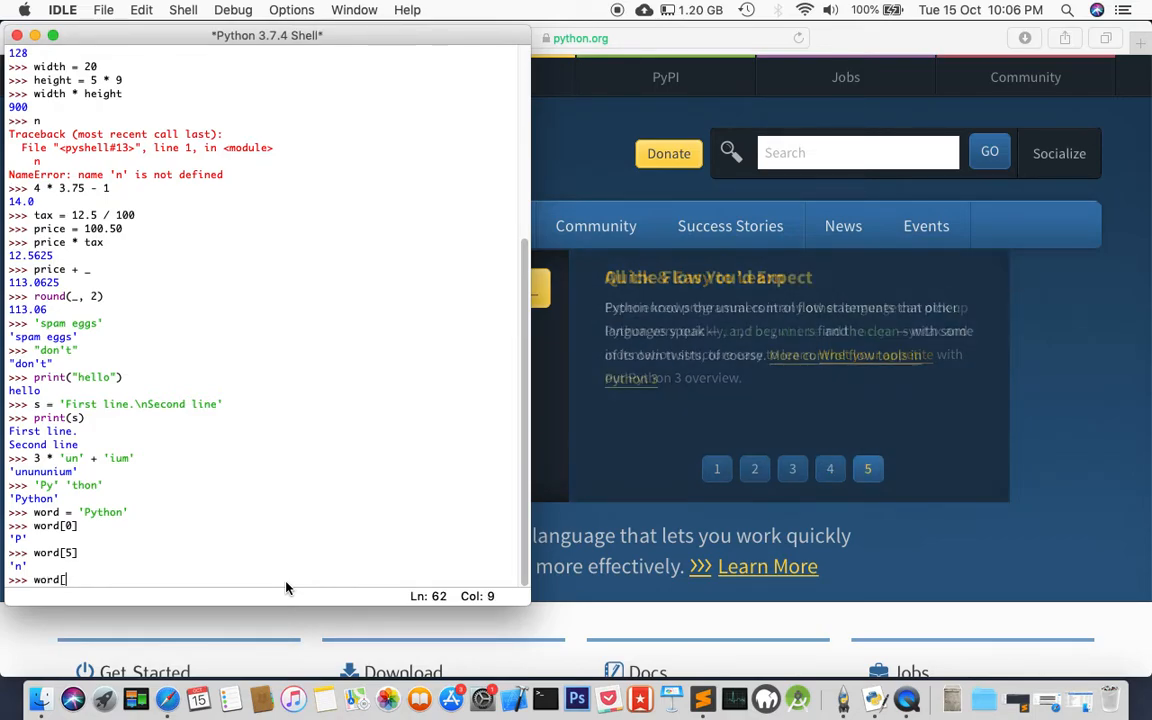
type("-1")
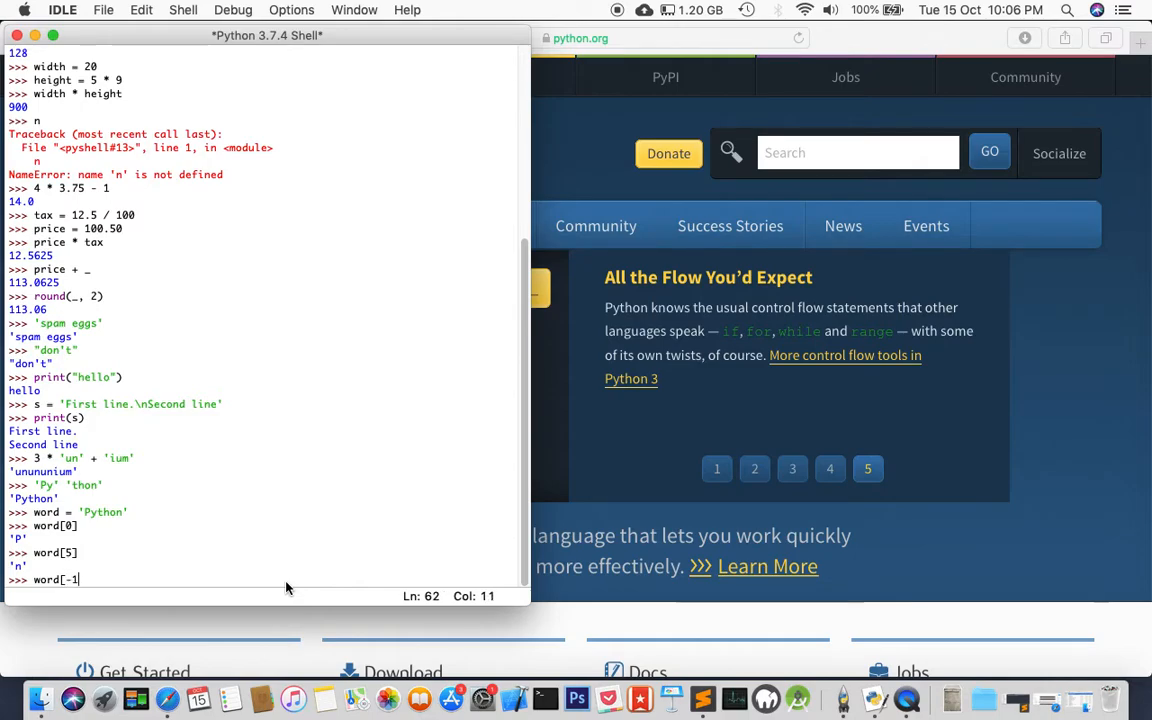
type("]")
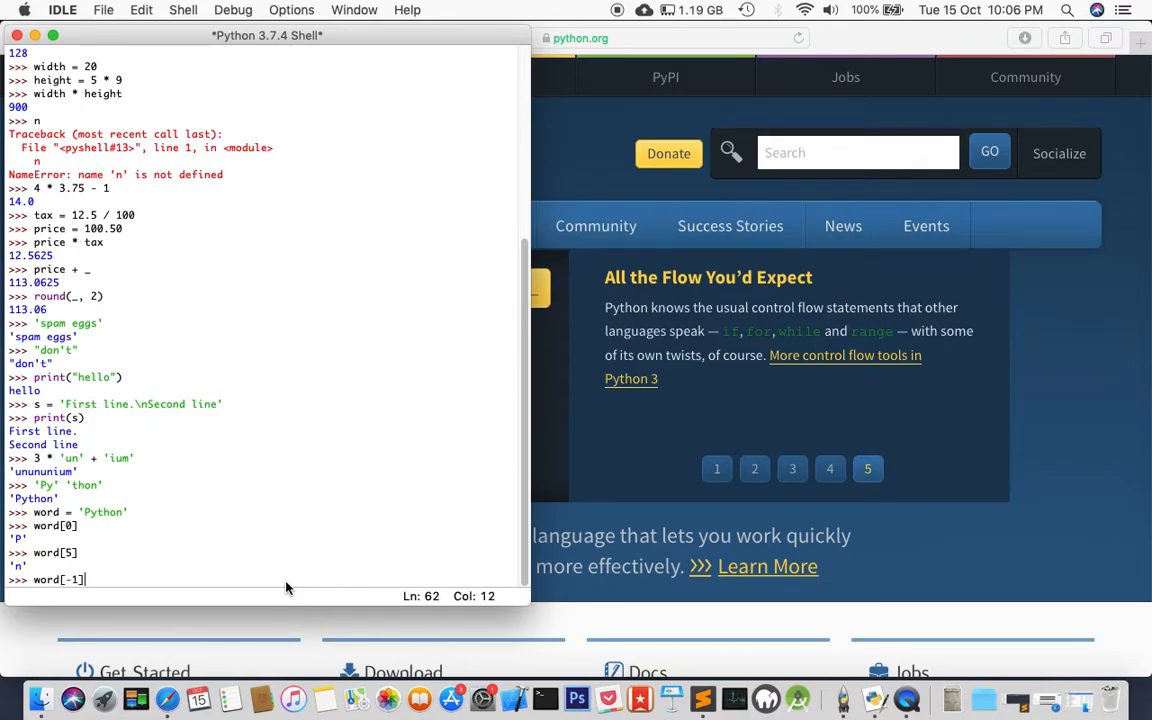
key("Return")
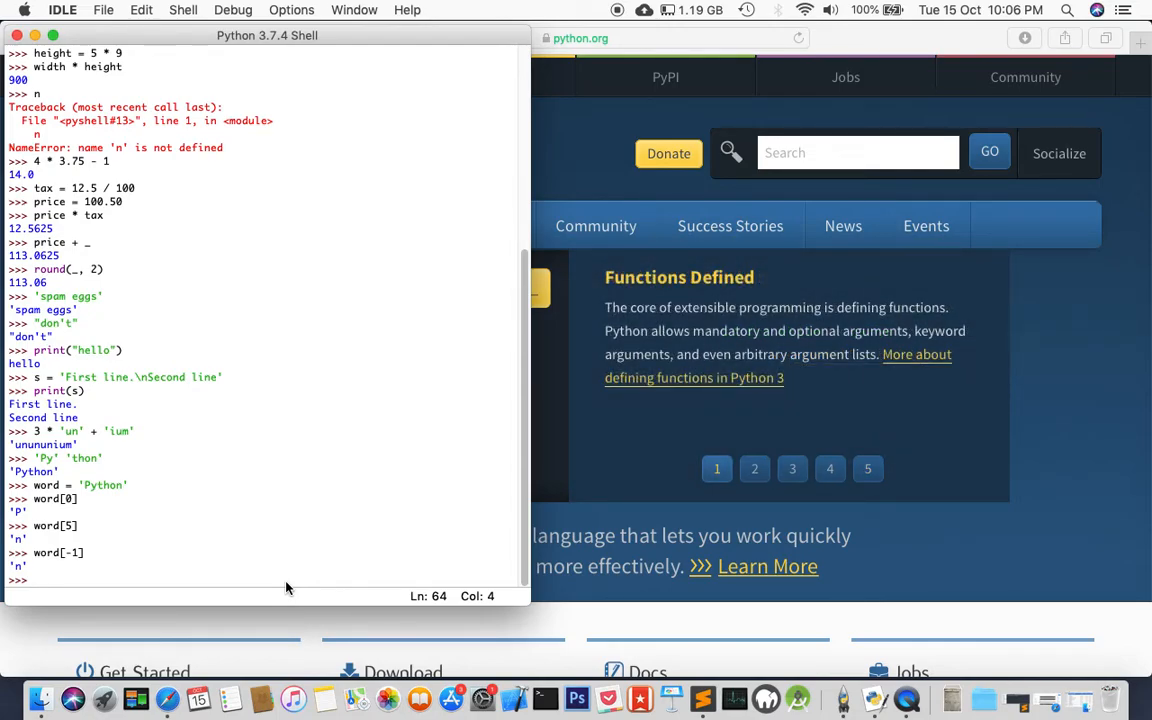
Step: Evaluate word[-2] and word[-6] to get 'o' and 'P'
type("word")
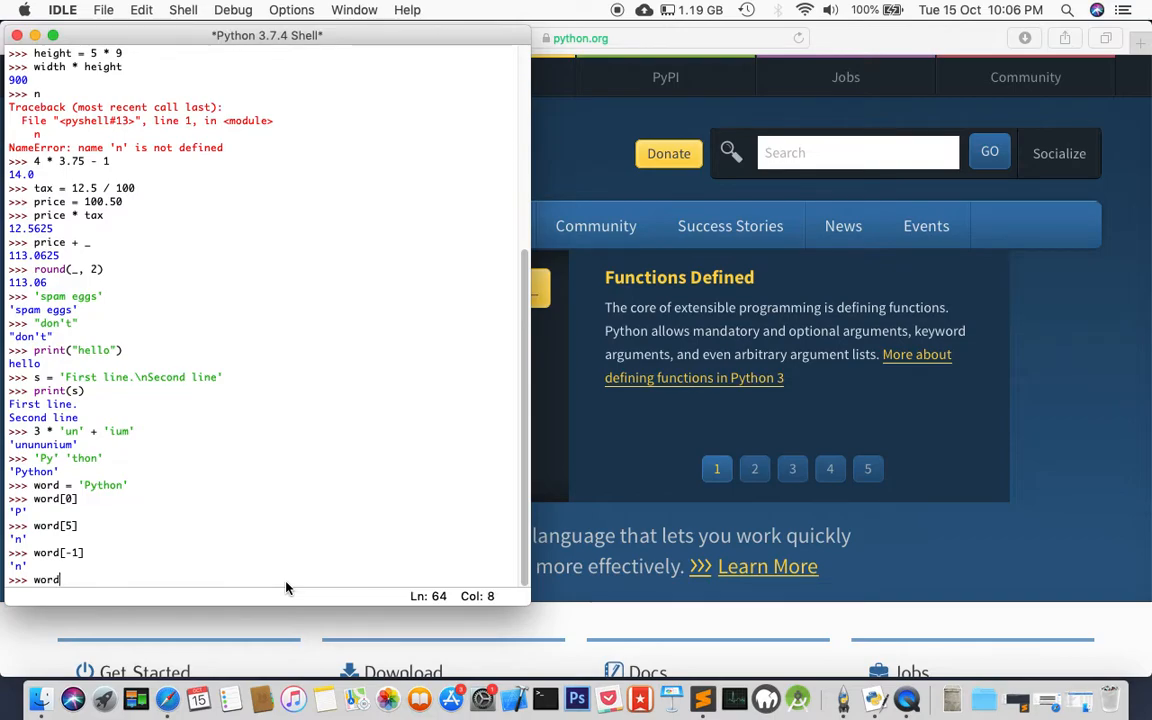
type("[-2")
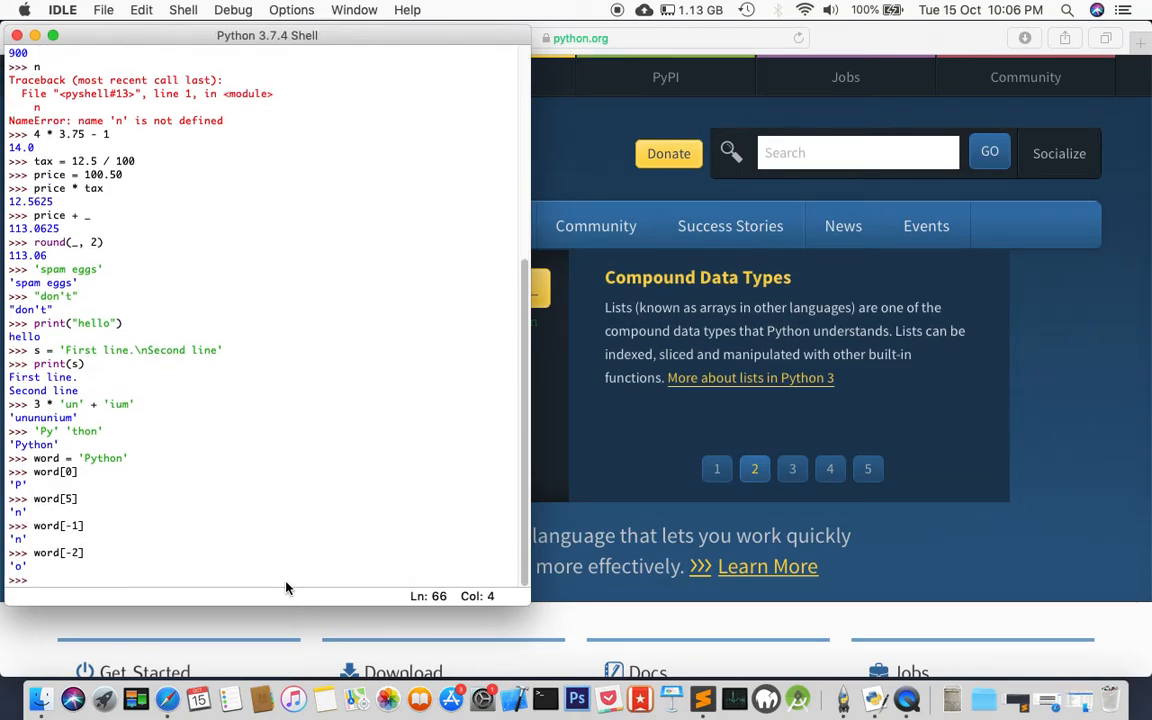
type("word[/")
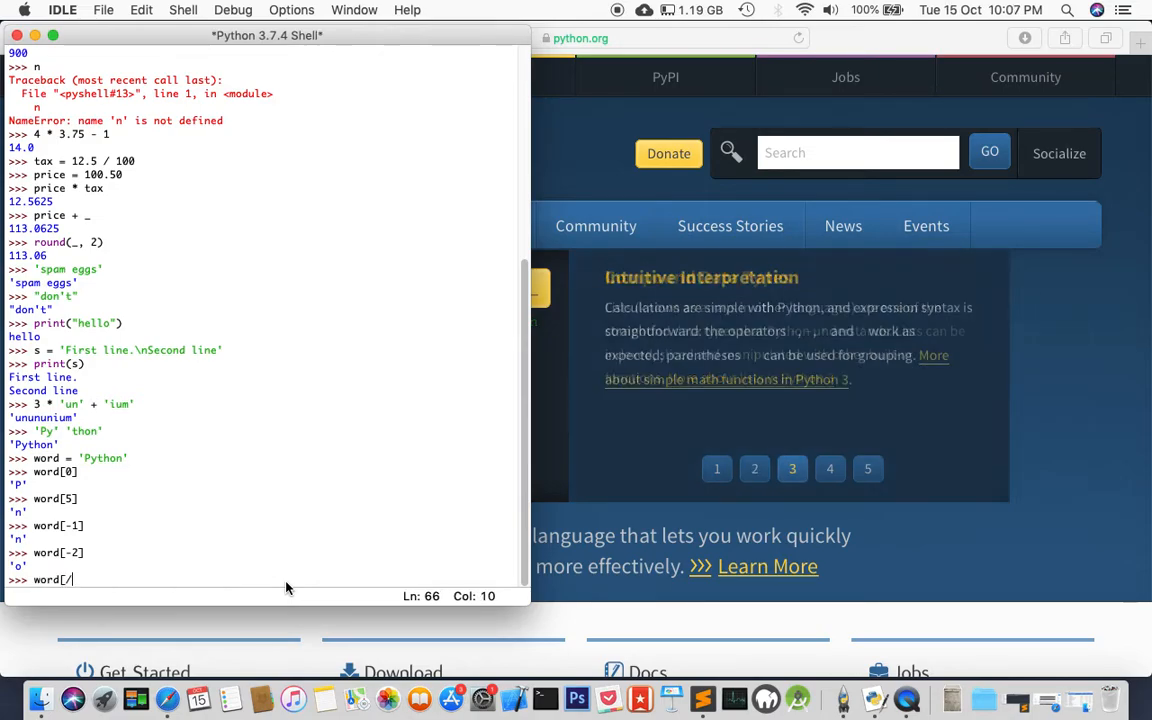
type("-6")
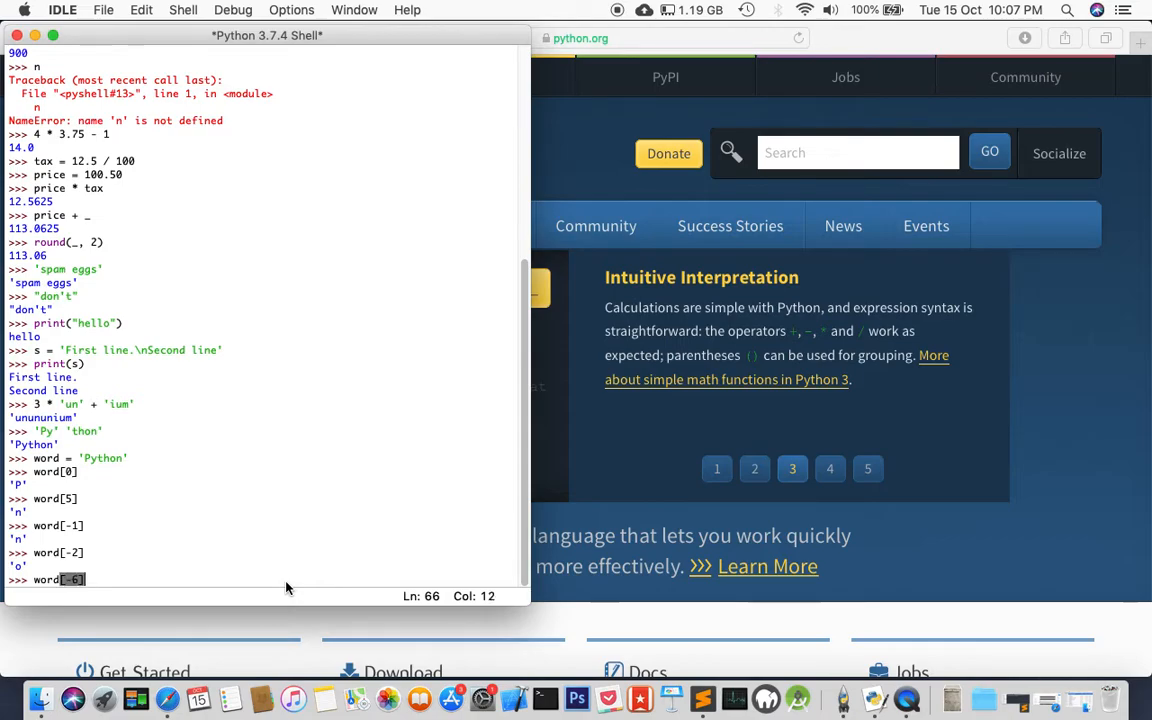
key("Return")
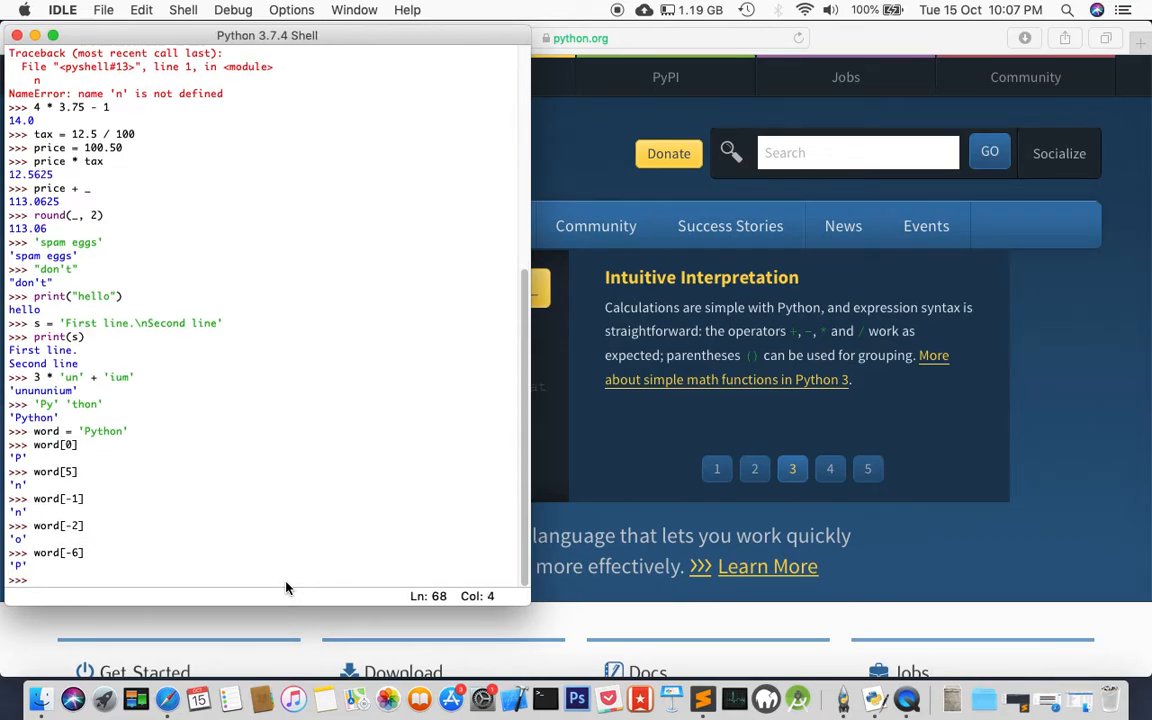
left_click(828, 468)
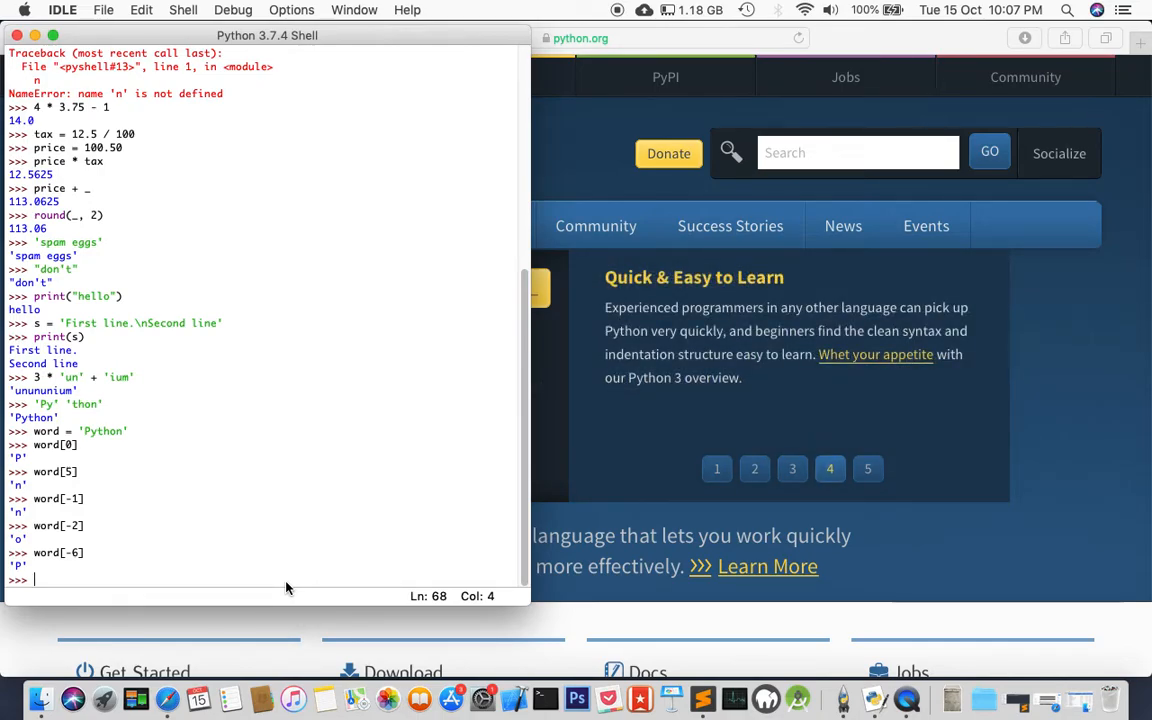
Step: Evaluate the slice word[0:2] to get 'Py'
type("word[")
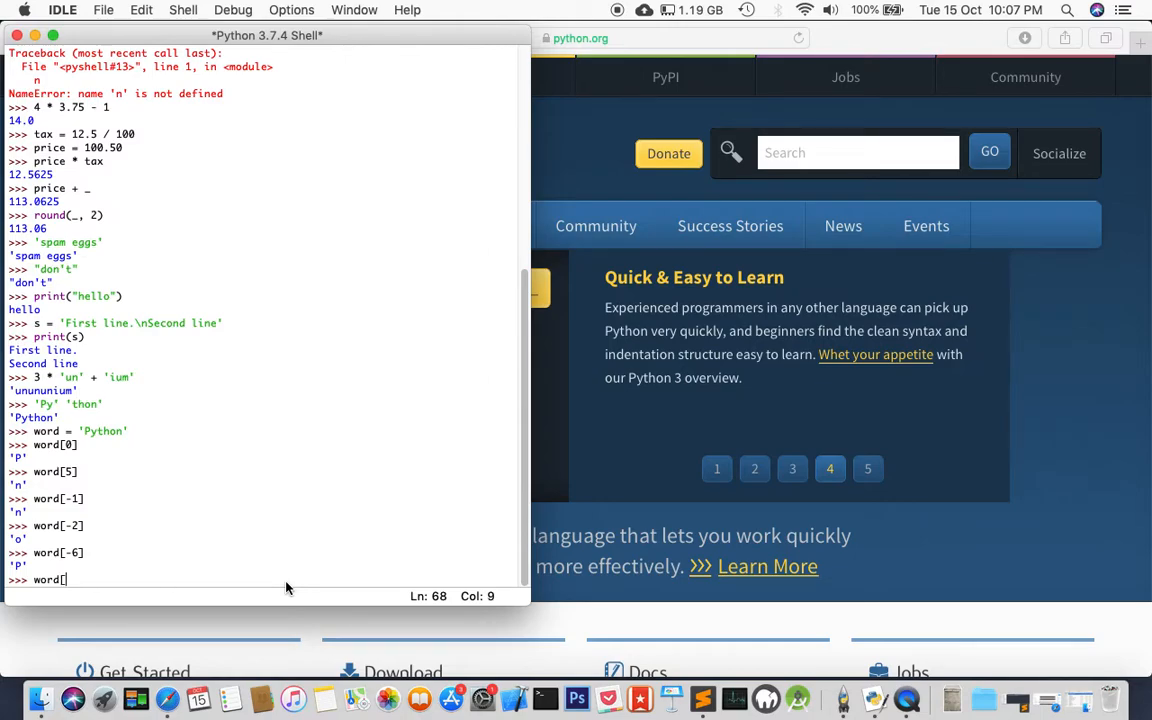
left_click(868, 468)
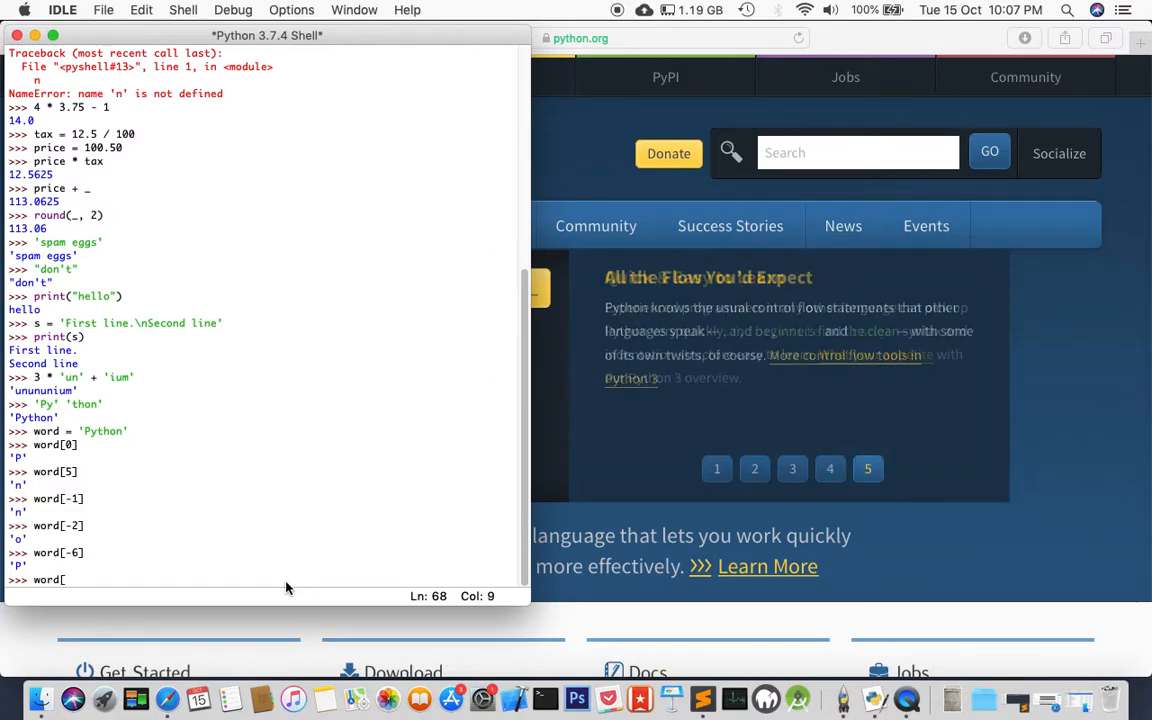
type("0")
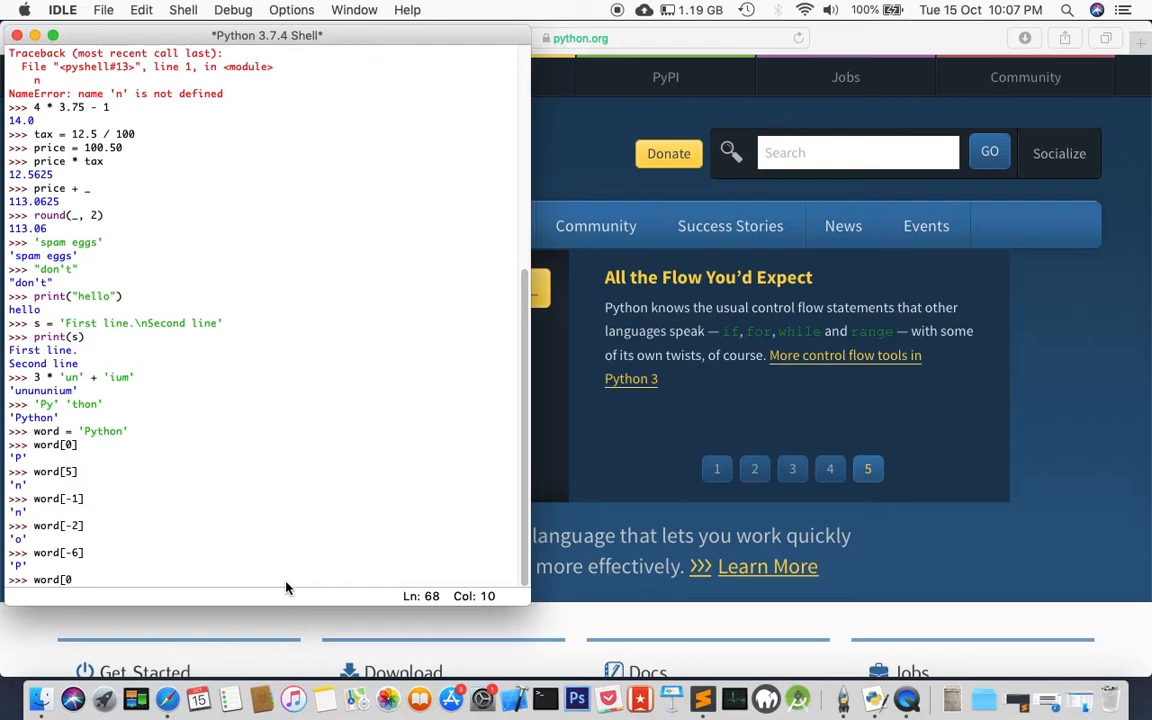
type(":")
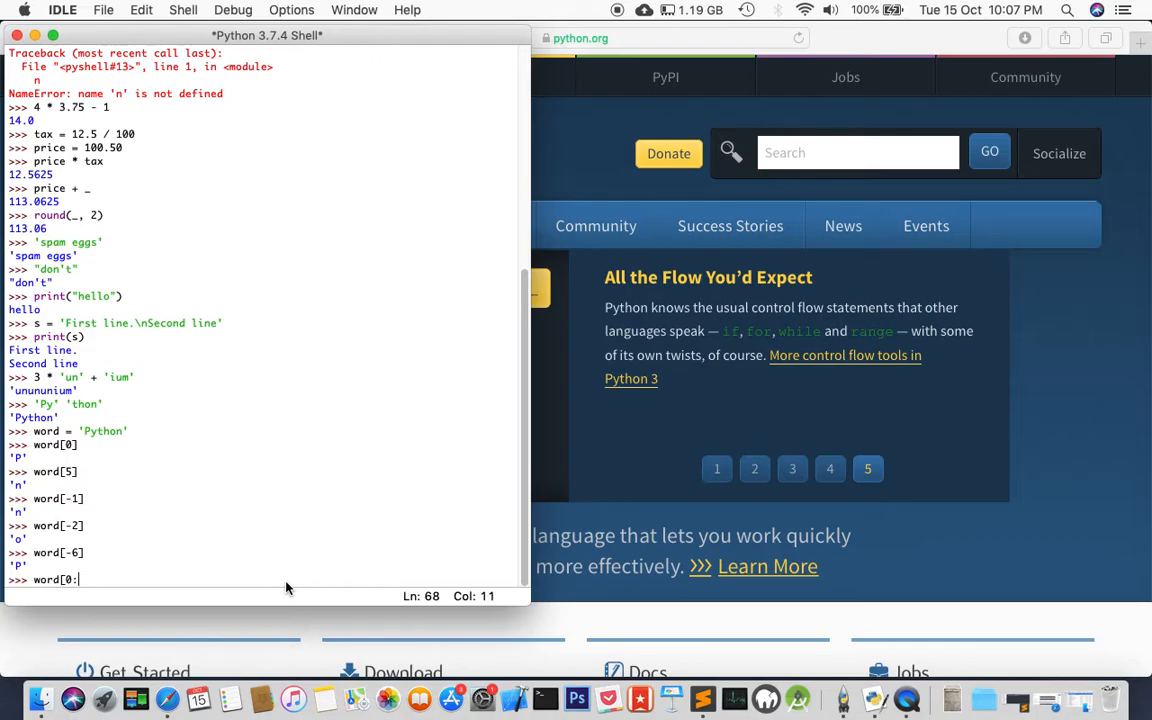
type("2")
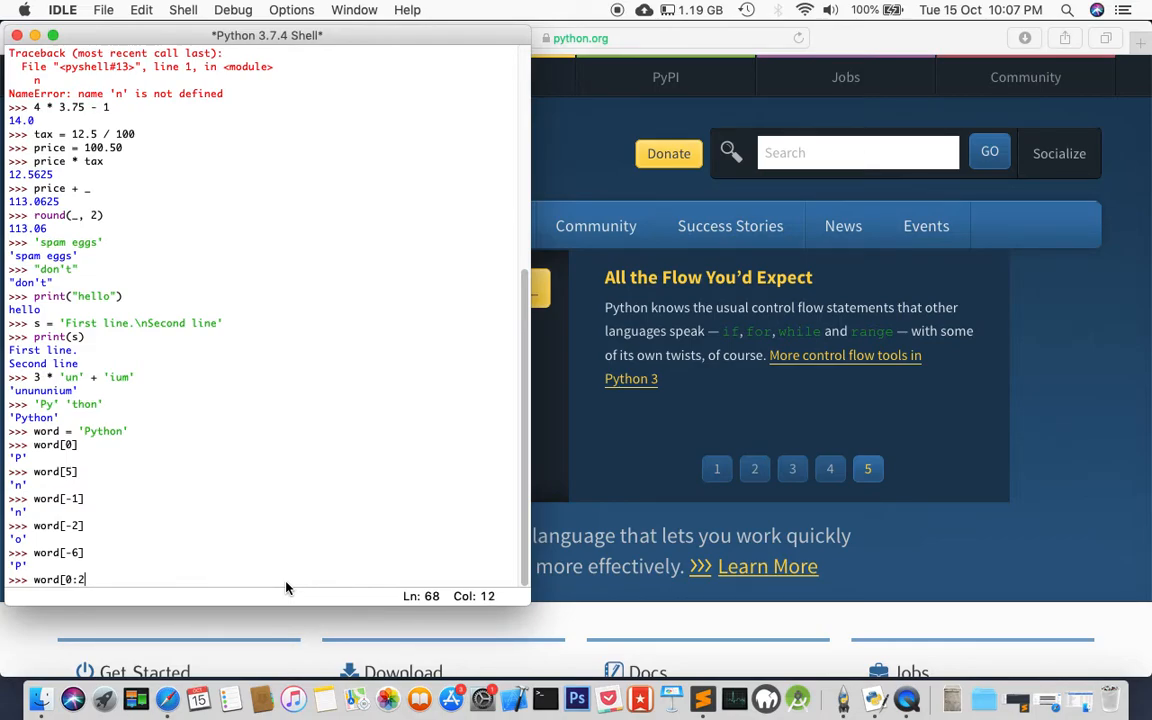
type("]")
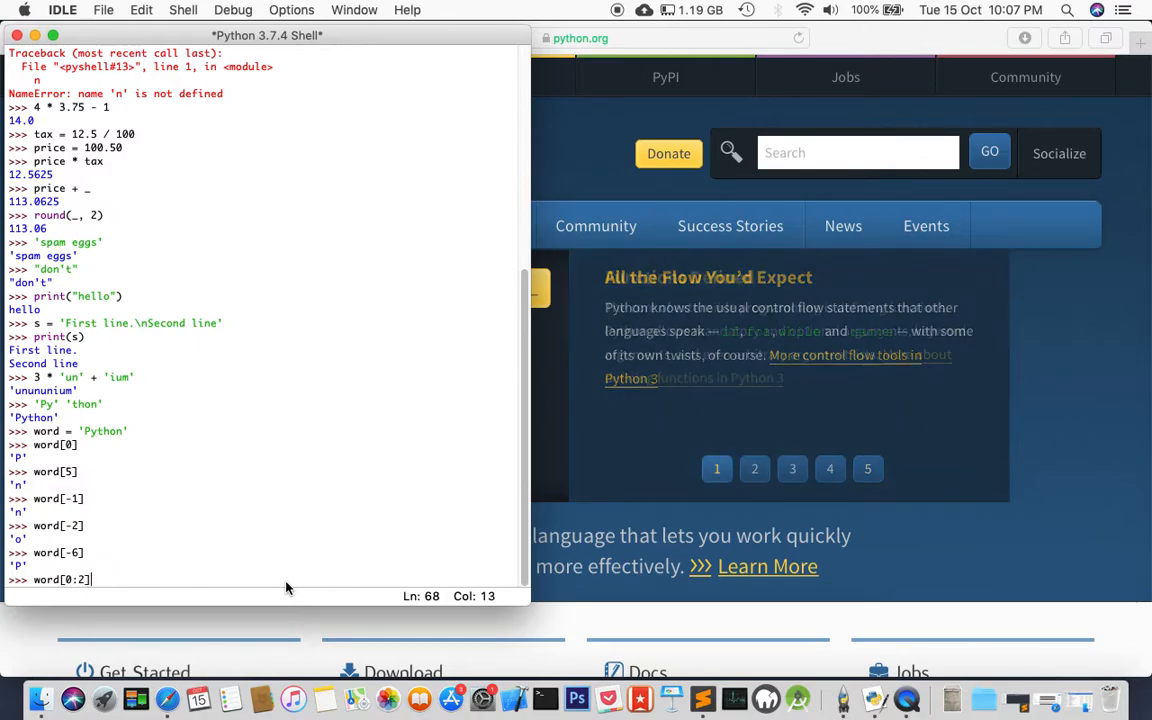
key("Return")
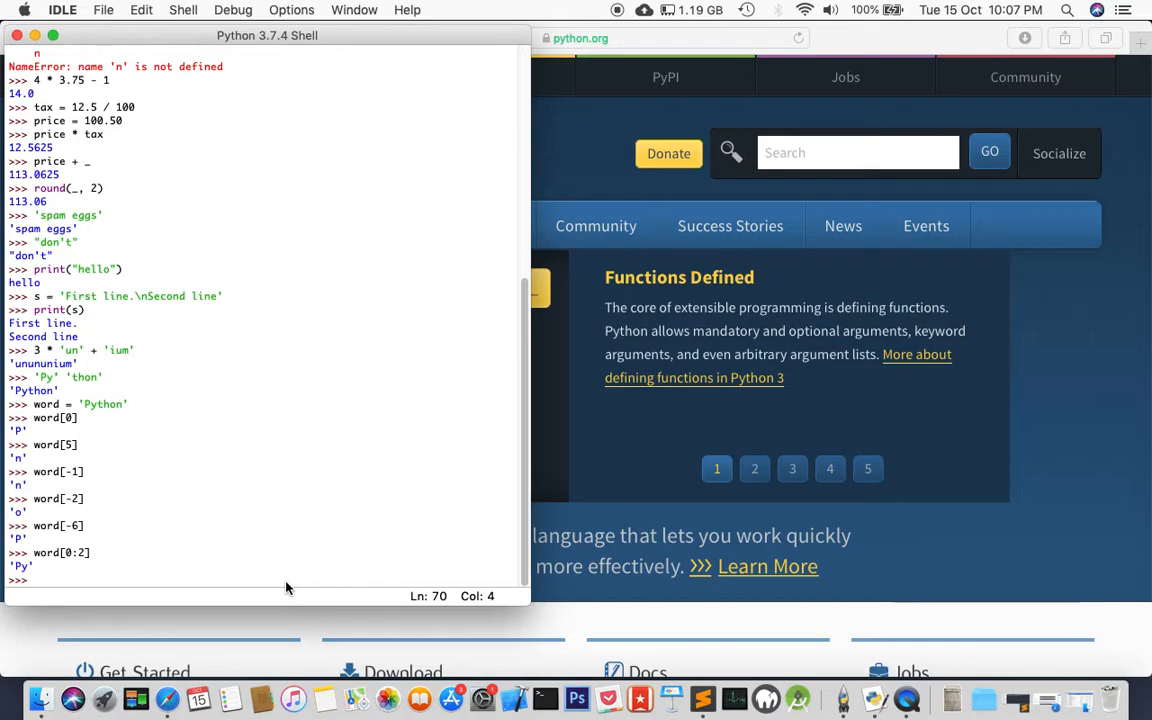
Step: Evaluate the slice word[2:5] to get 'tho'
type("word")
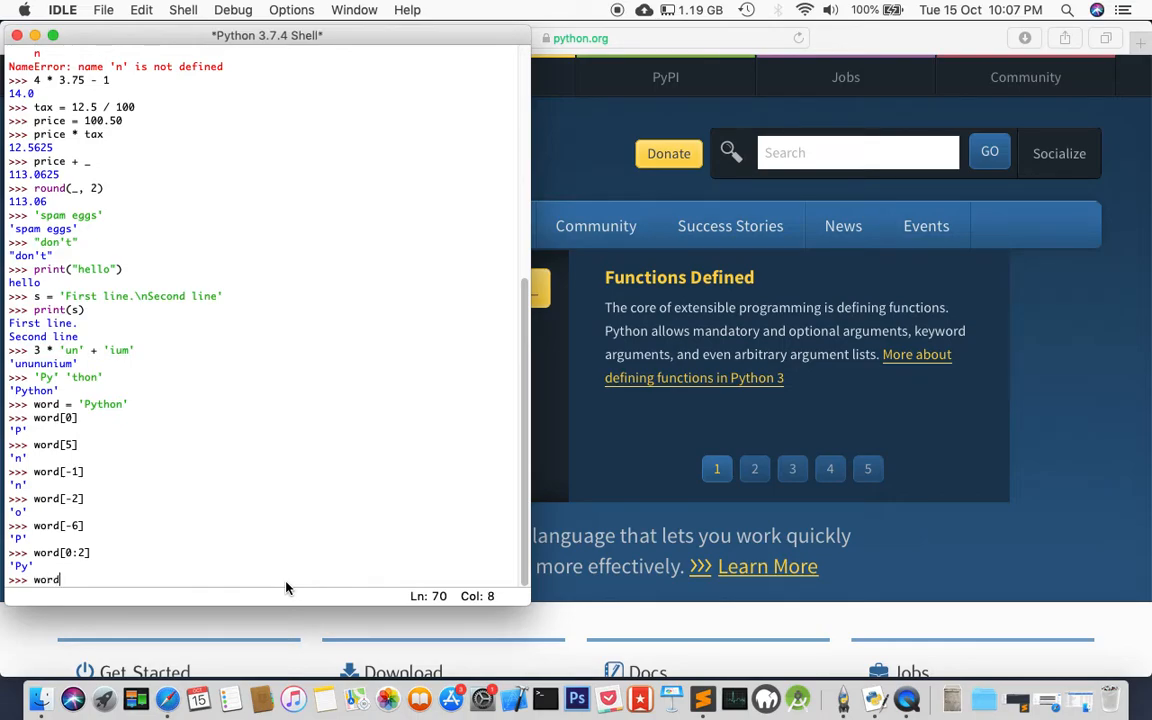
type("[")
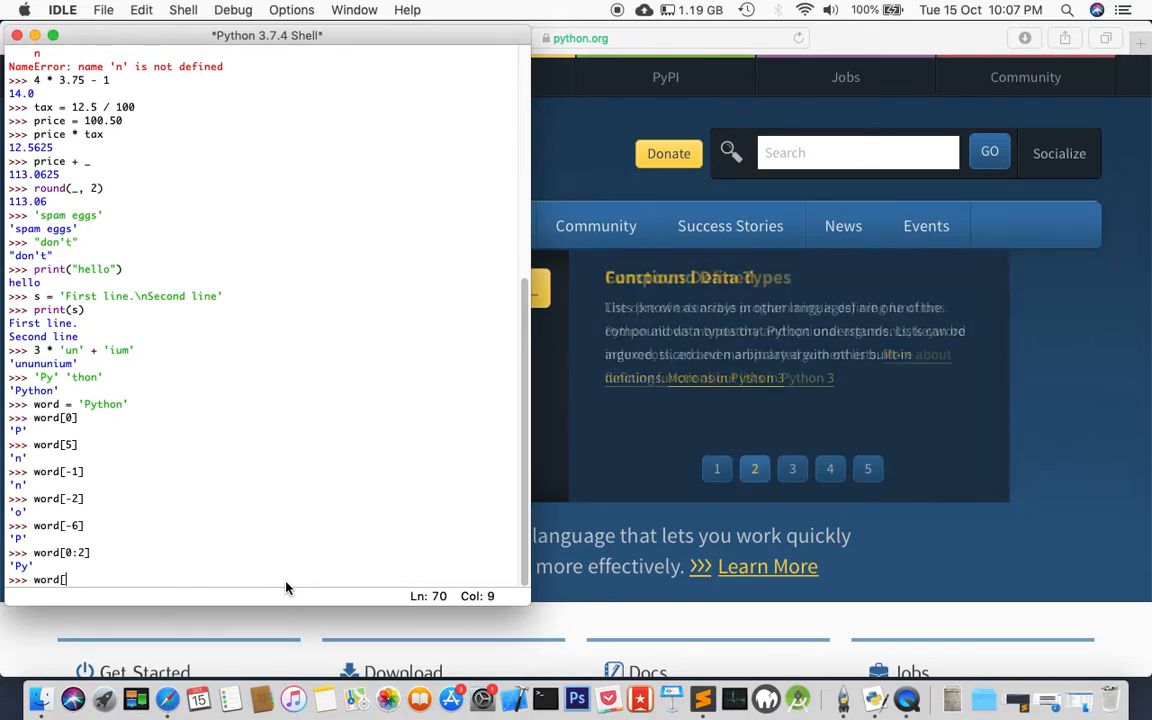
type("2")
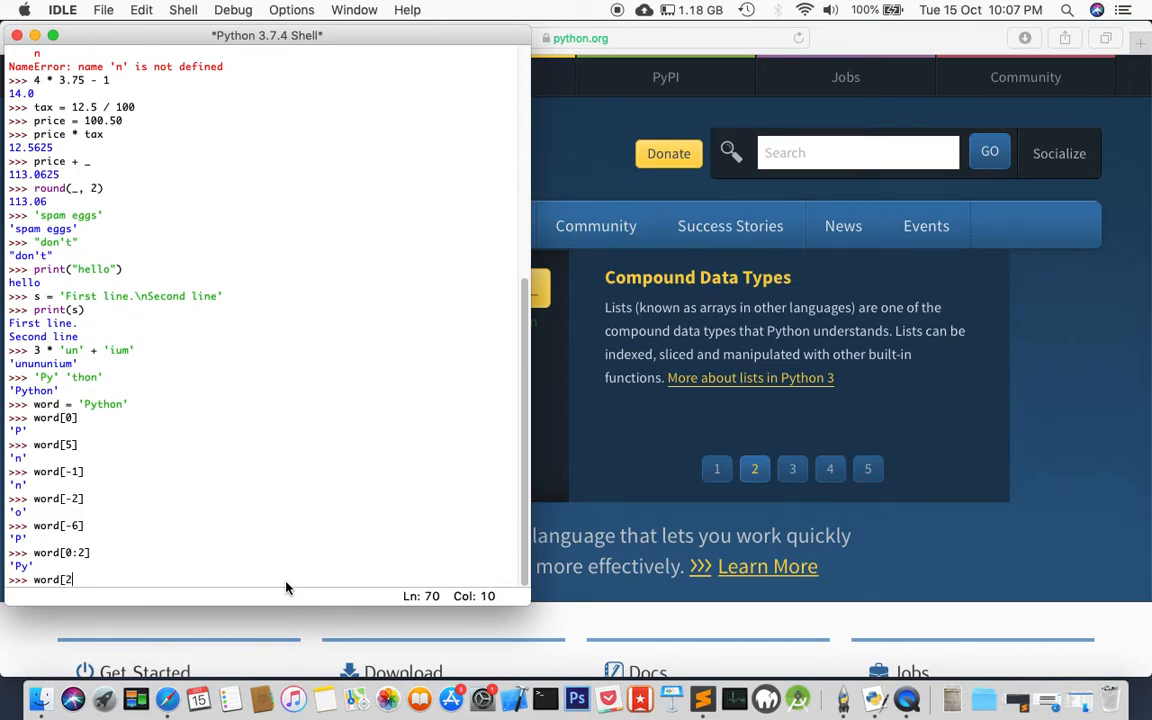
type(":")
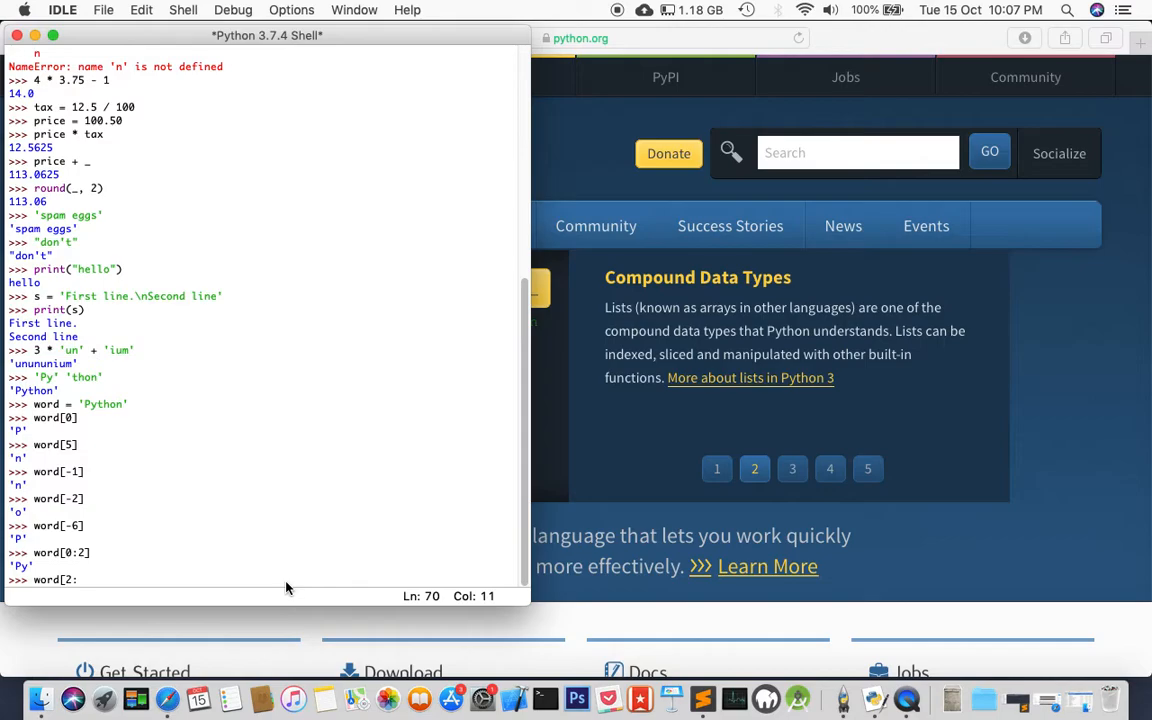
left_click(792, 468)
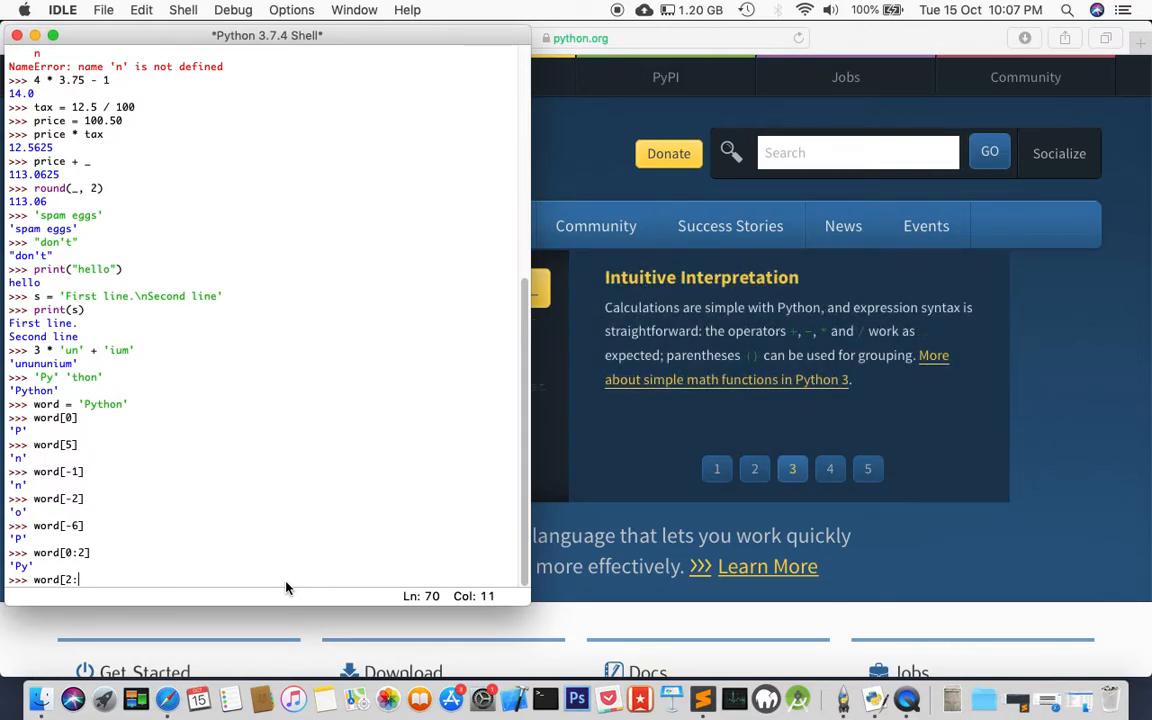
type("5")
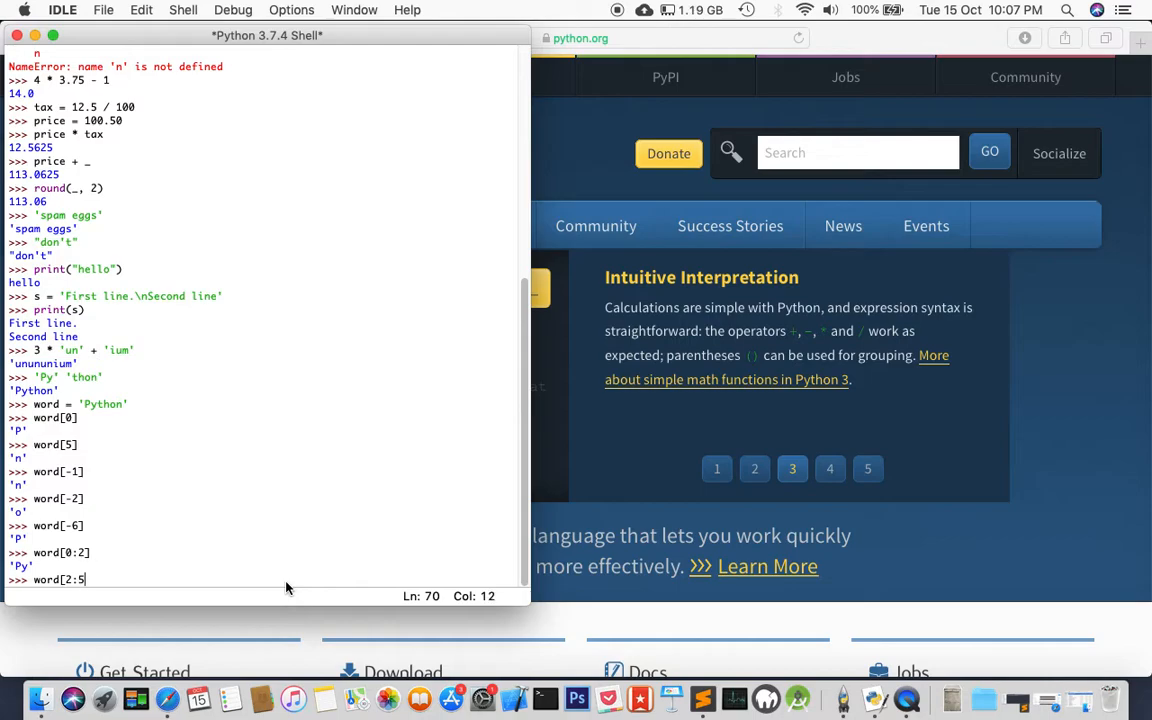
type("]")
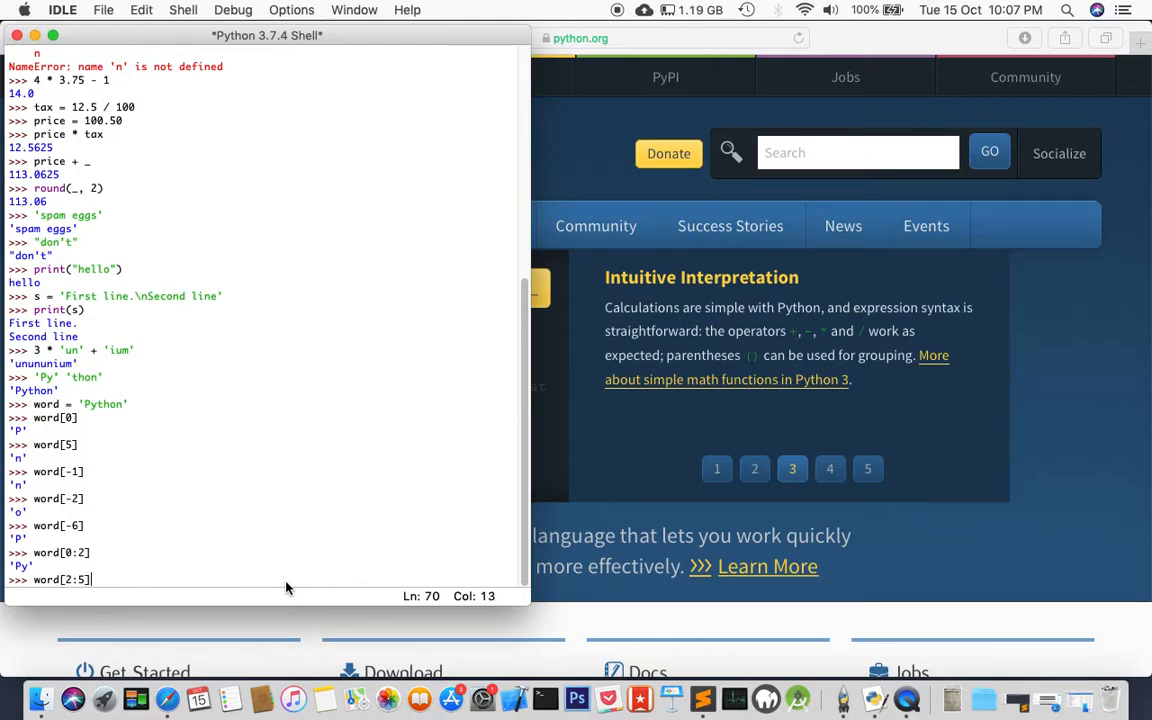
left_click(828, 468)
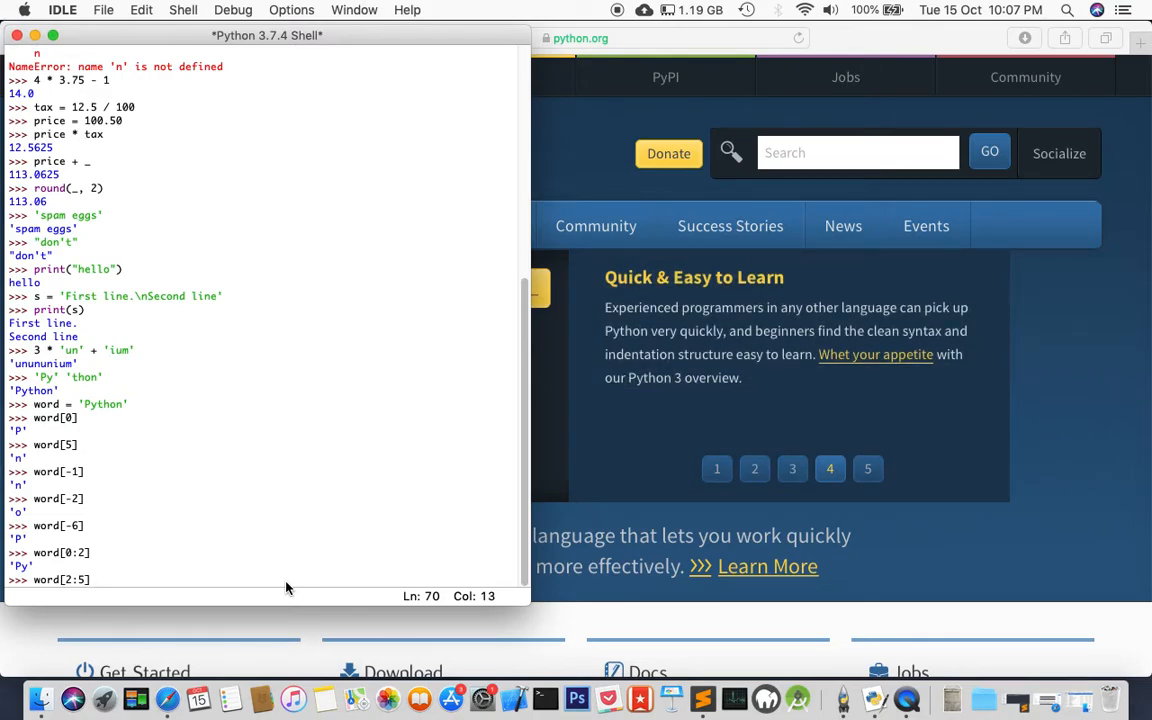
left_click(90, 580)
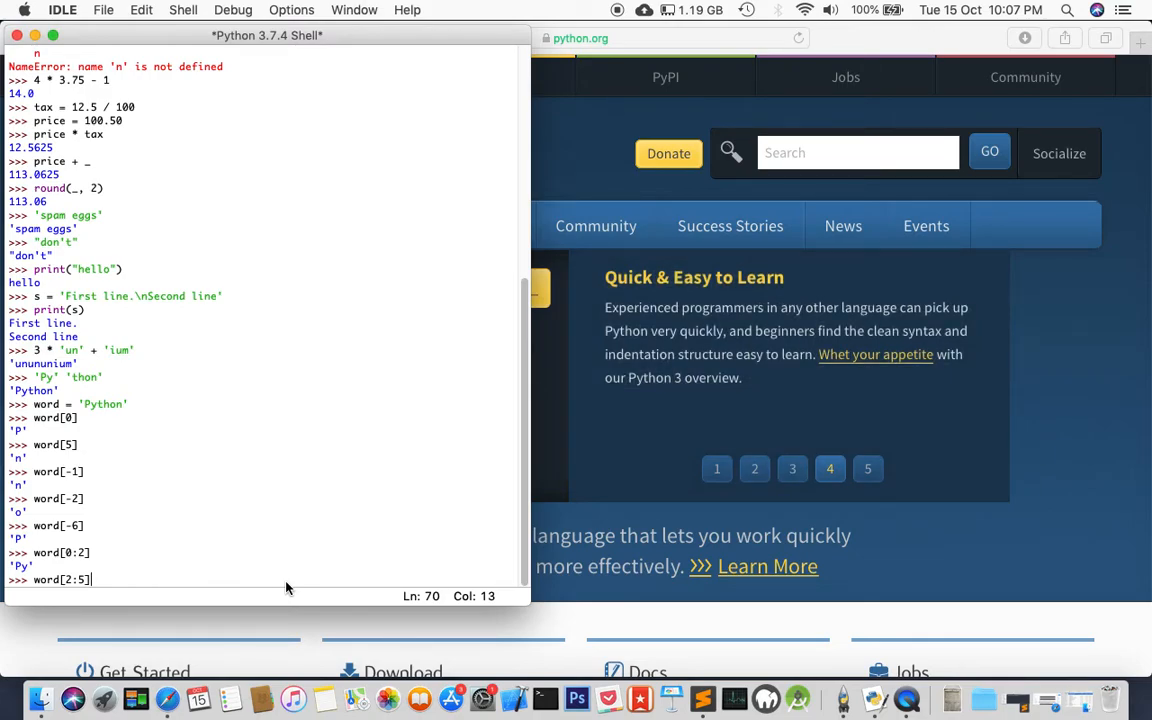
key("Return")
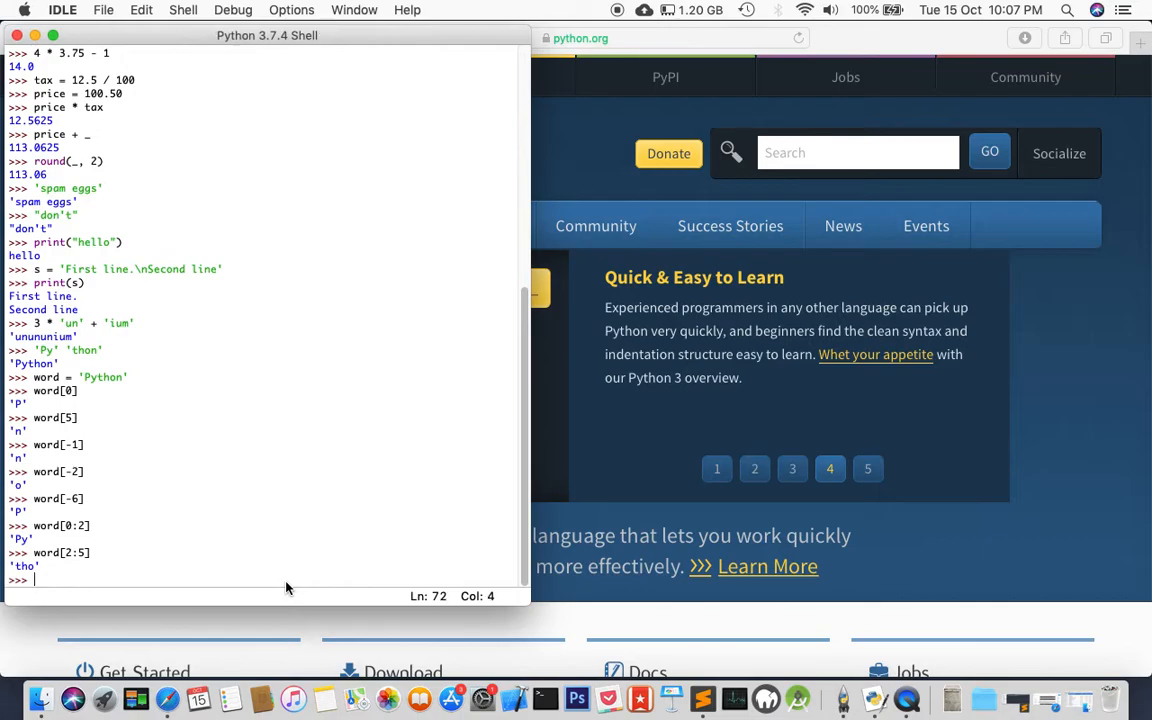
left_click(868, 468)
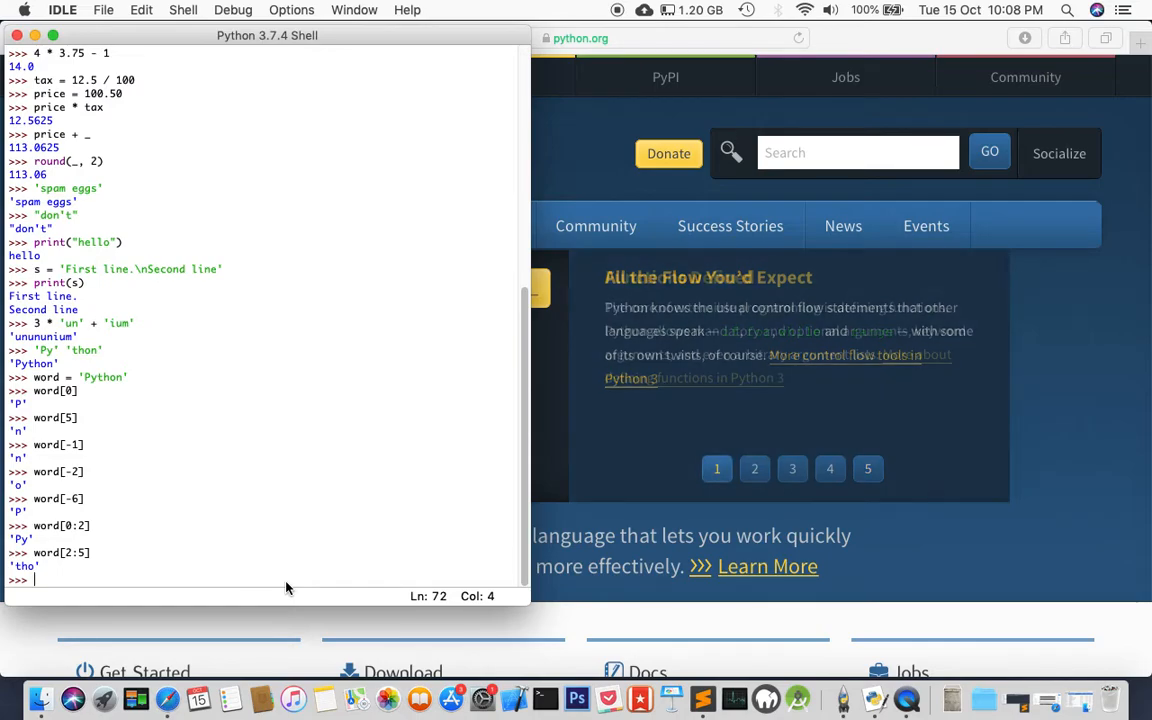
left_click(754, 468)
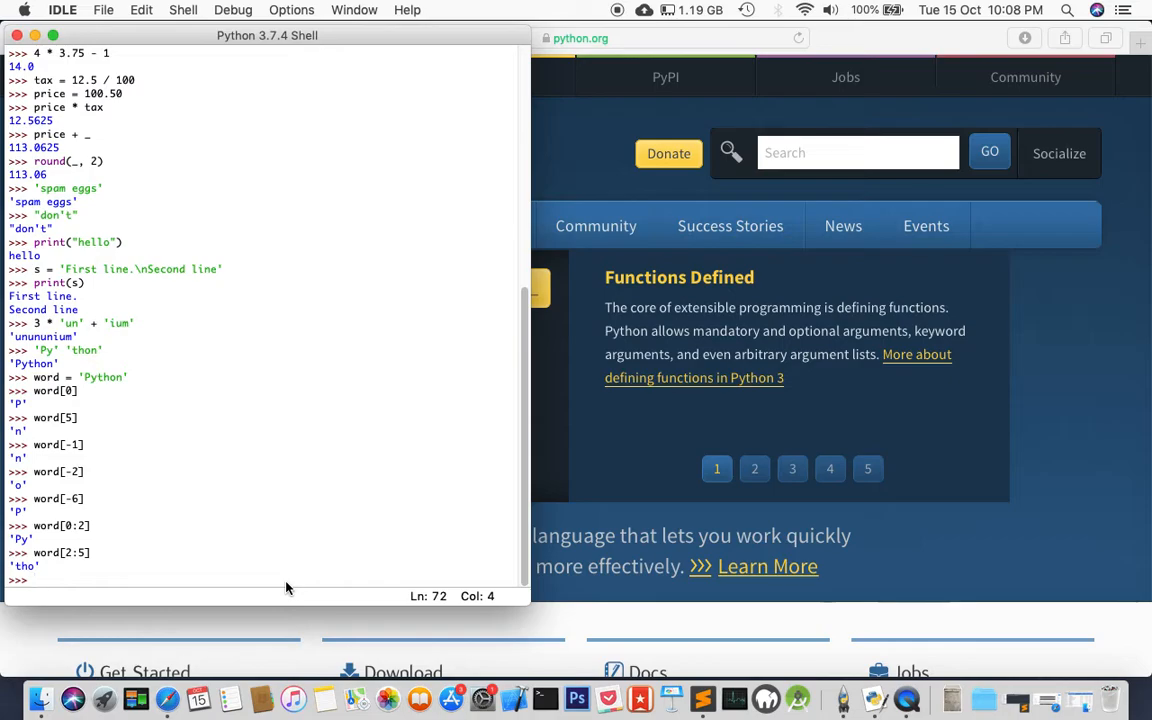
left_click(754, 468)
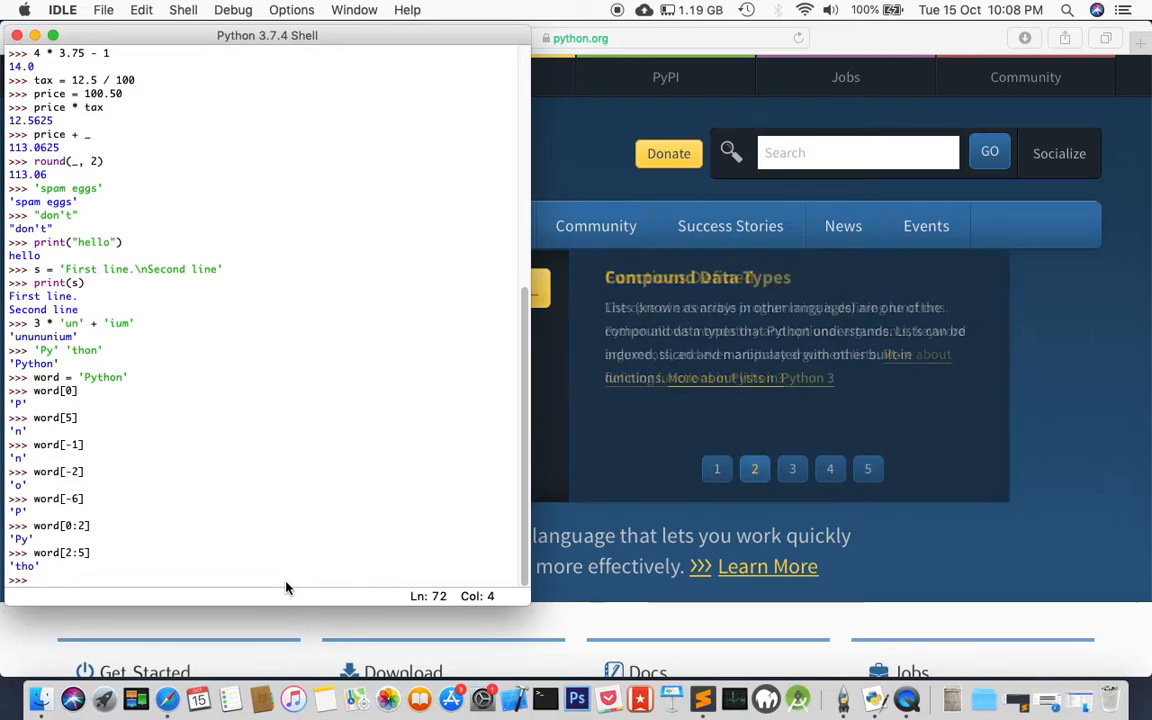
Step: Enter the first slice word[:2] of the expression
type("word[:2")
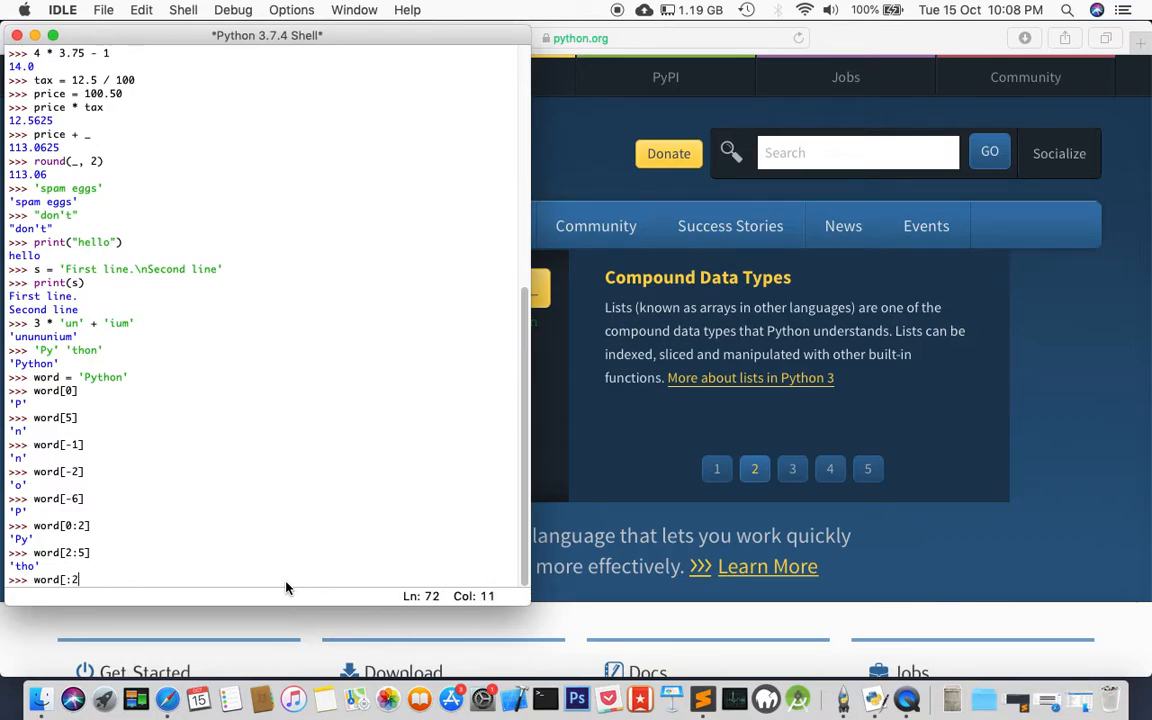
type("]")
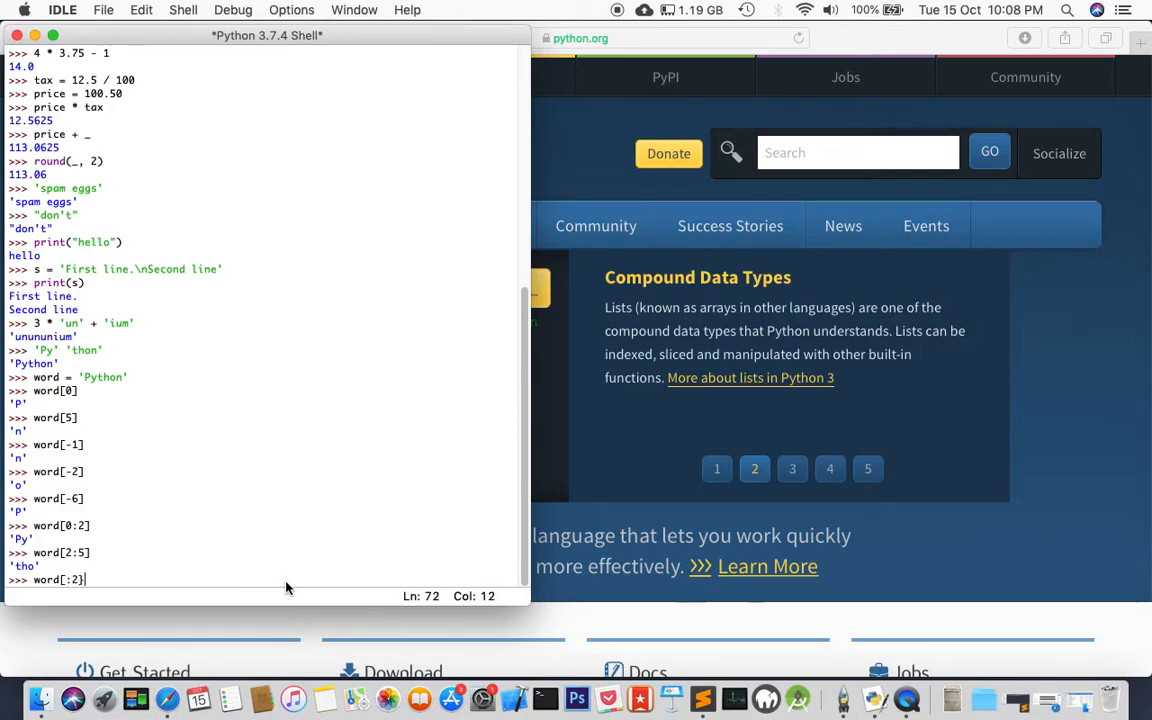
left_click(792, 468)
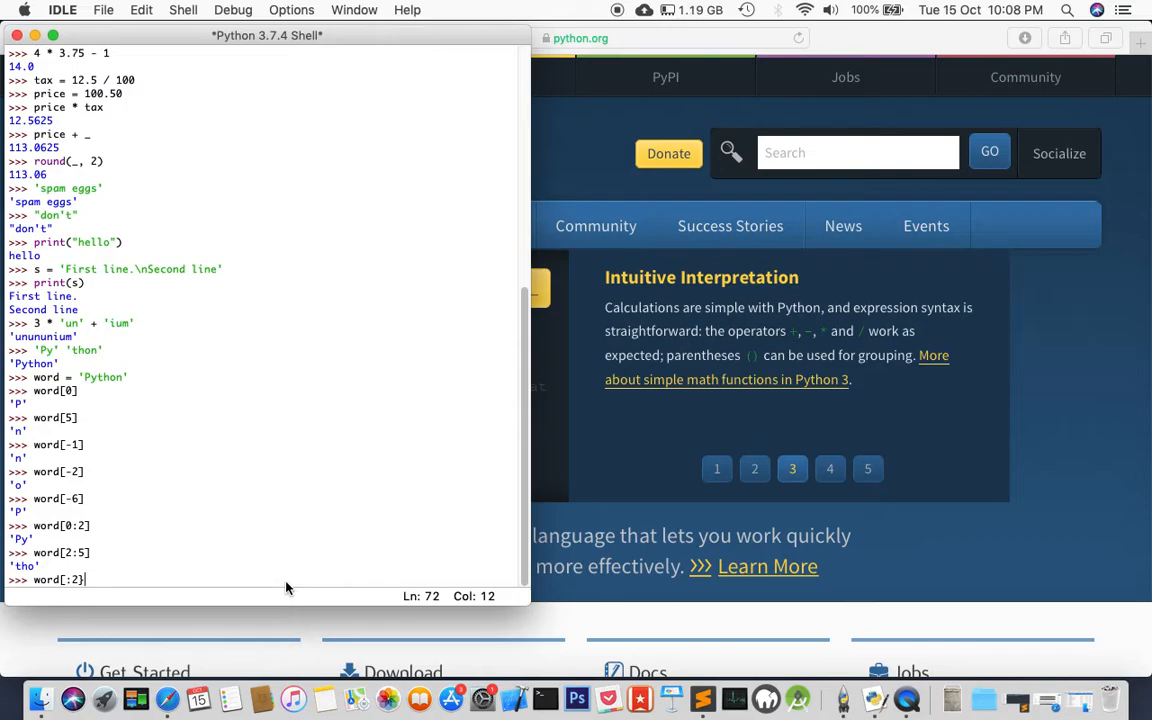
left_click(830, 468)
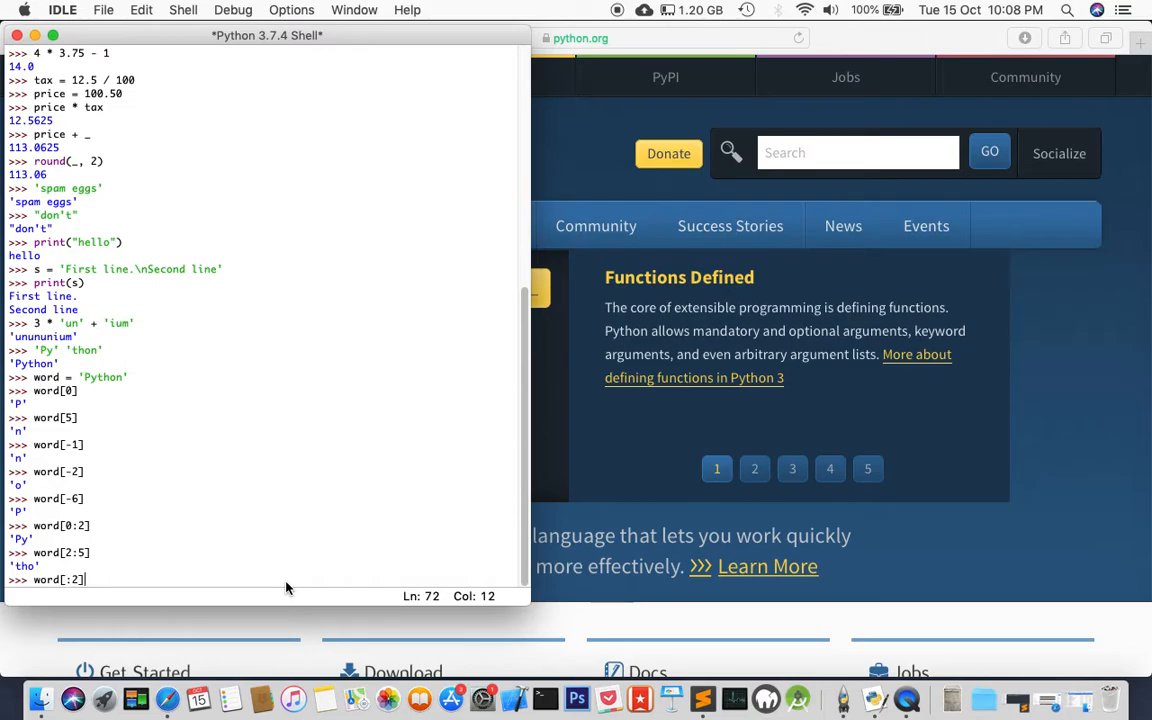
Step: Complete and evaluate word[:2] + word[2:] to get 'Python' back
type("+")
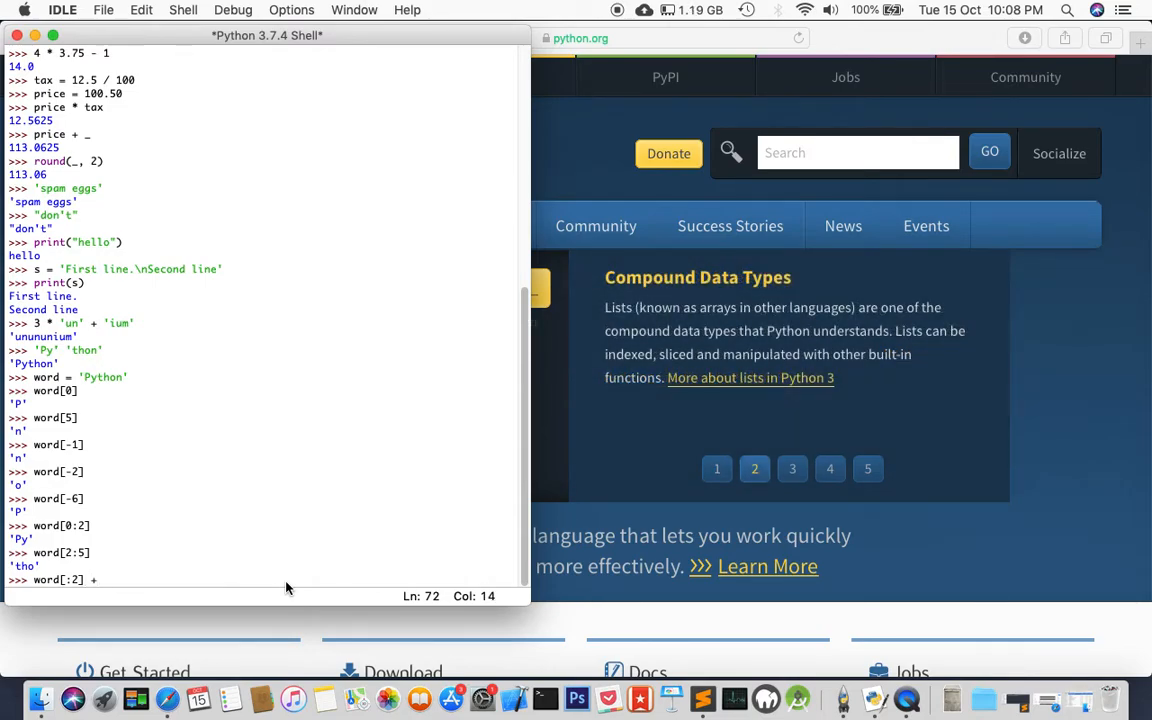
type("word")
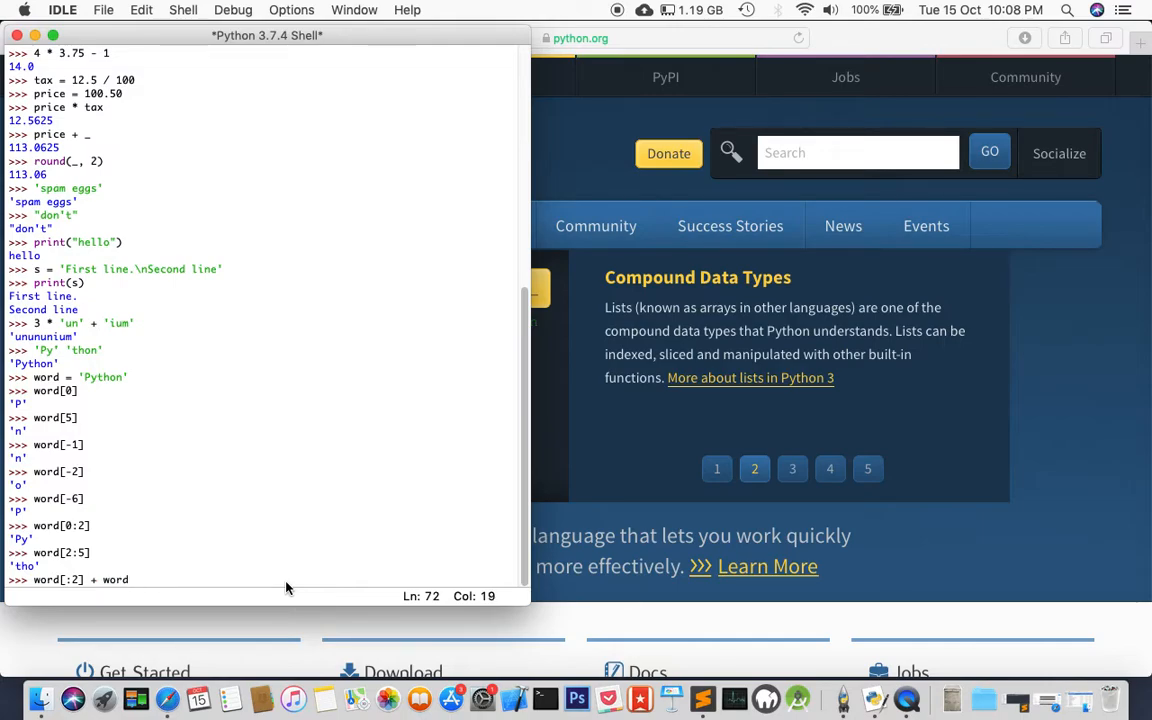
type("[")
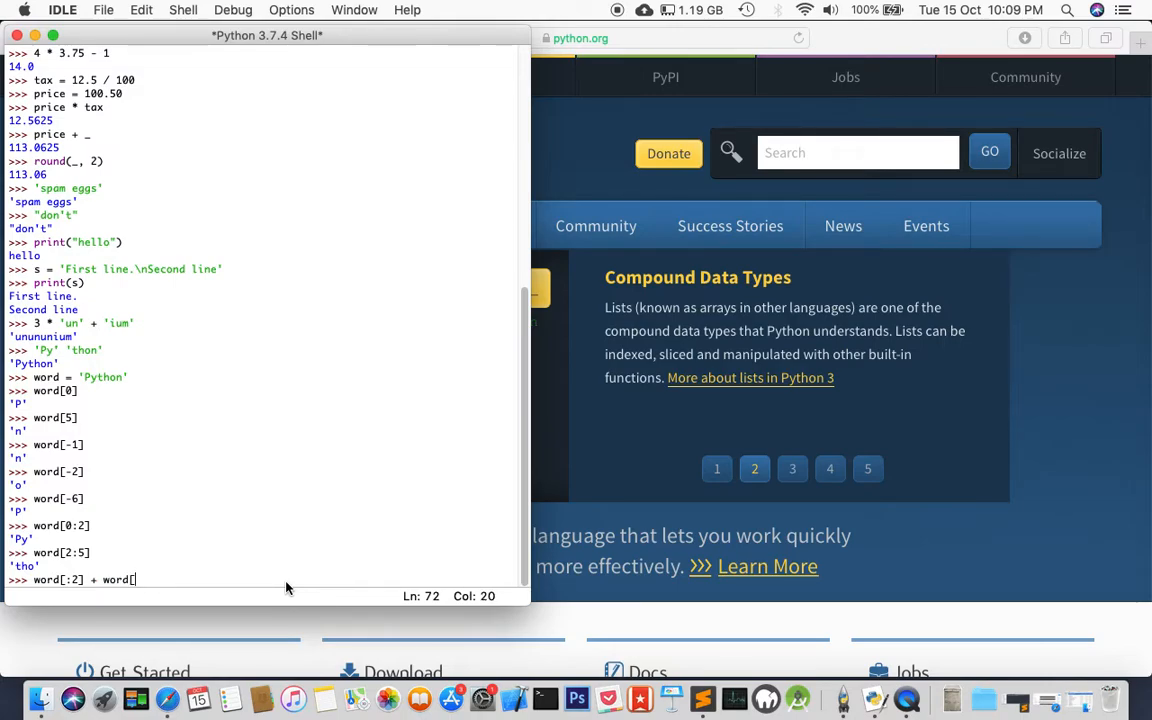
type("2")
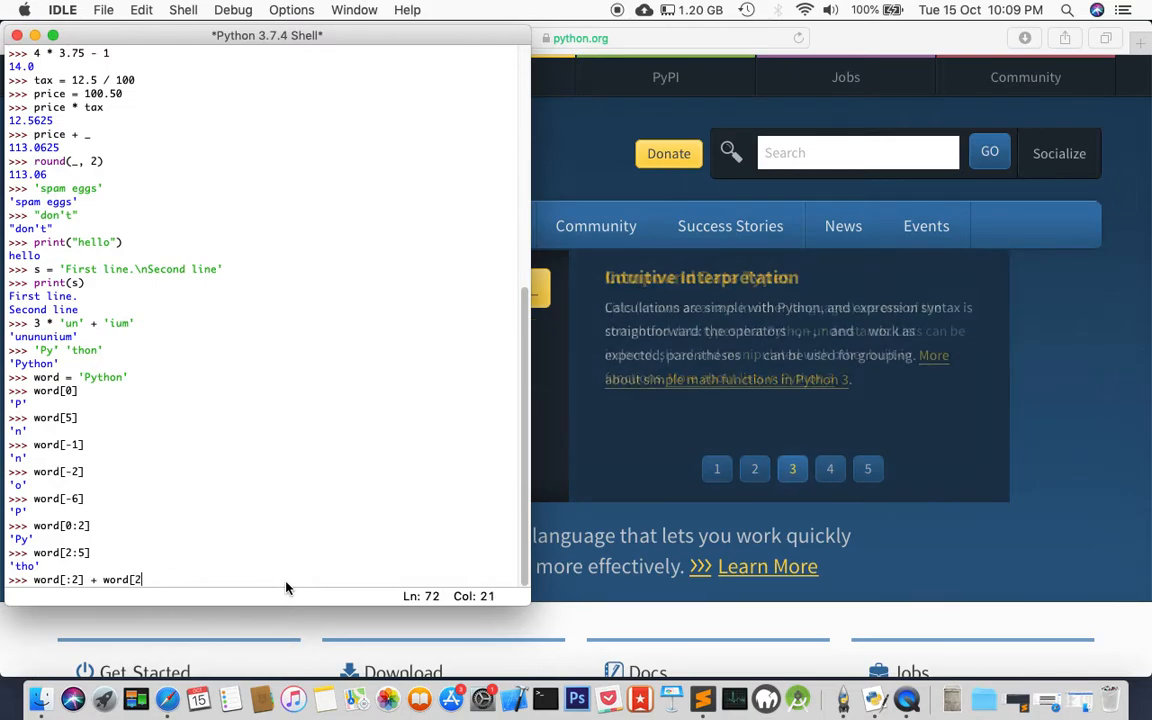
type(":]")
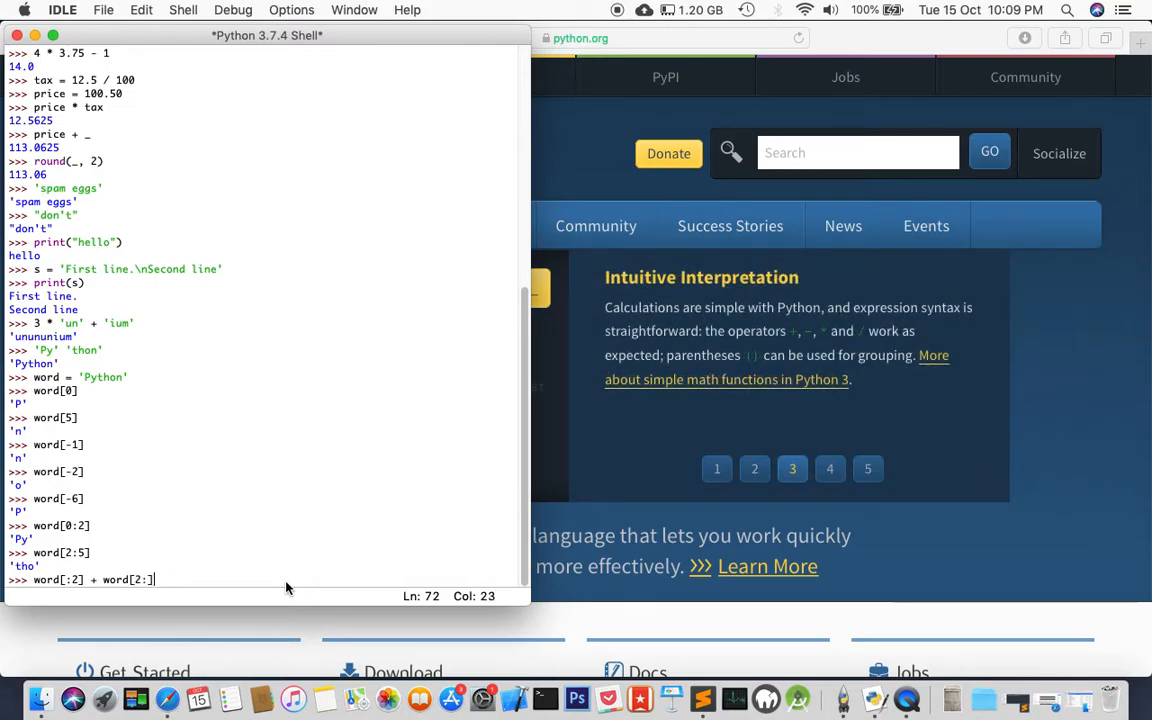
key("Return")
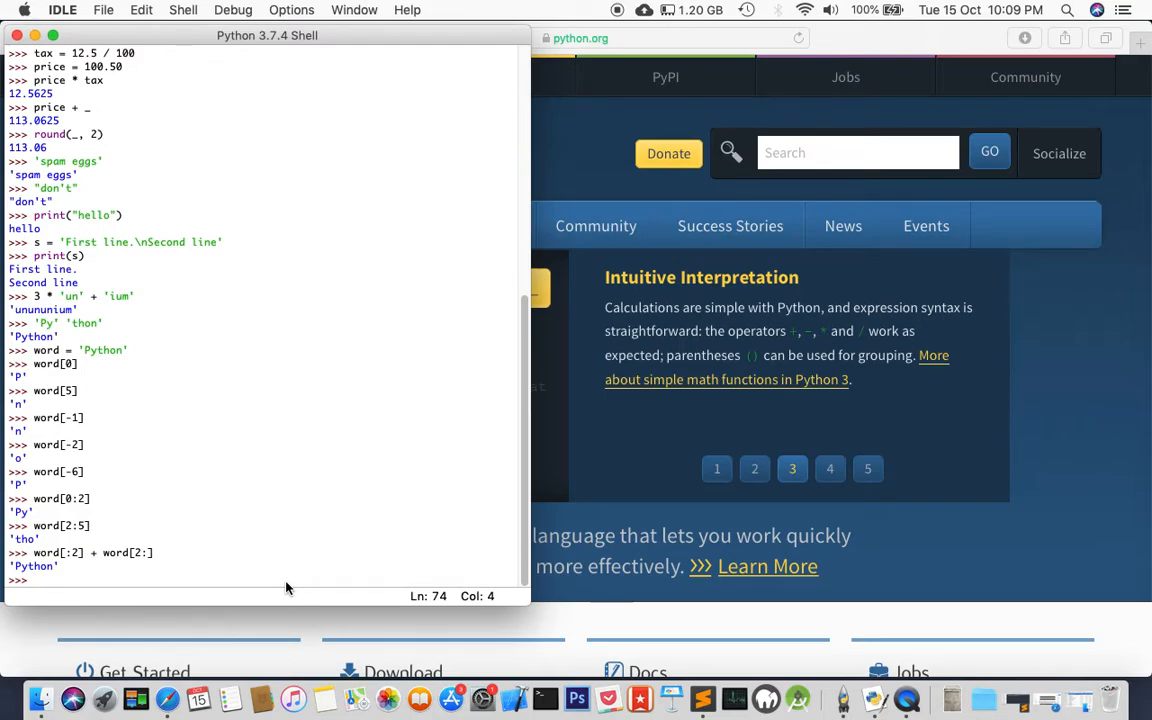
left_click(828, 468)
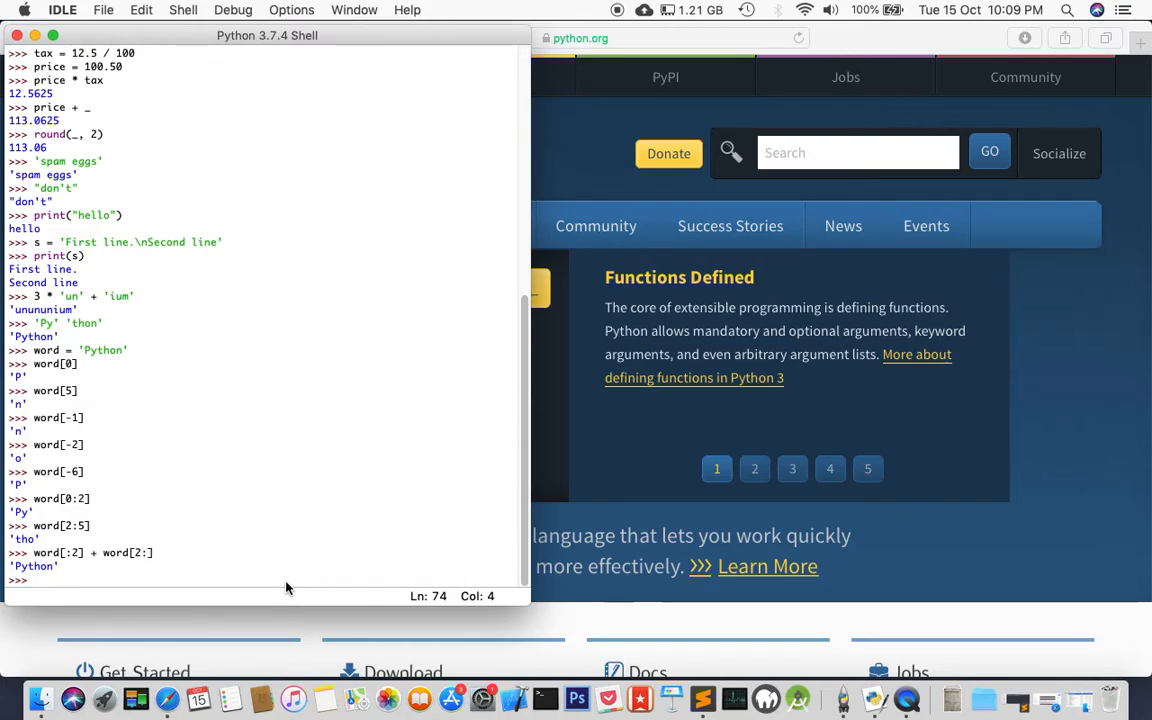
Step: Evaluate word[:2] and word[2:] to get 'Py' and 'thon'
type("word")
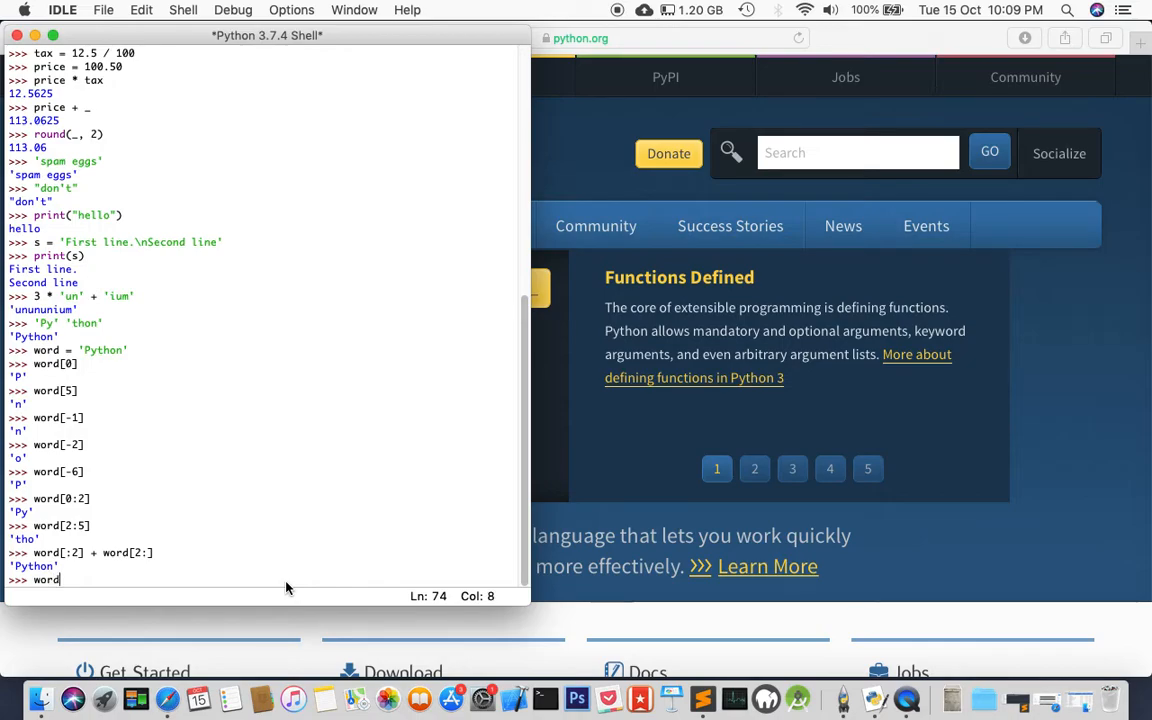
type("[")
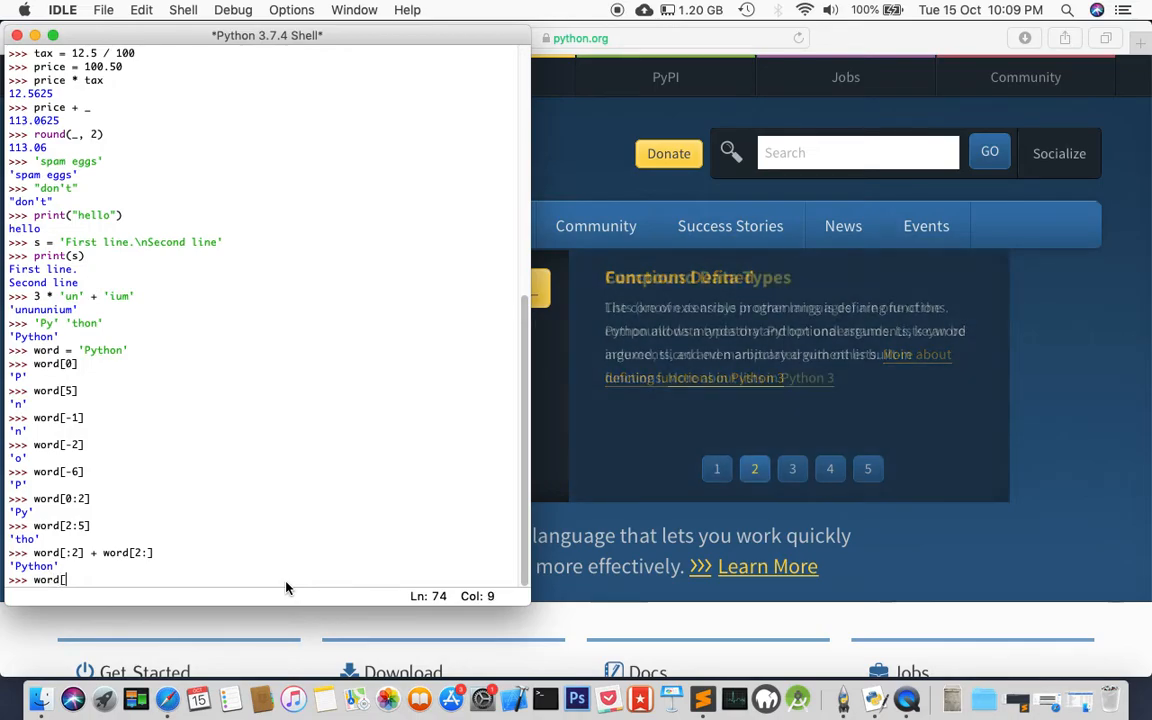
type(":2")
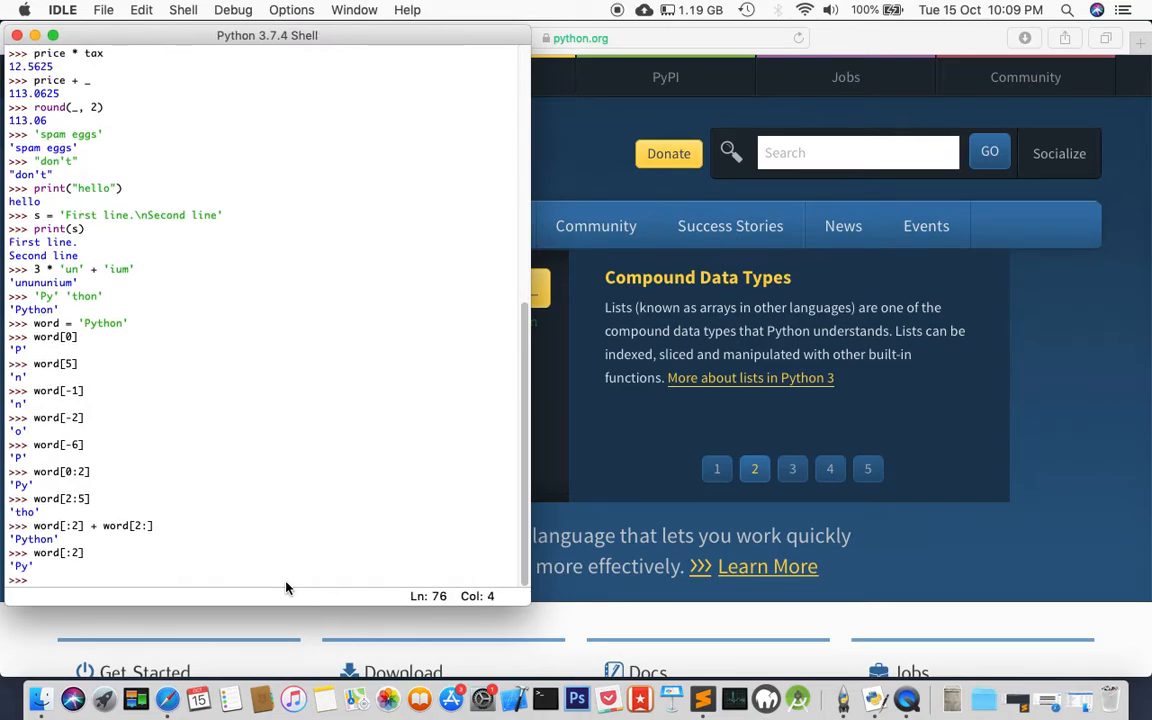
type("word[")
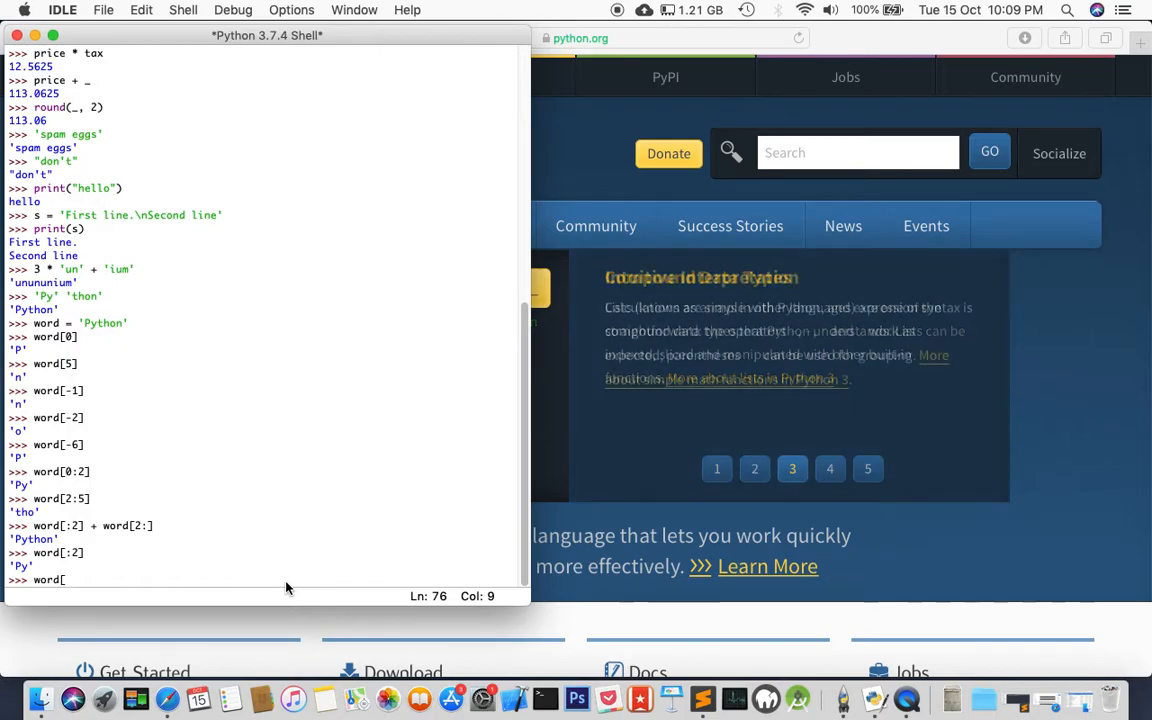
type("2:]")
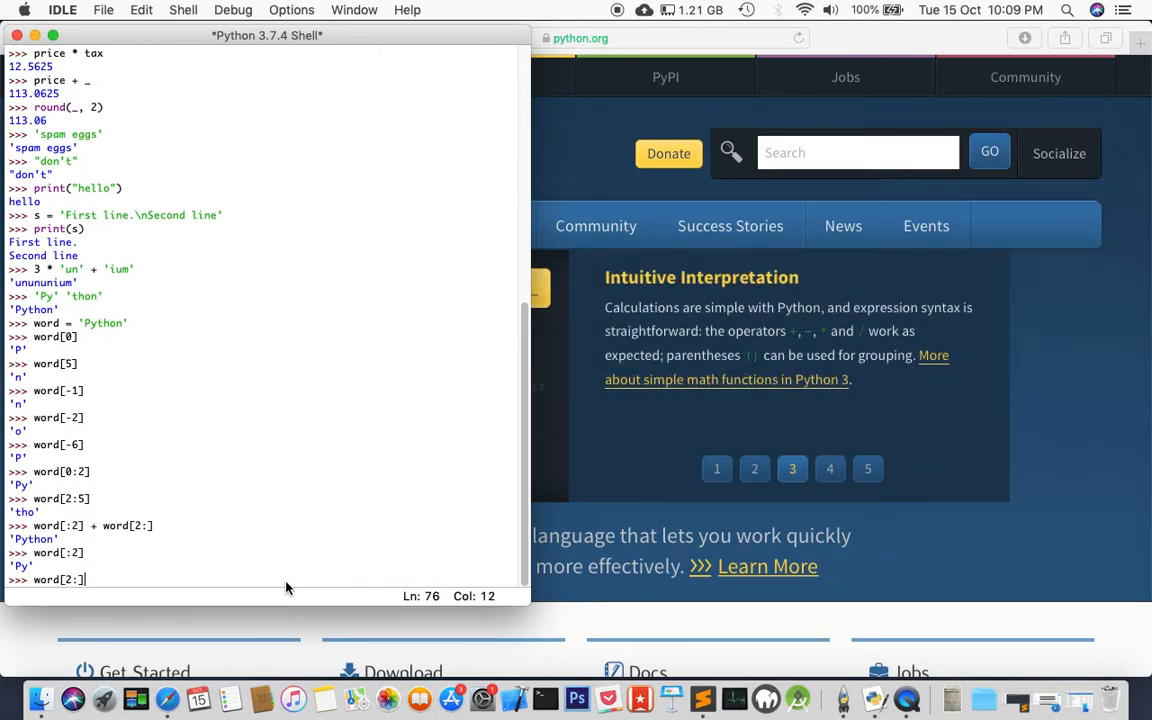
key("Return")
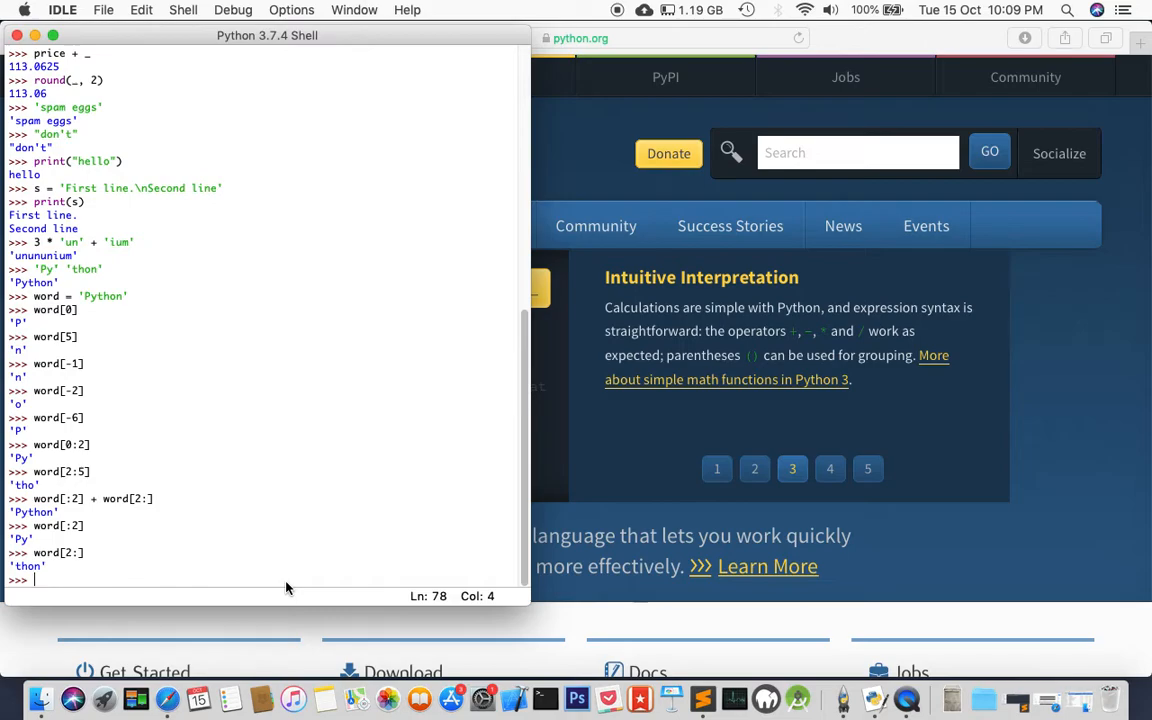
left_click(830, 468)
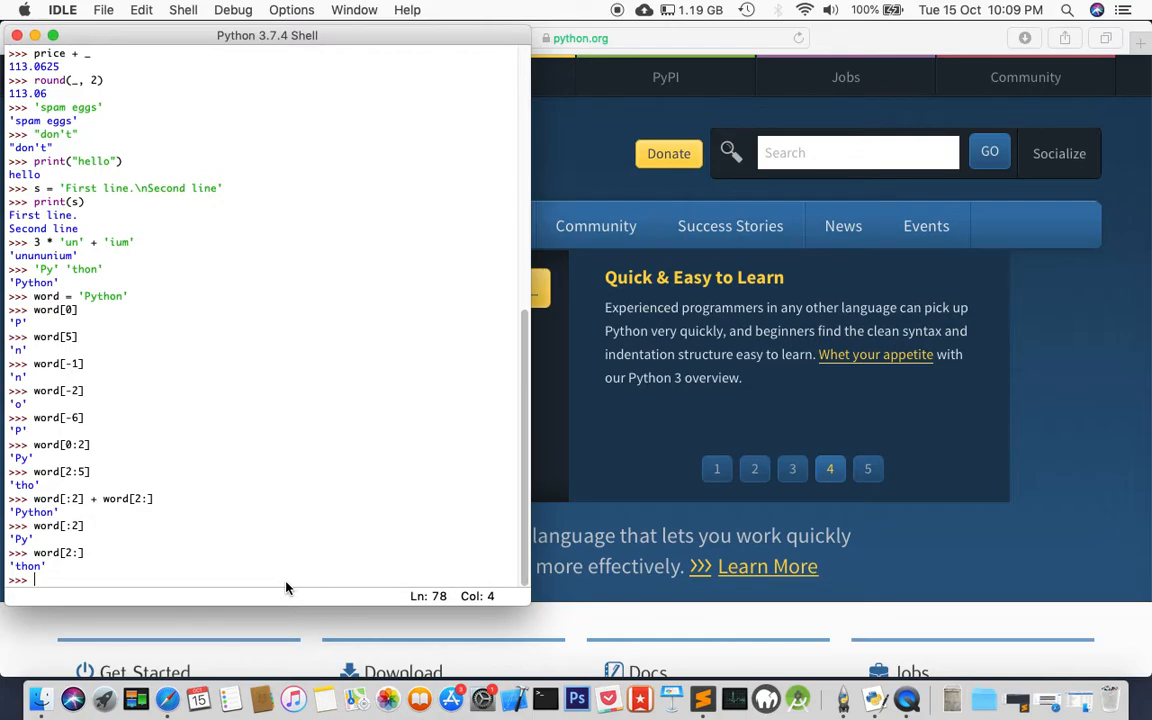
mouse_move(36, 262)
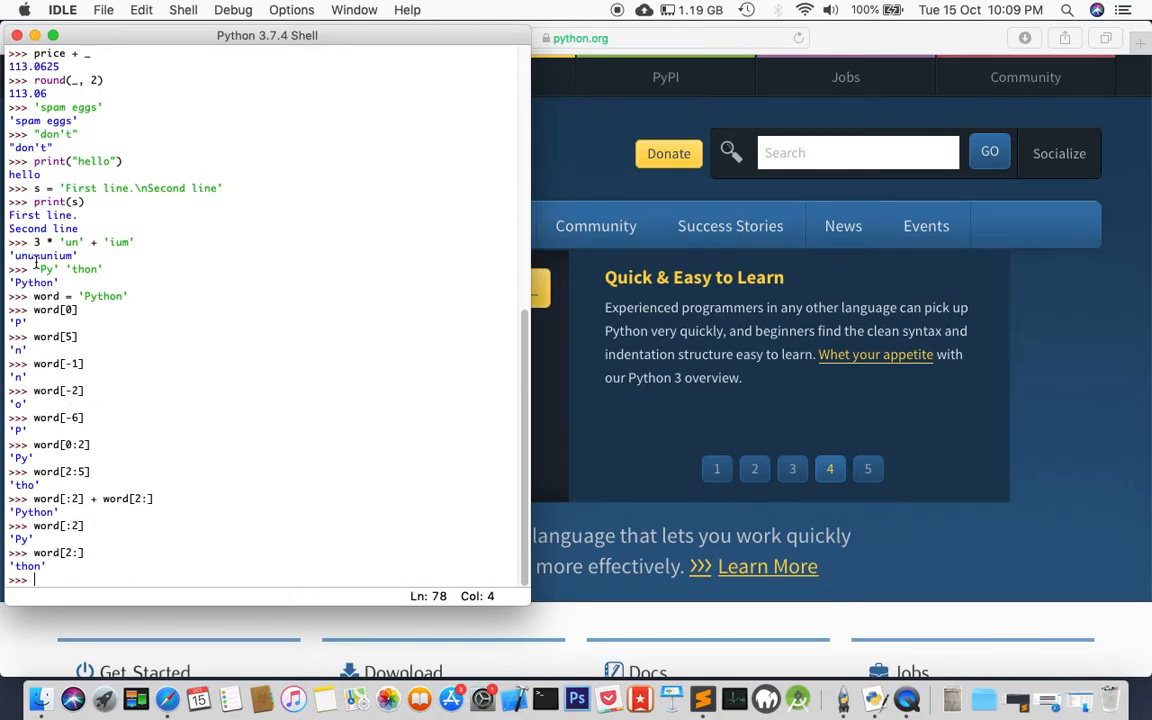
left_click(868, 468)
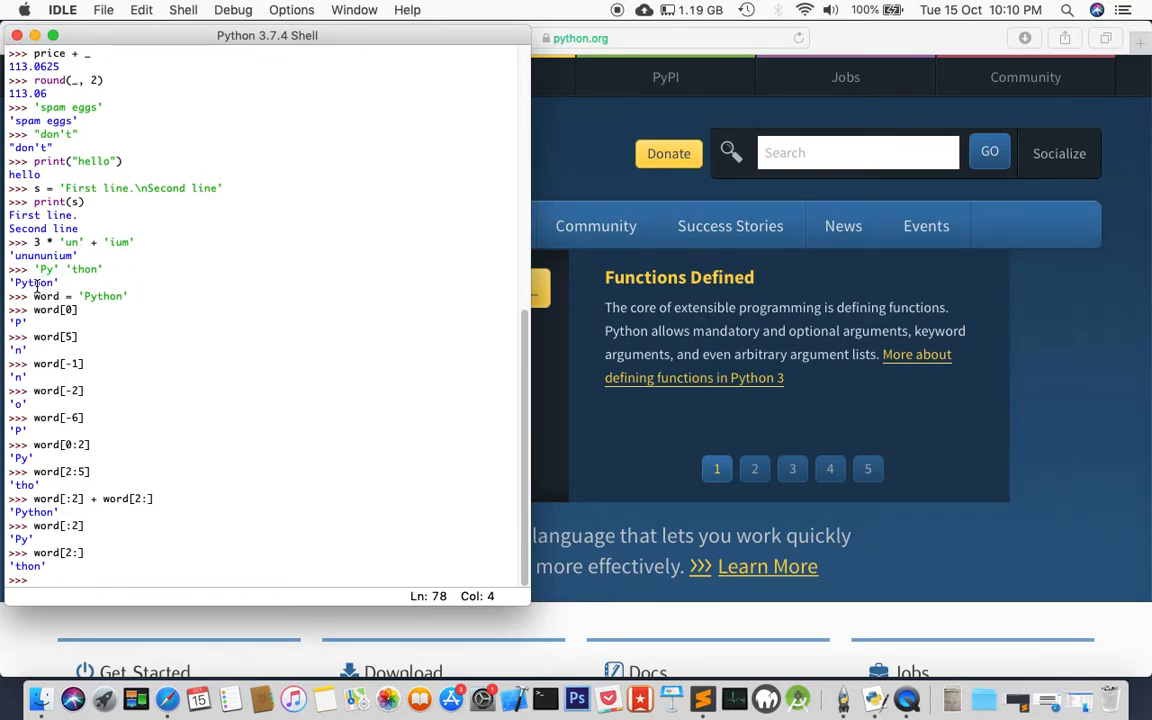
left_click(754, 468)
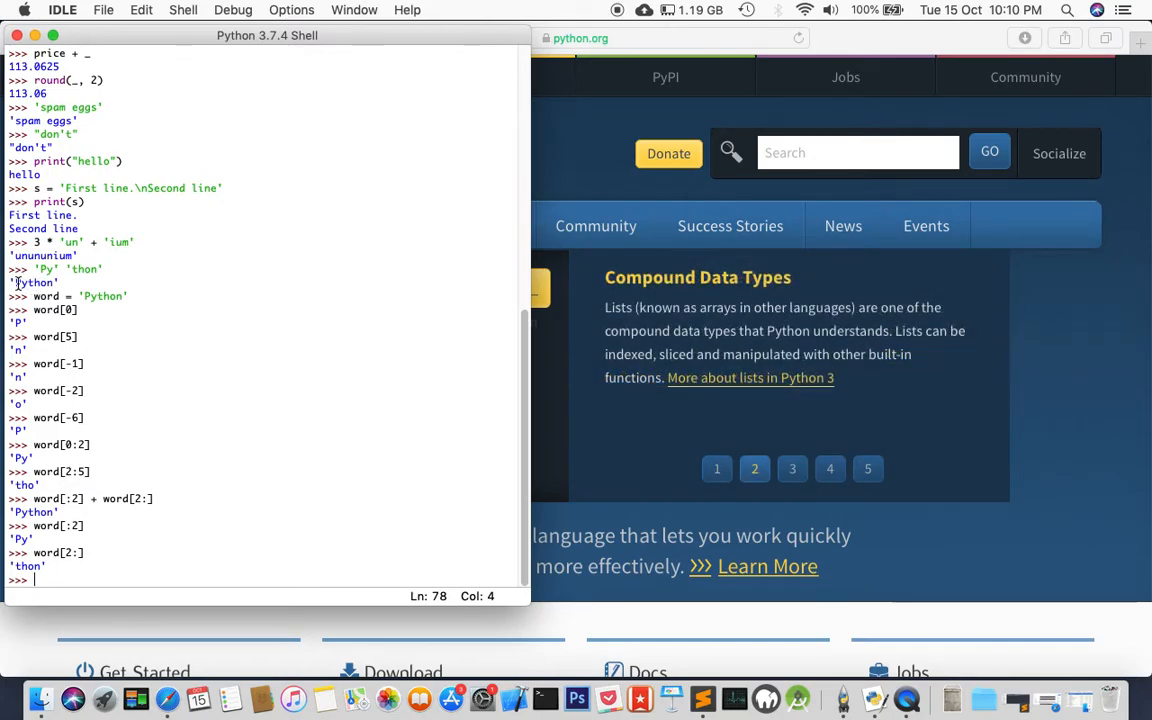
mouse_move(146, 424)
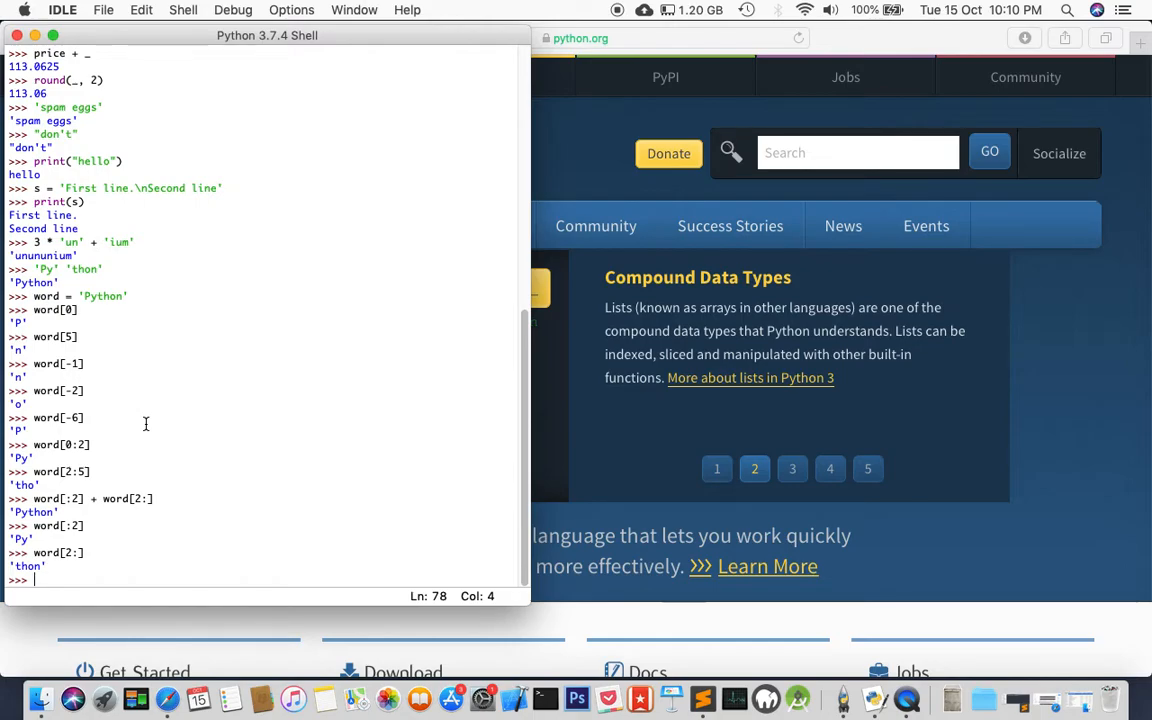
left_click(792, 468)
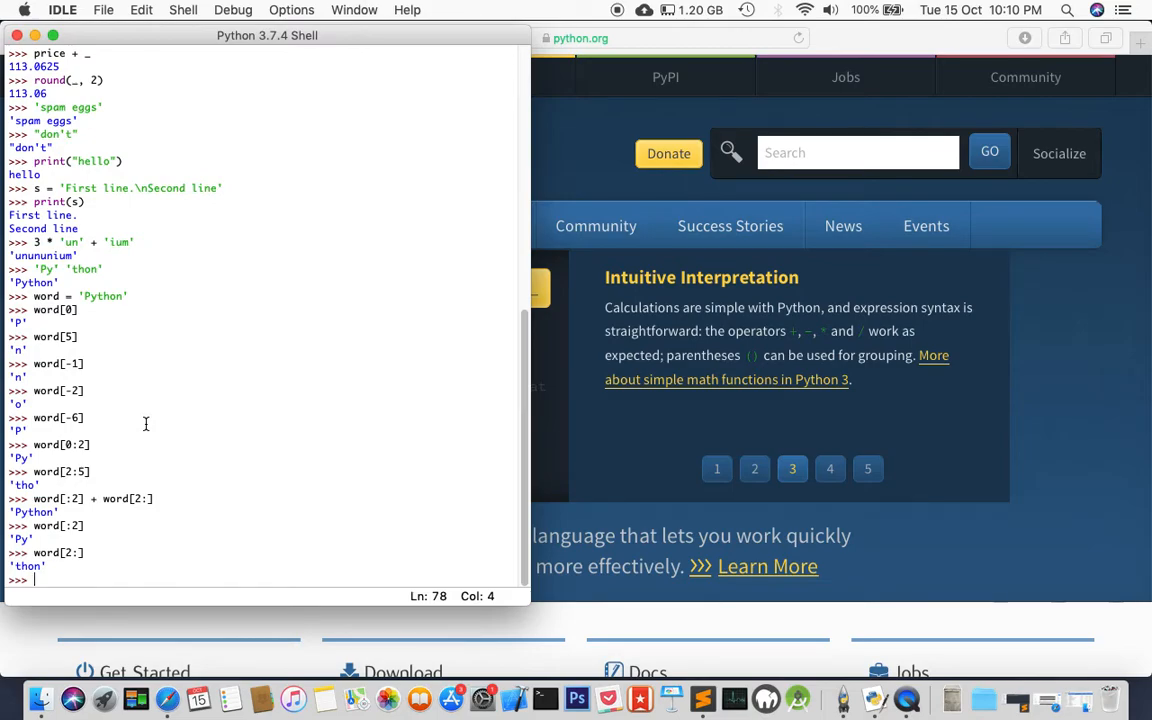
left_click(830, 468)
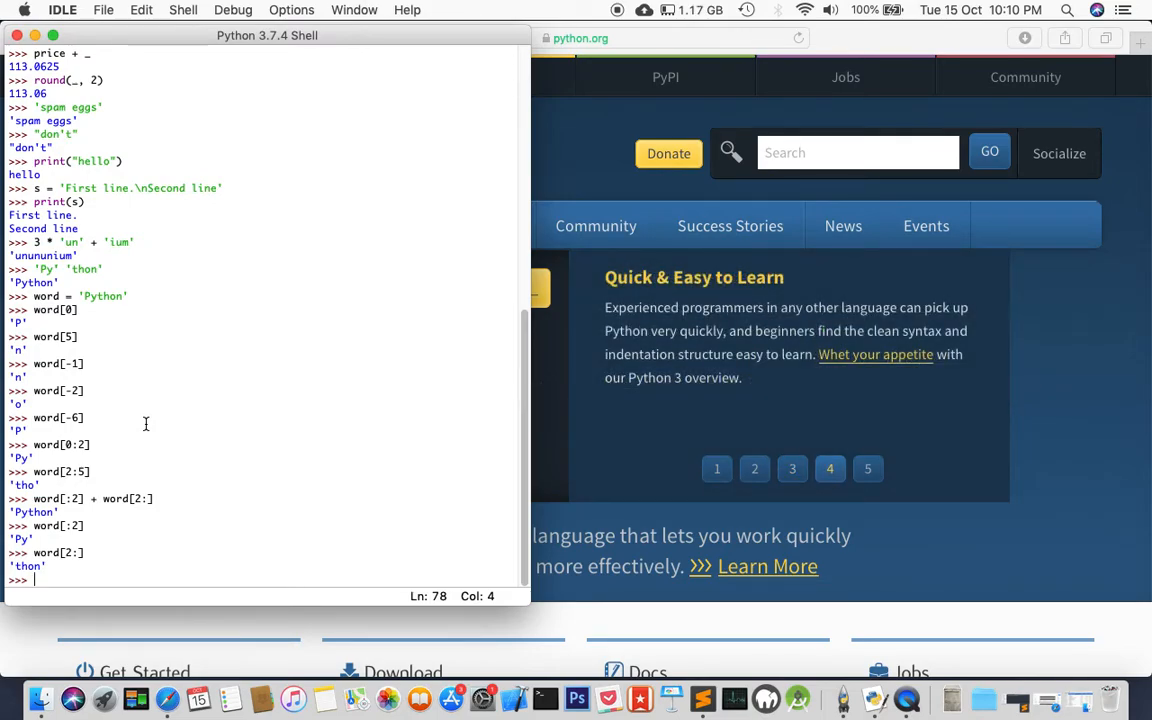
mouse_move(148, 524)
type("'")
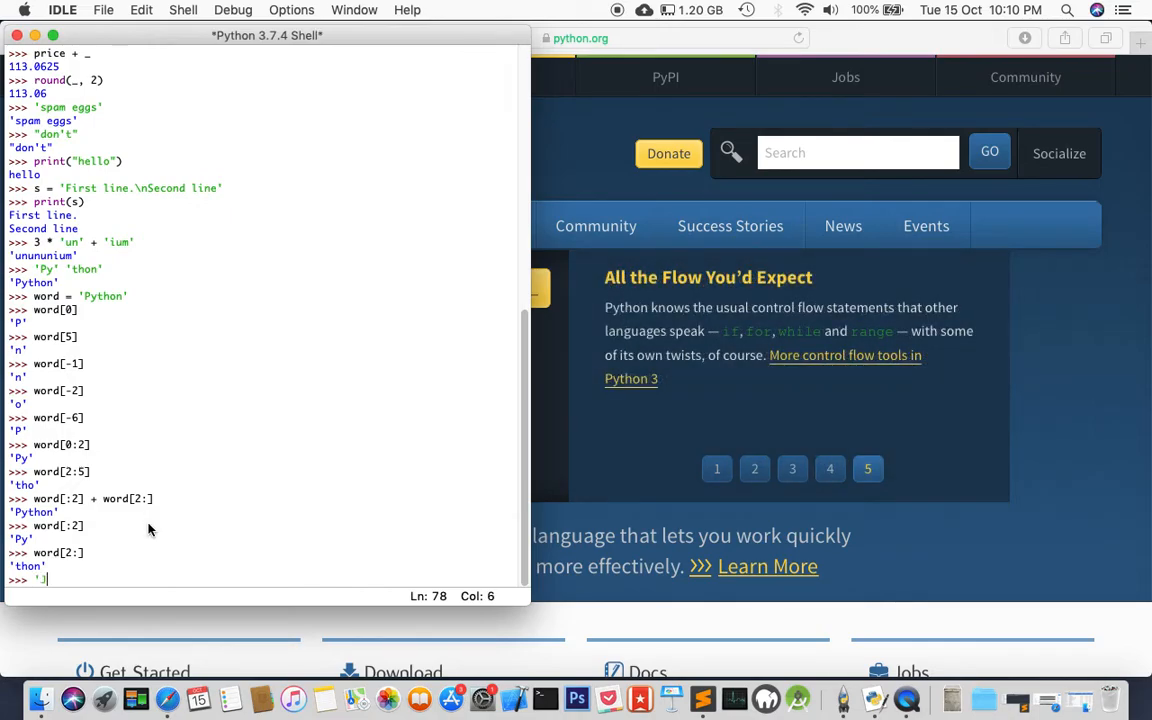
Step: Evaluate 'J' + word[1:] to produce 'Jython'
type("J")
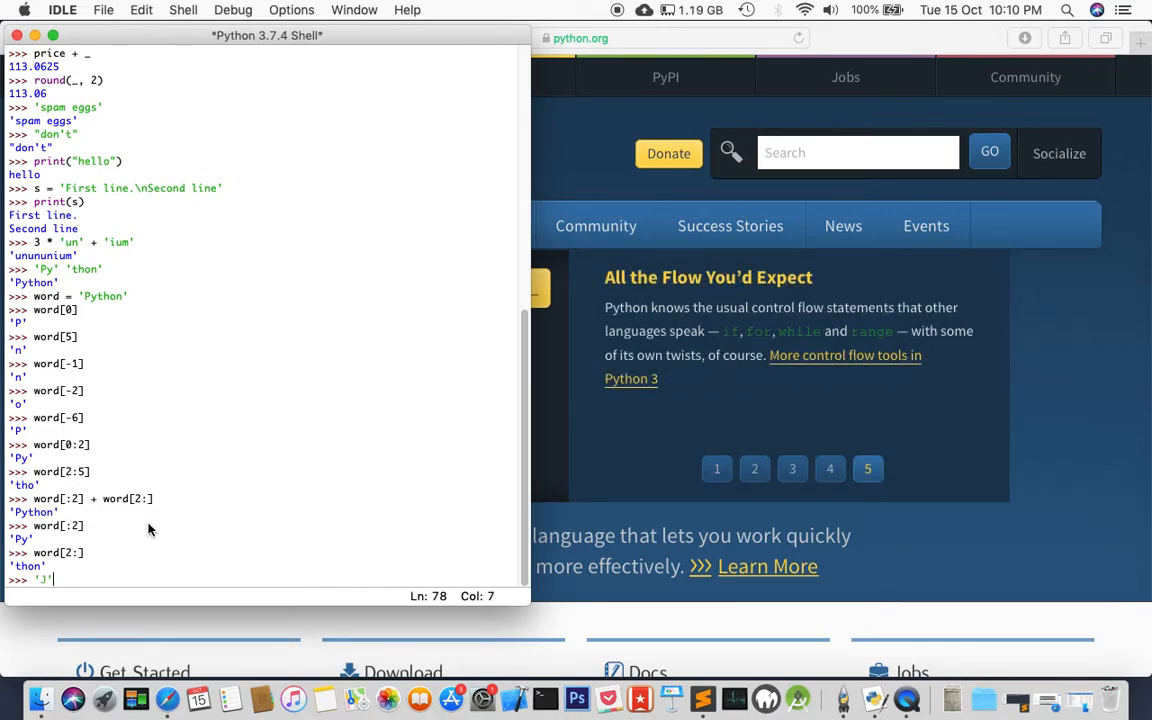
type("+ word")
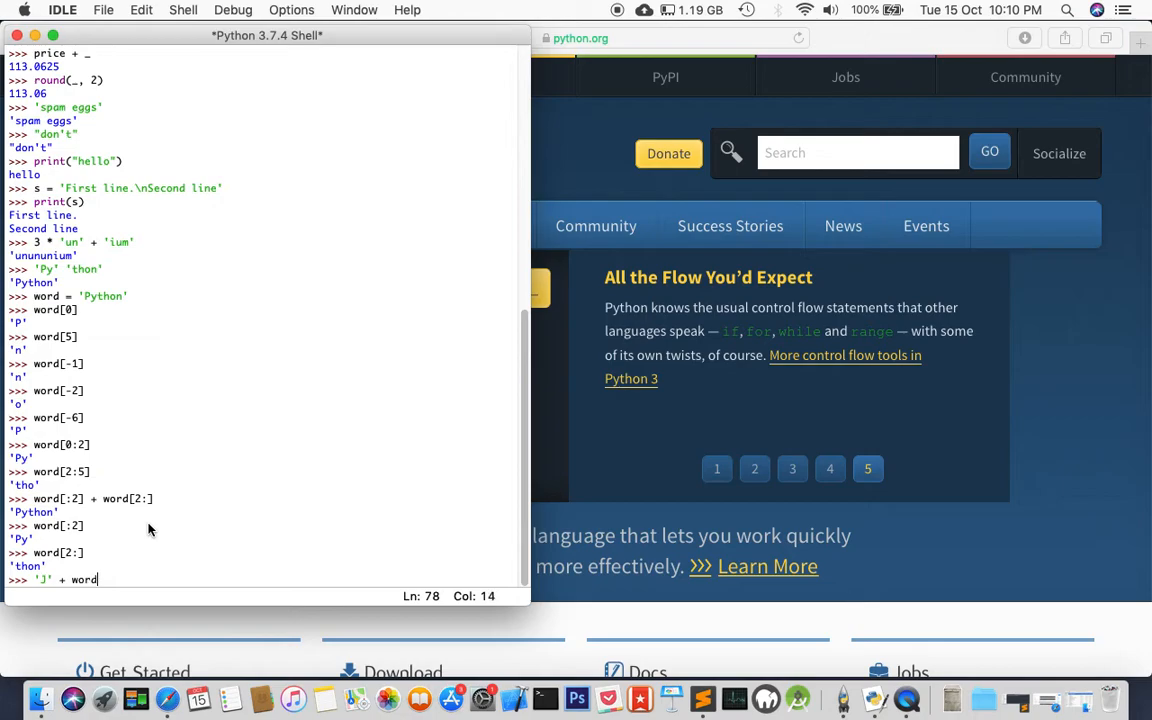
type("[1:")
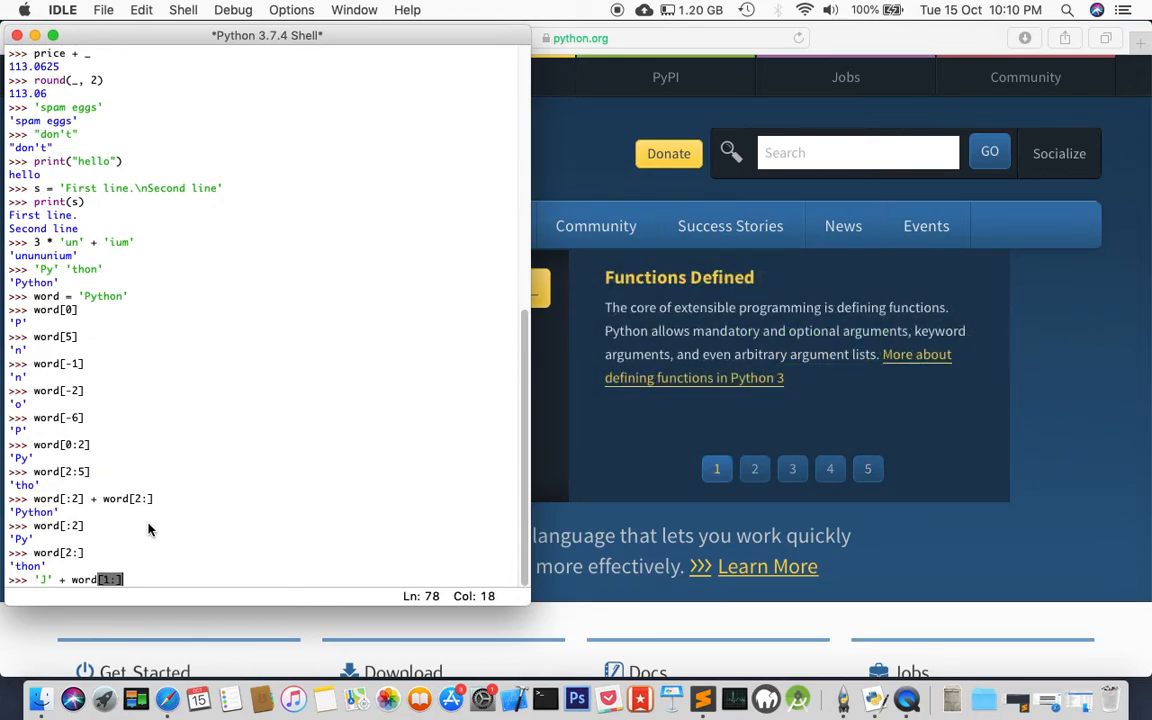
key("Return")
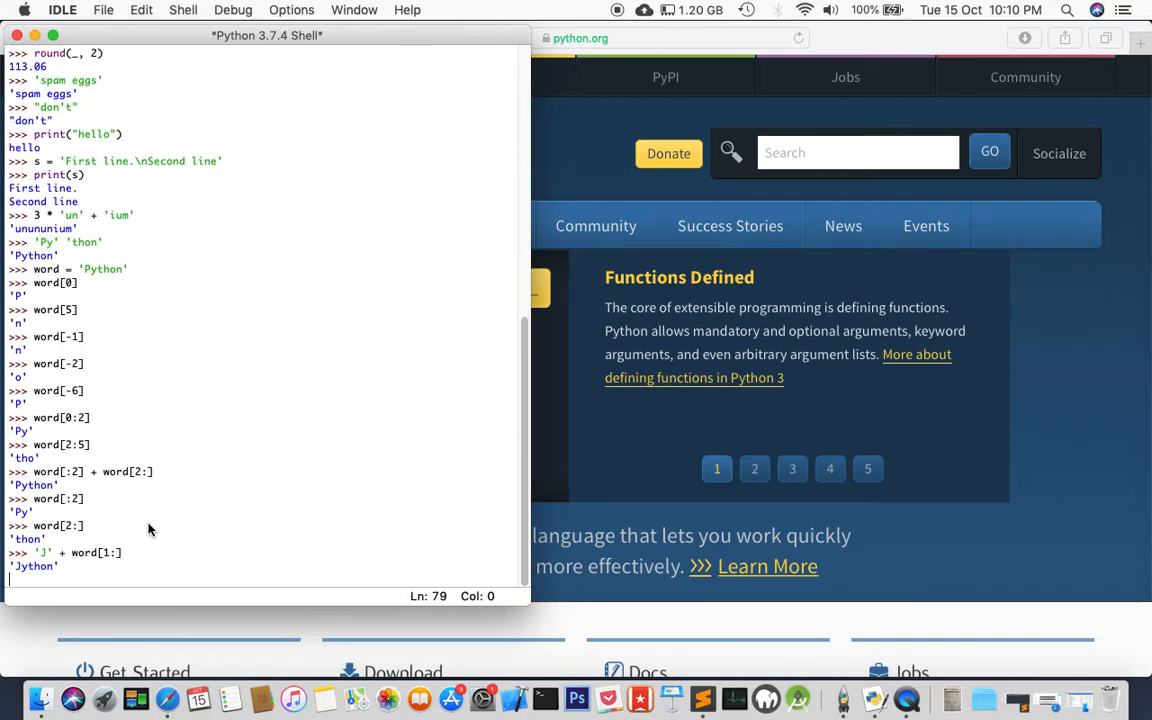
key("return")
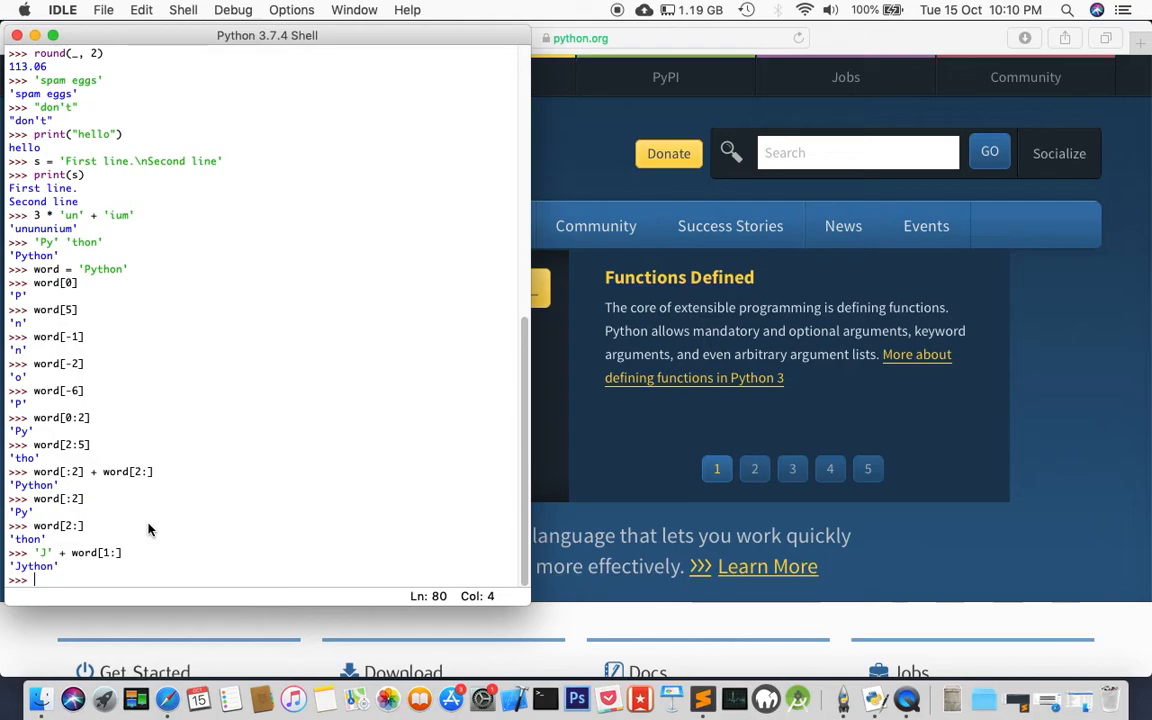
left_click(754, 468)
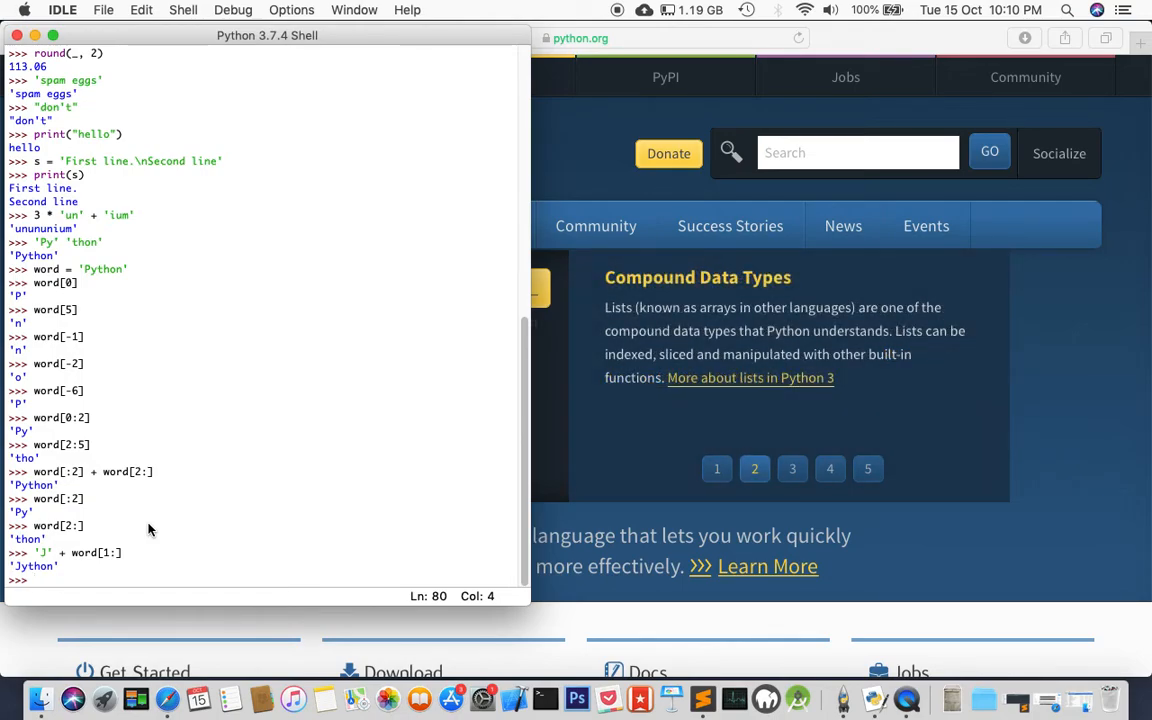
Step: Assign s = 'supercalifragilisticexpialidocius'
type("s =")
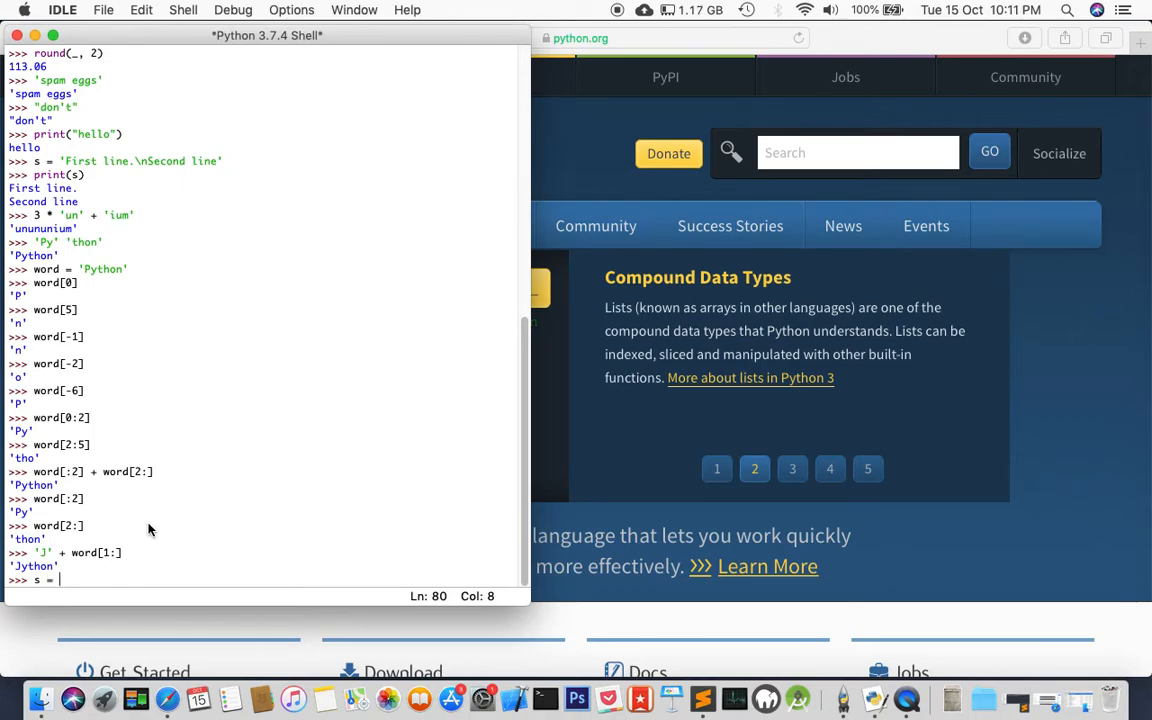
left_click(792, 468)
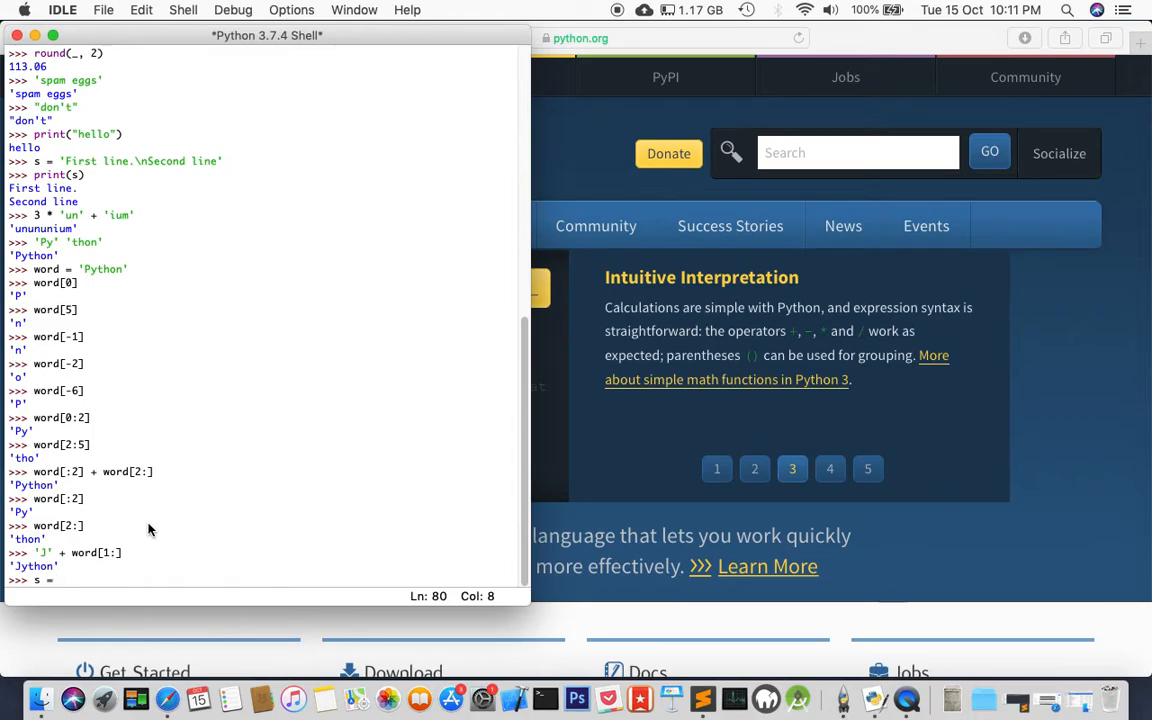
type("'")
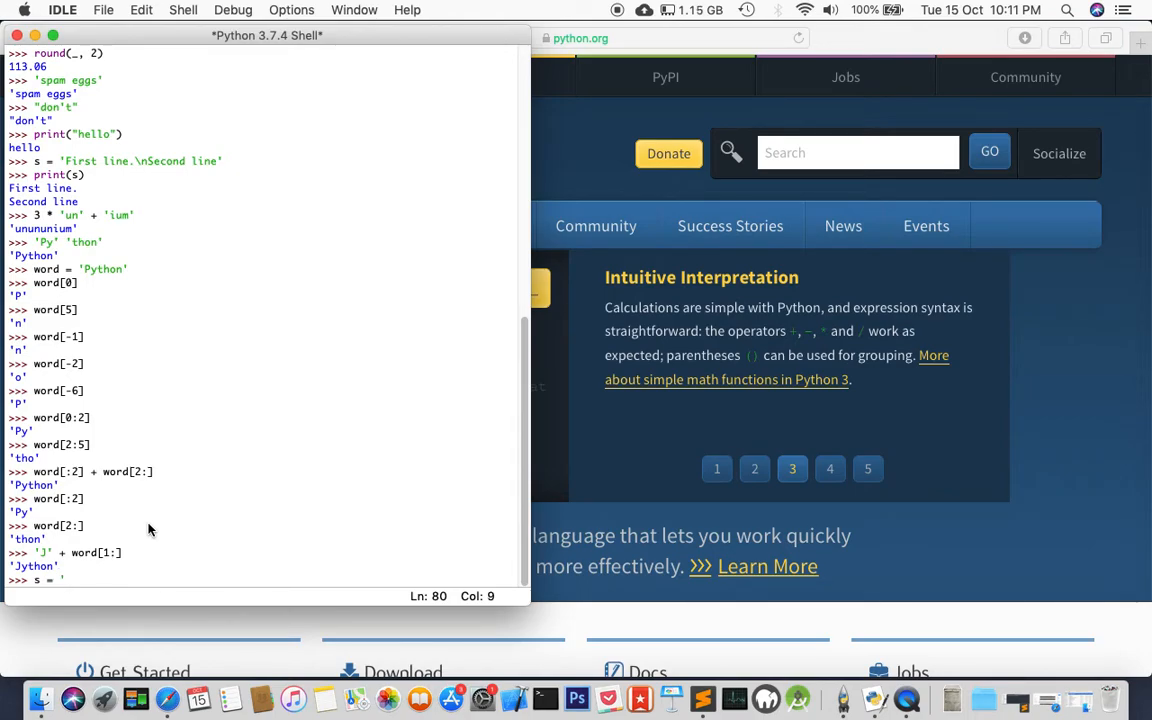
type("super")
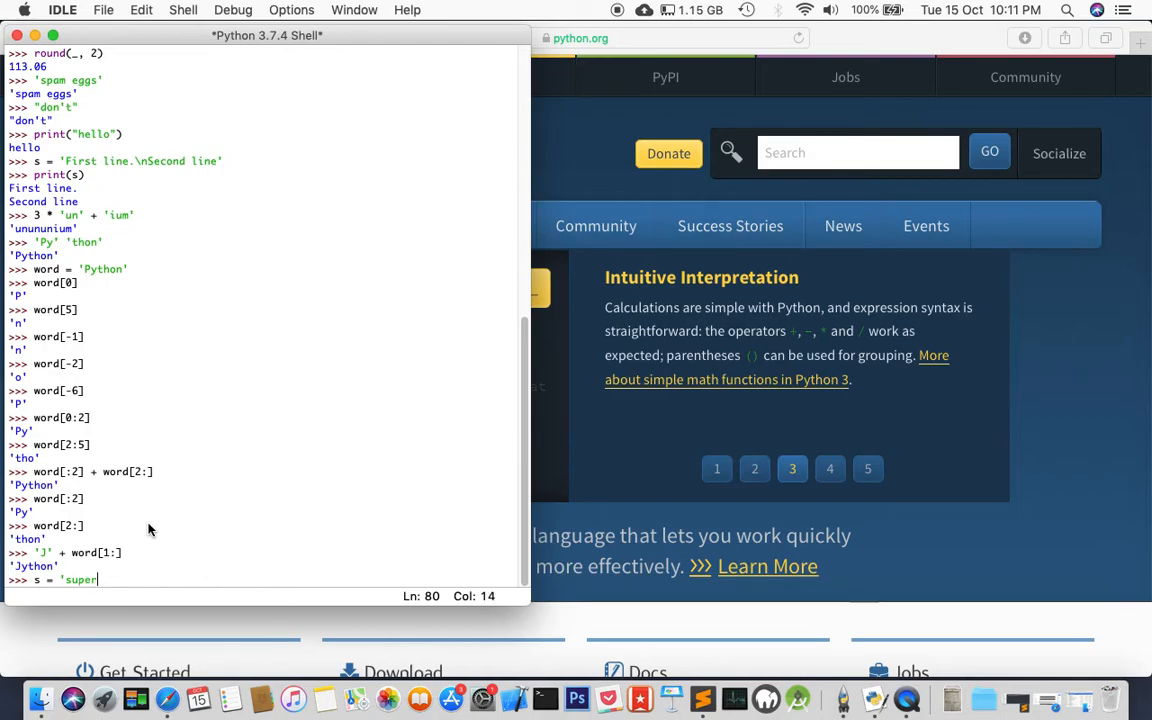
type("cal")
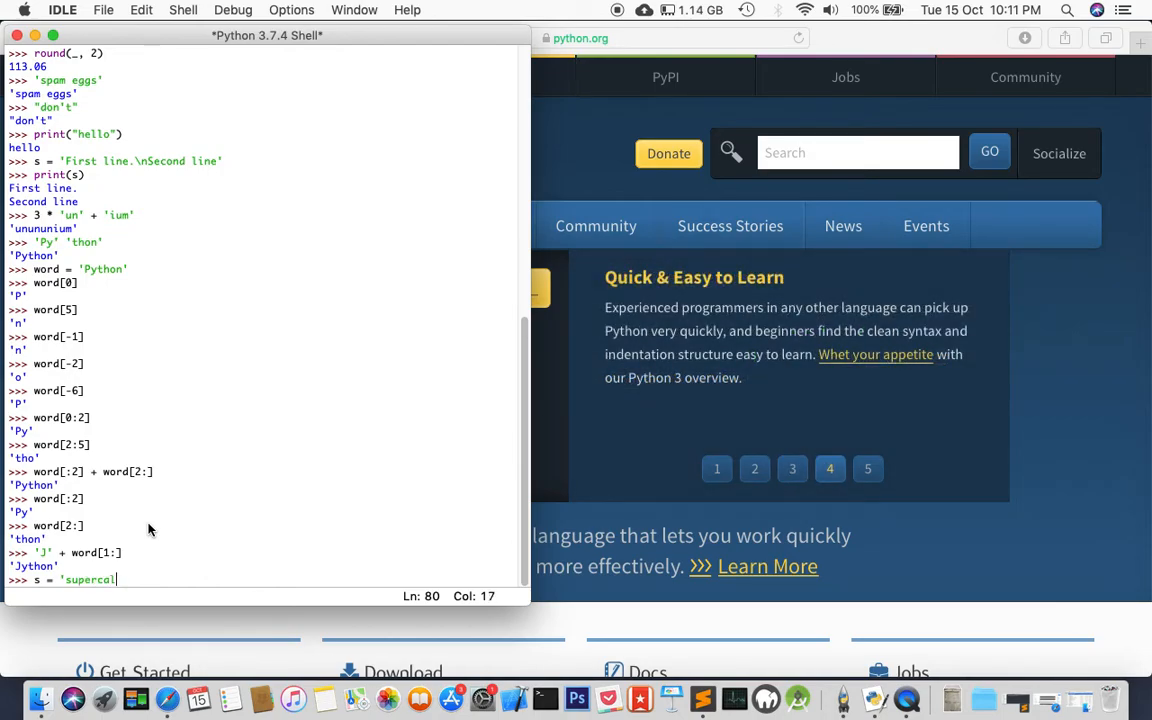
type("ifragil")
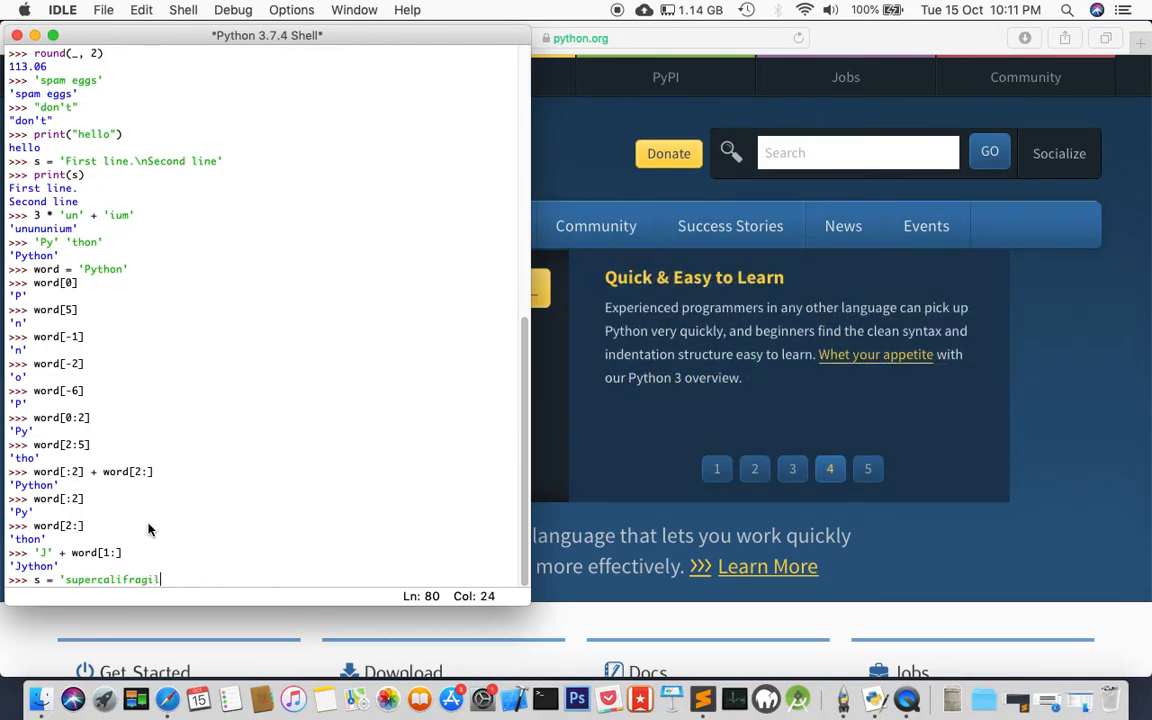
type("isticex")
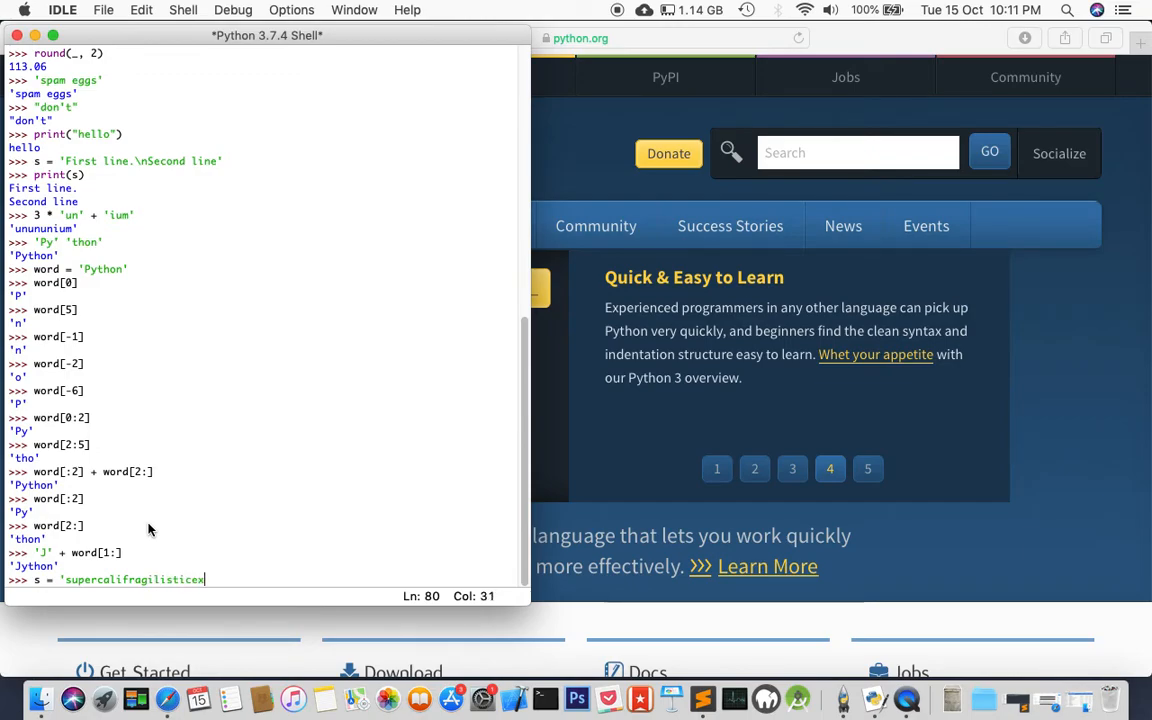
type("expialidociu")
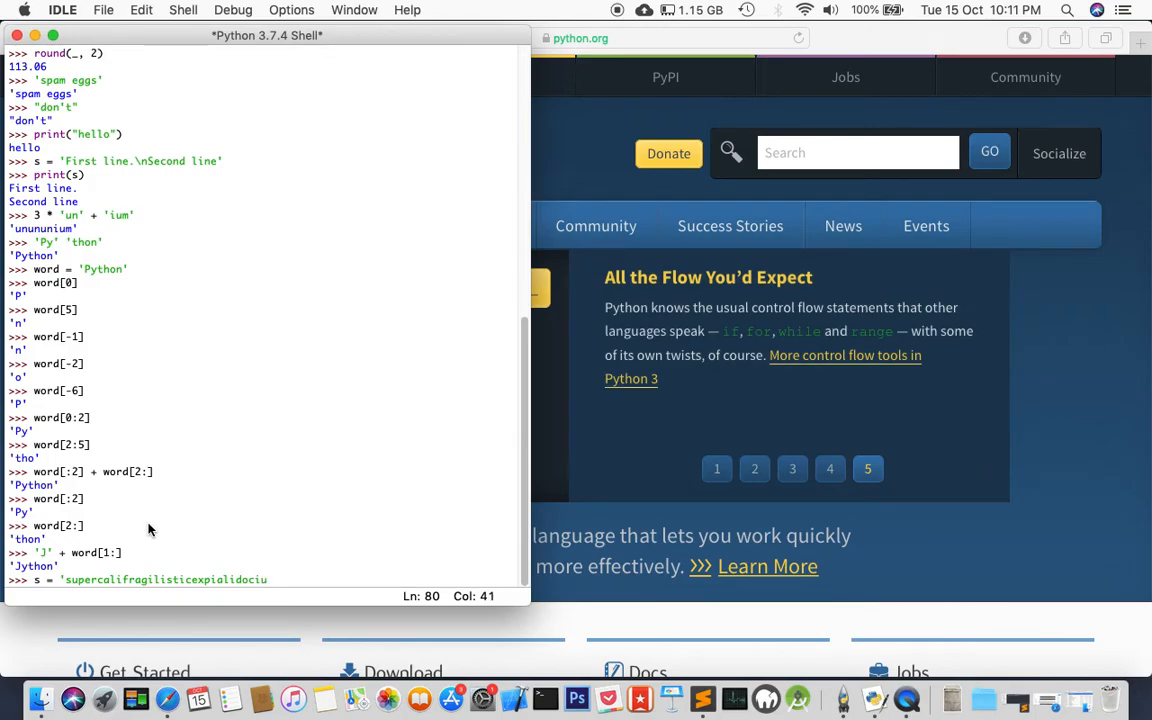
type("s")
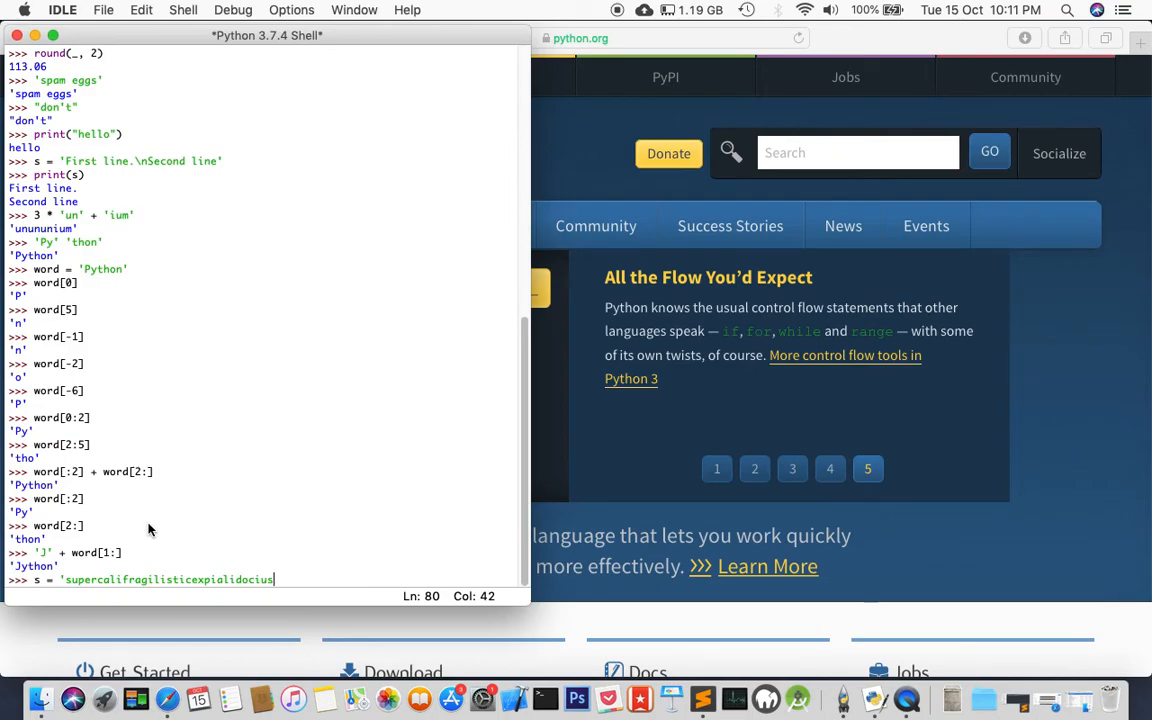
key("Return")
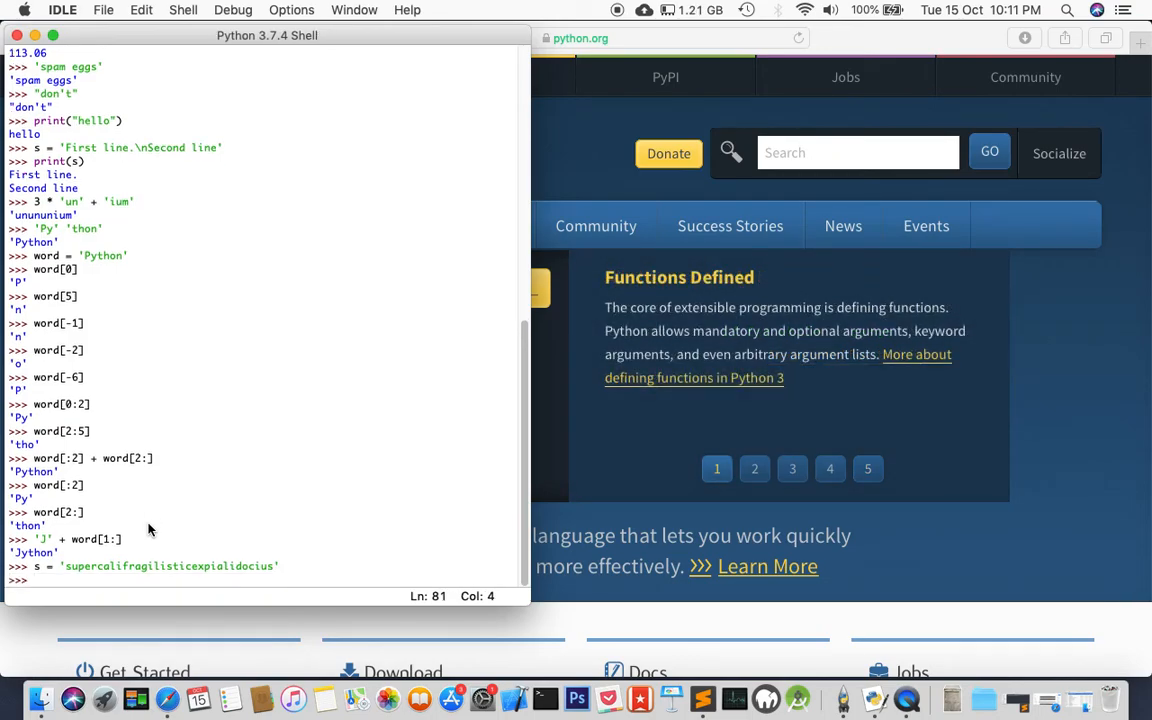
Step: Evaluate len(s), correcting a typo, to get 33
type("l")
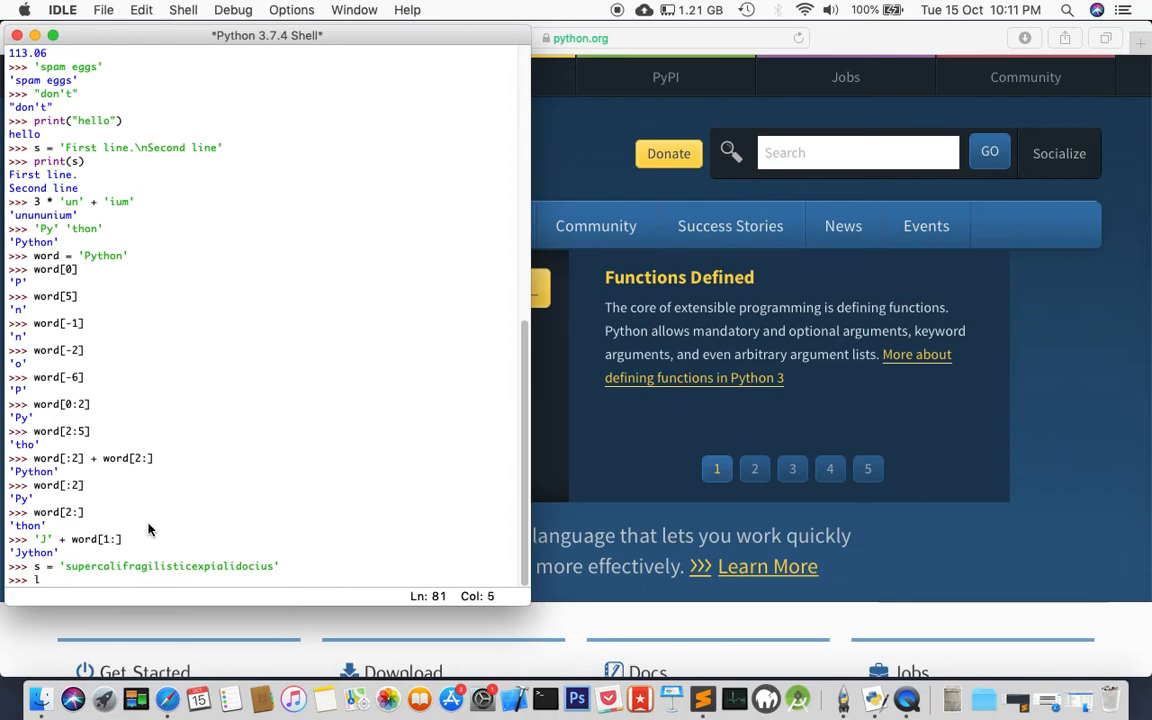
type("en9s")
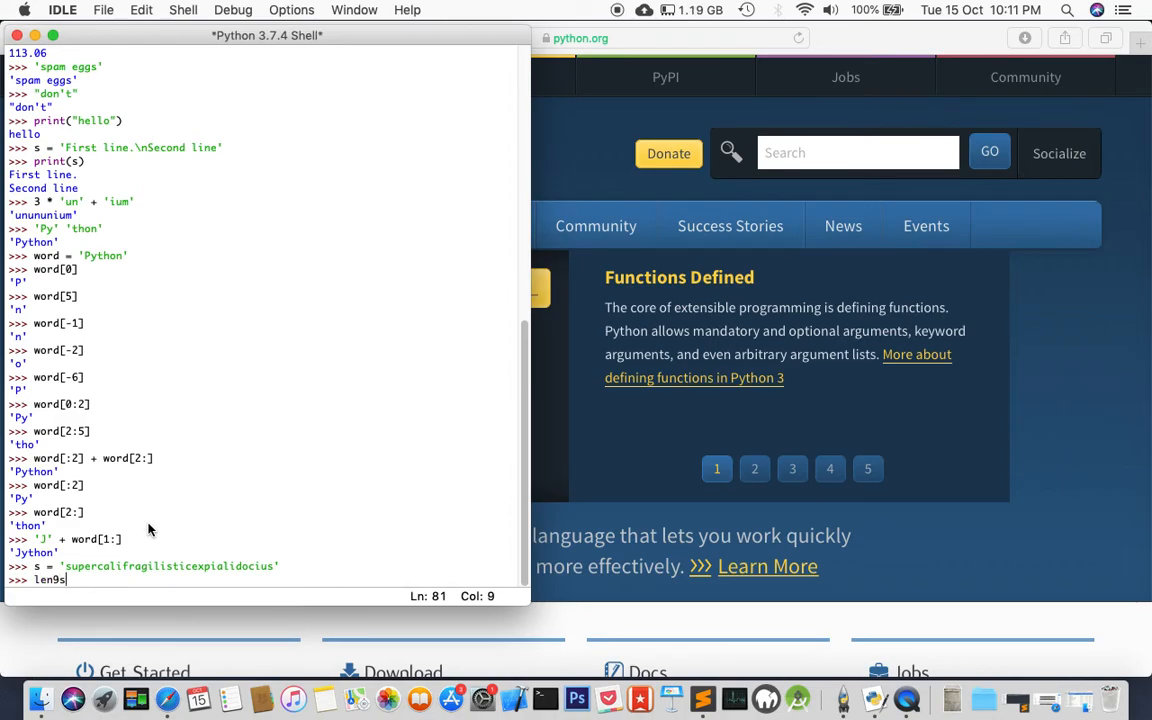
key("Backspace")
type("(s)")
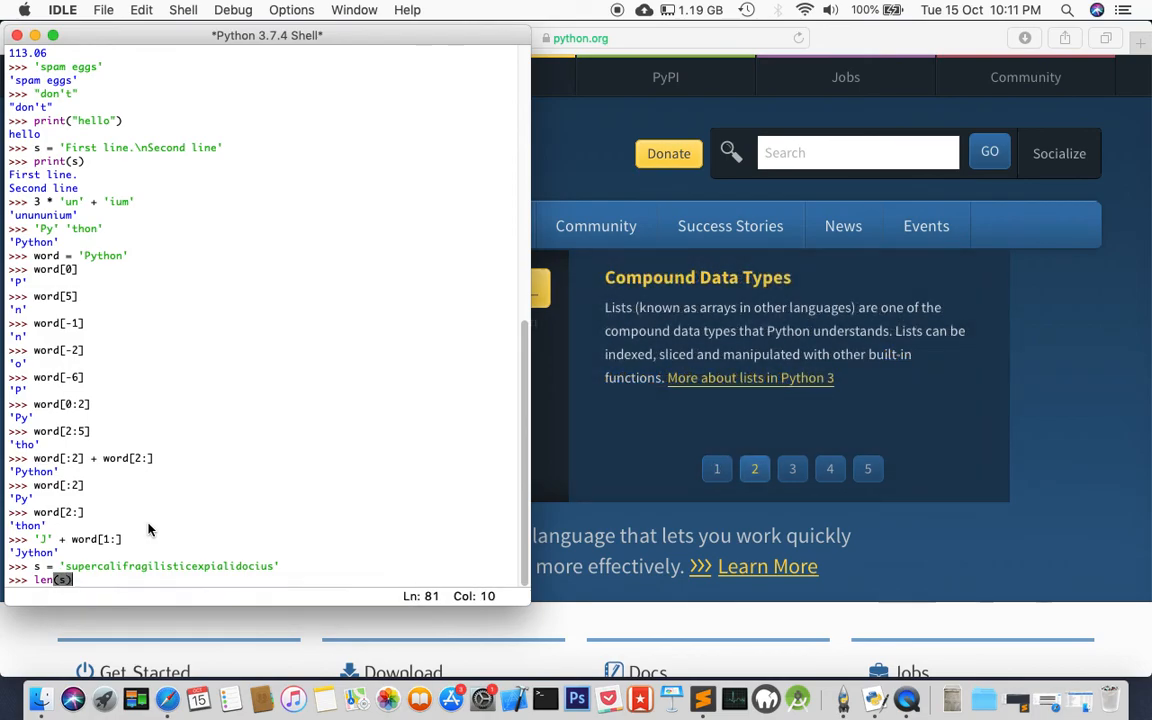
key("Return")
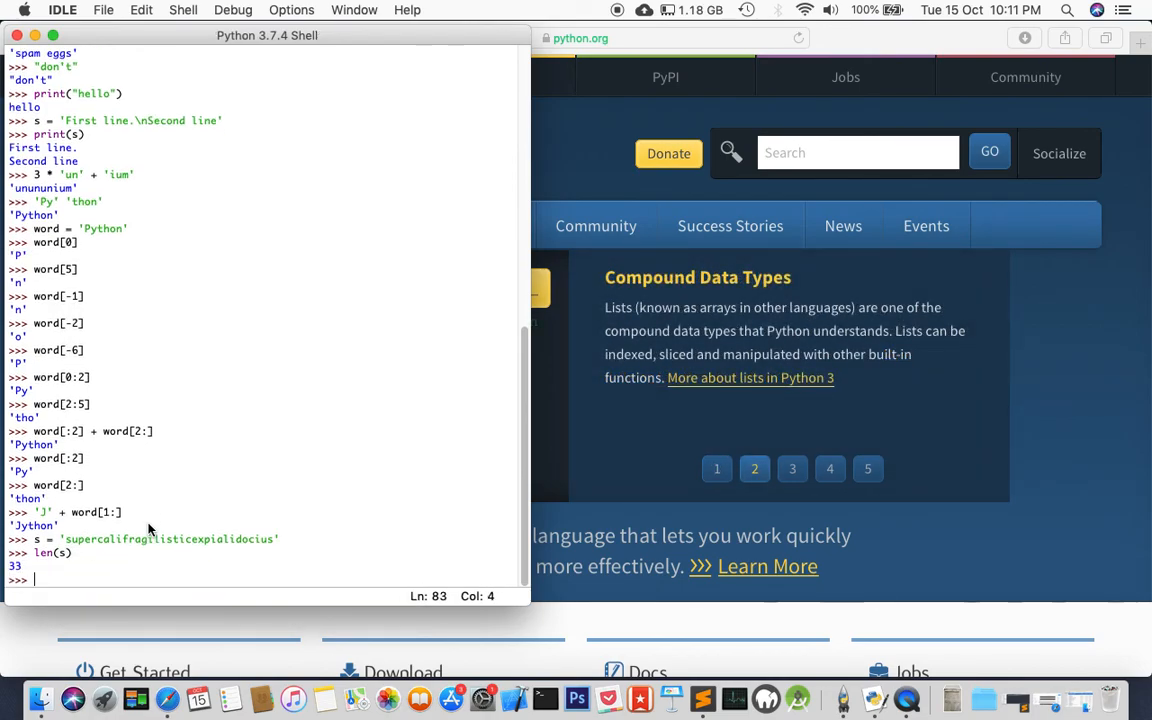